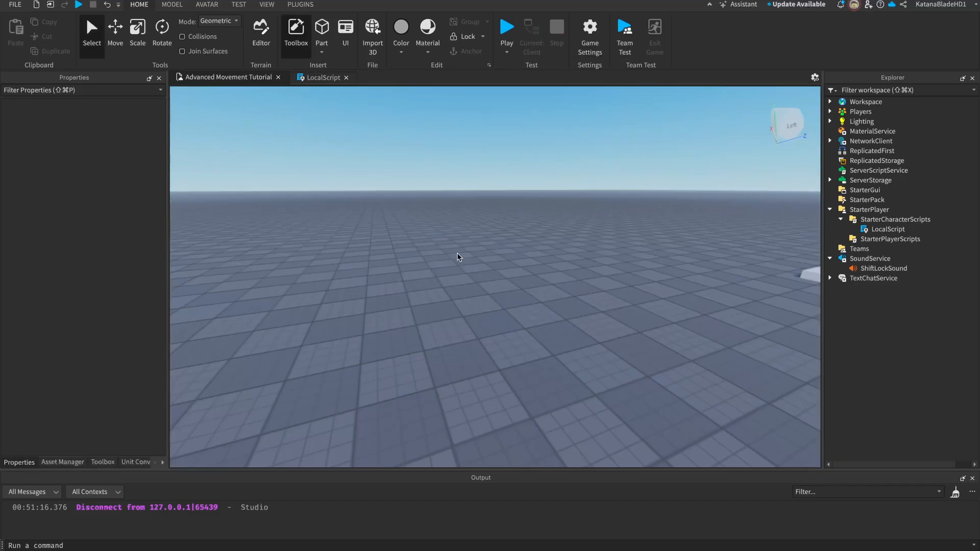
mouse_move(459, 216)
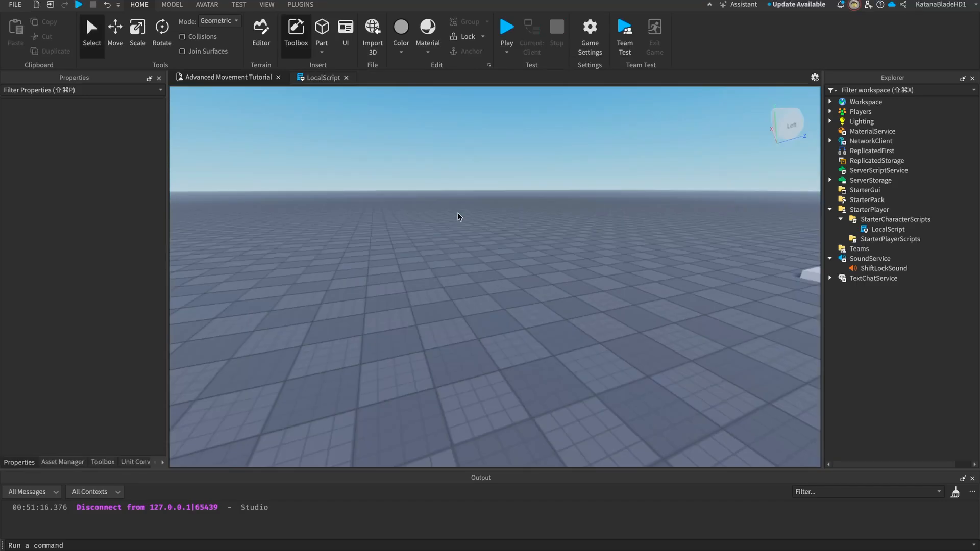
Show the Test ribbon with its playtesting and simulation tools.
left_click(239, 4)
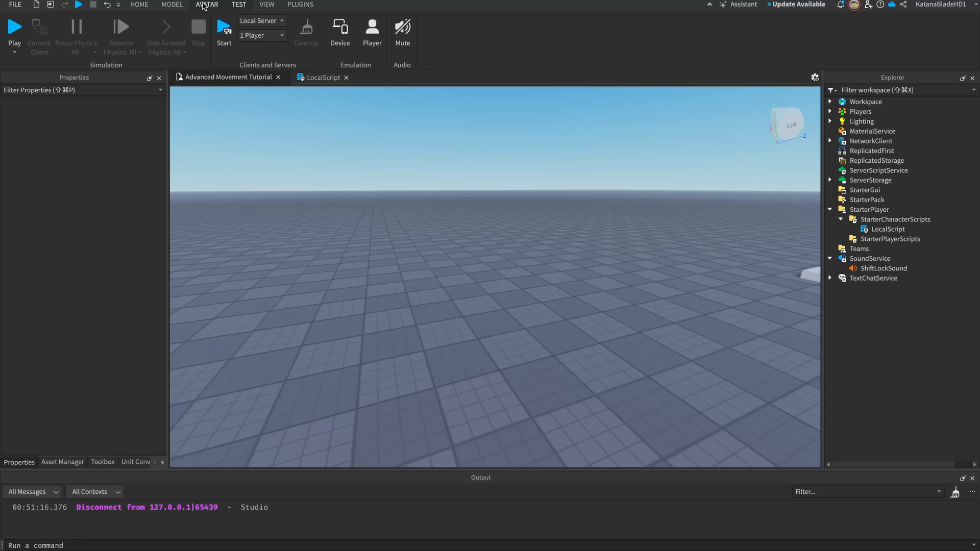
Generate an R15 Block Avatar rig via Rig Builder and expand it to add Shirt and Pants.
left_click(441, 31)
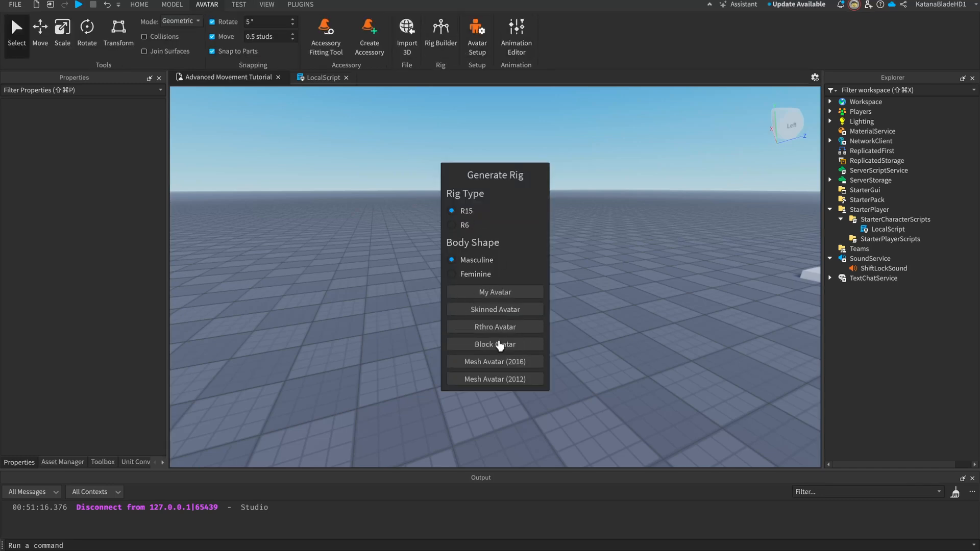
left_click(494, 344)
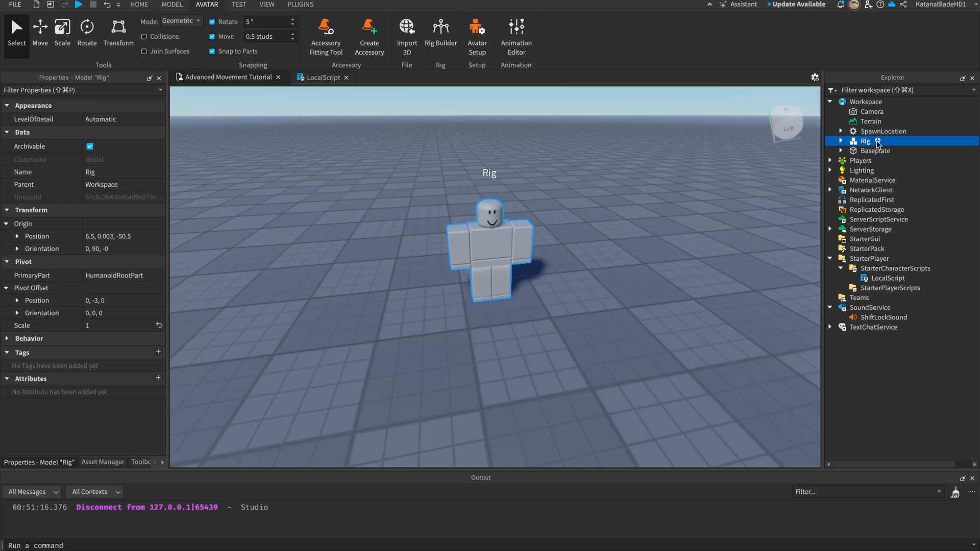
left_click(840, 141)
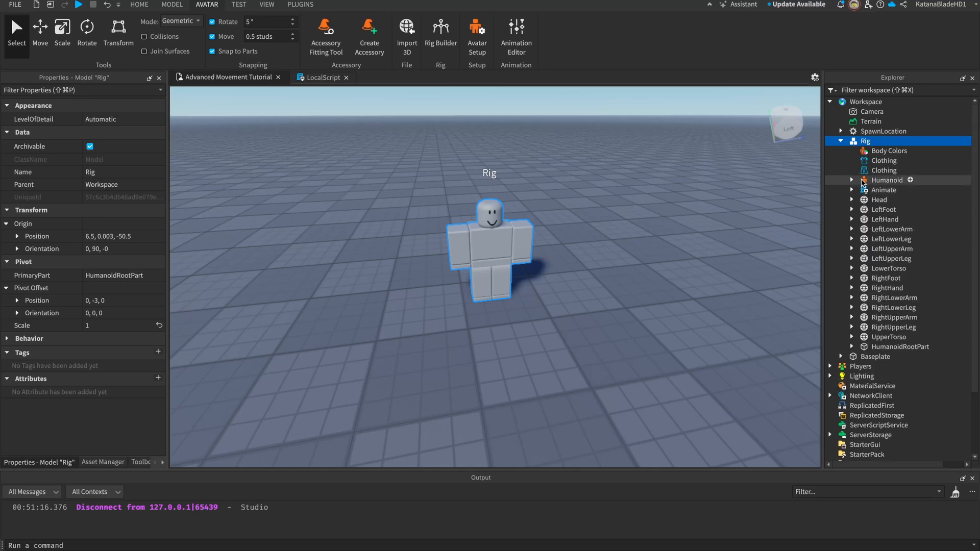
left_click(300, 4)
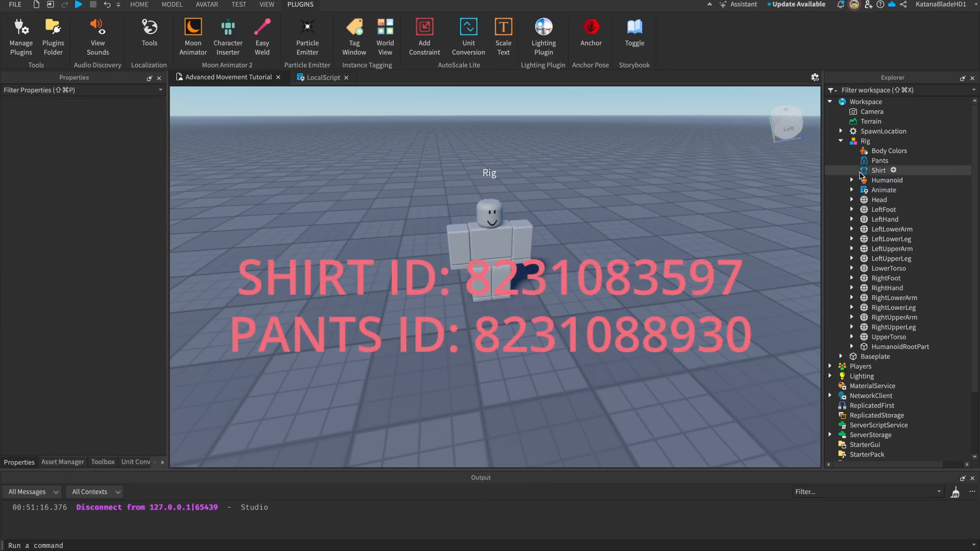
left_click(878, 169)
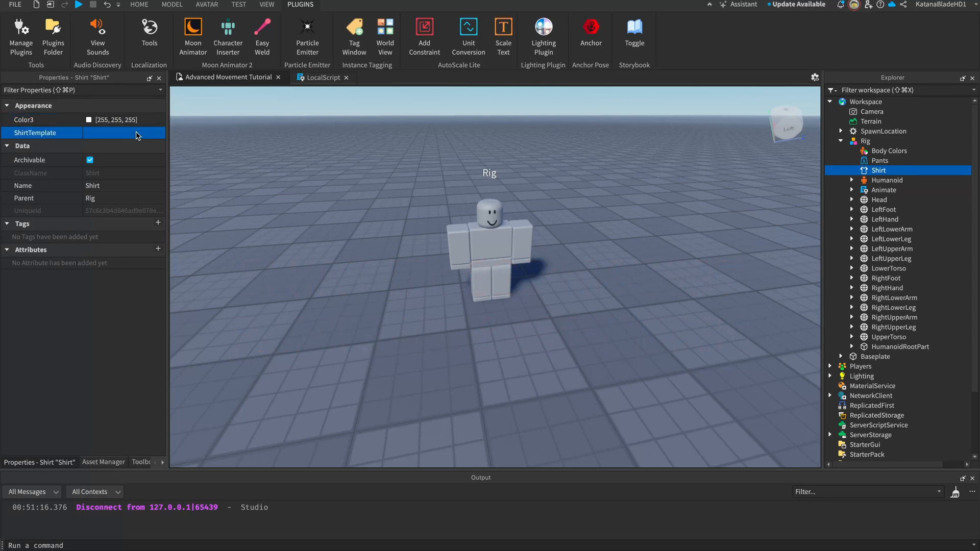
left_click(880, 160)
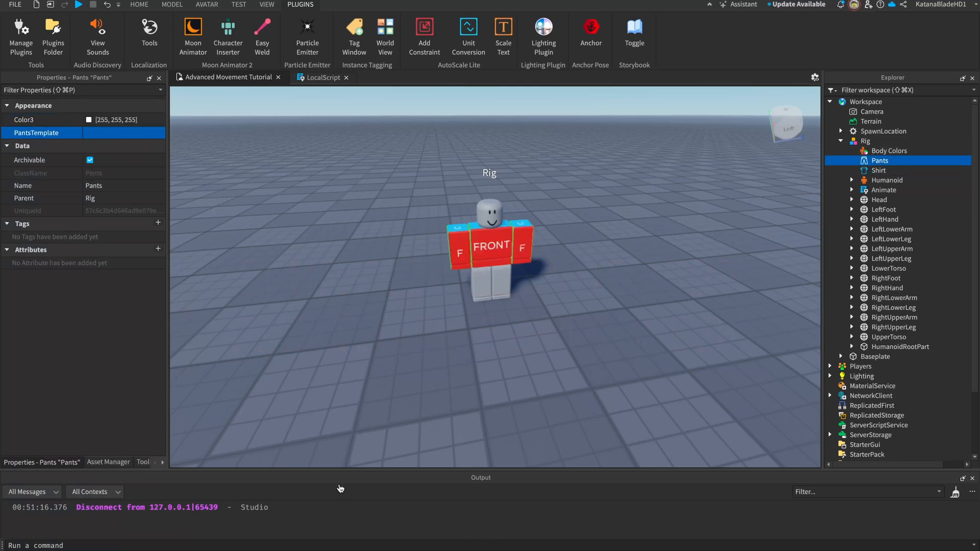
mouse_move(105, 139)
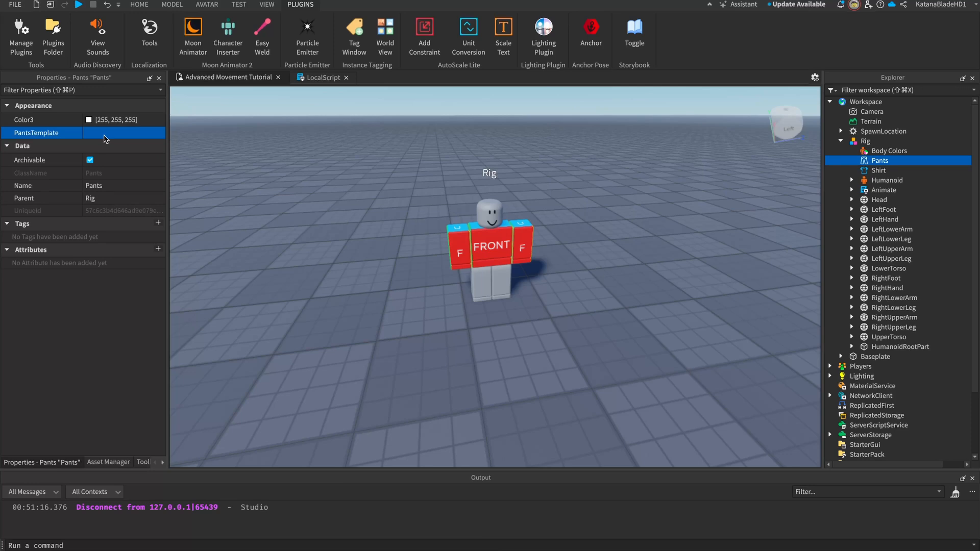
type("rbxassetid://8231088930")
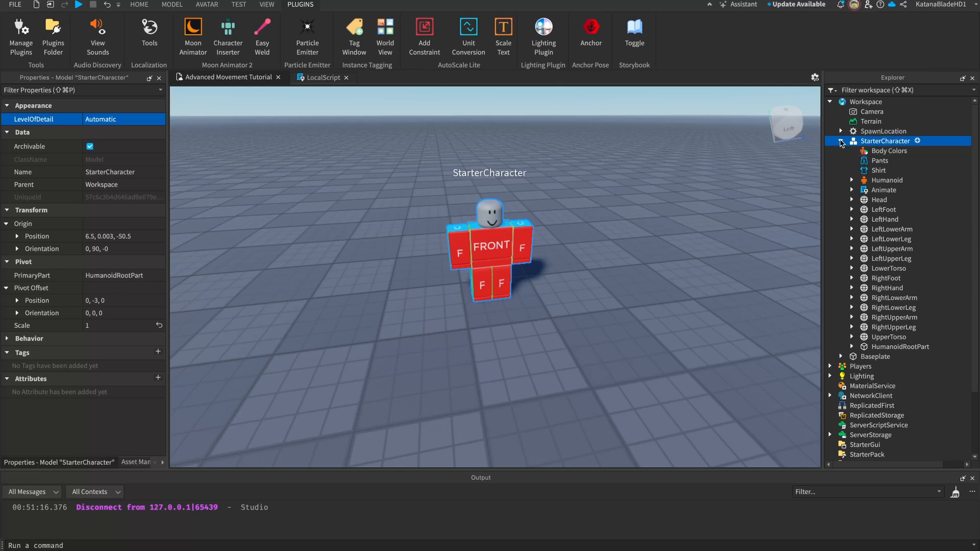
Start a playtest spawning as the clothed StarterCharacter.
left_click(841, 141)
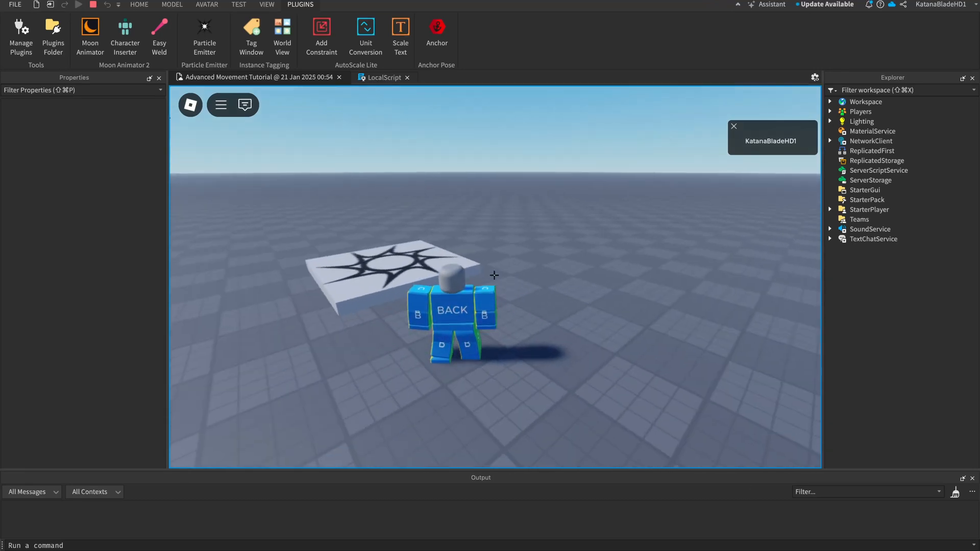
left_click(98, 4)
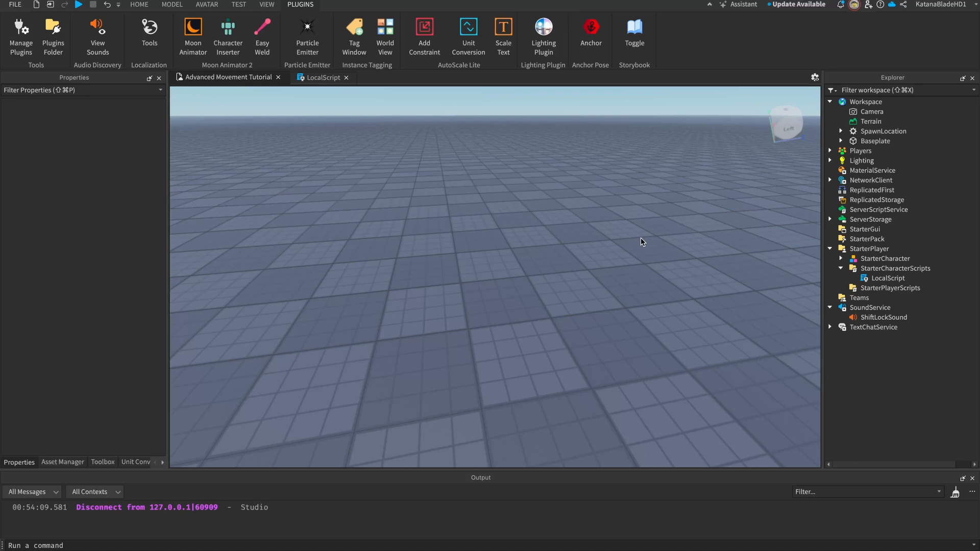
mouse_move(150, 436)
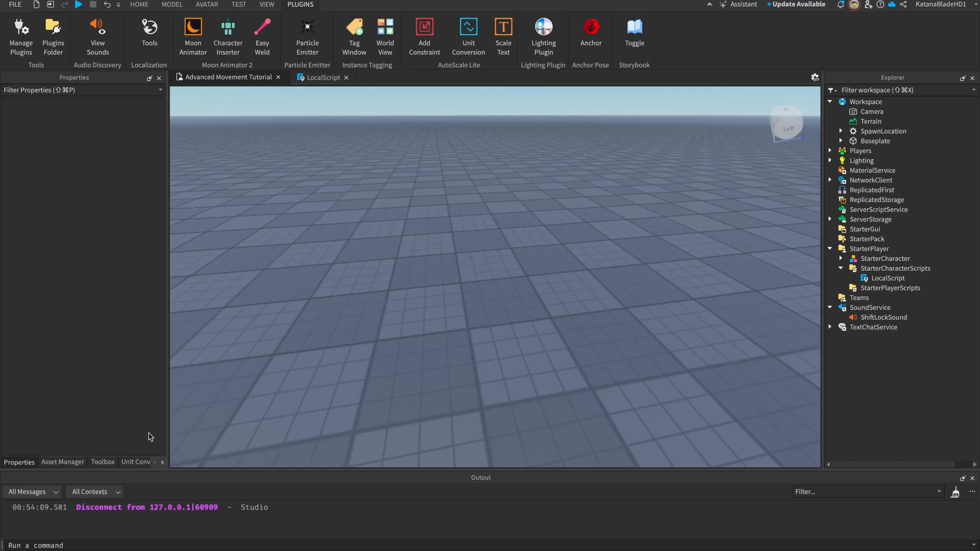
Show the Toolbox inventory of your own saved models.
left_click(102, 463)
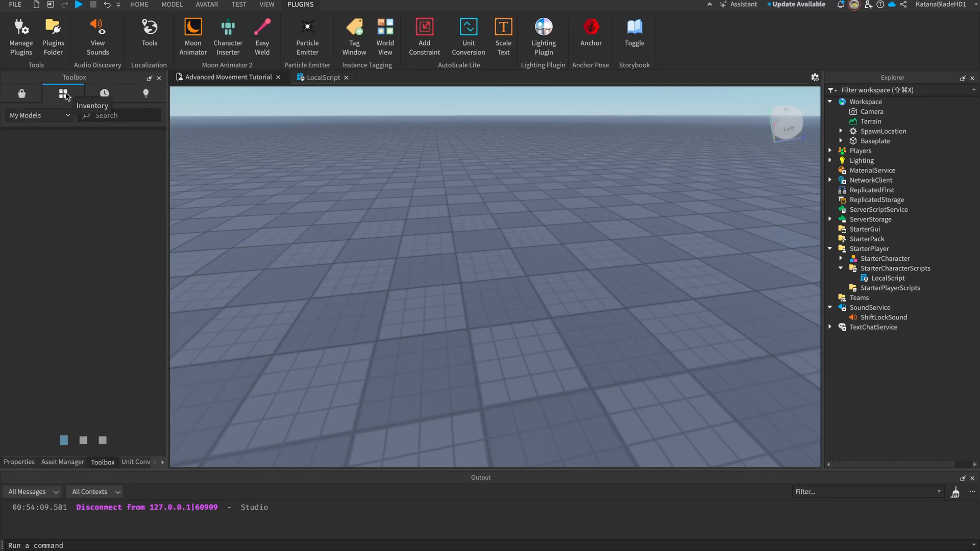
left_click(62, 92)
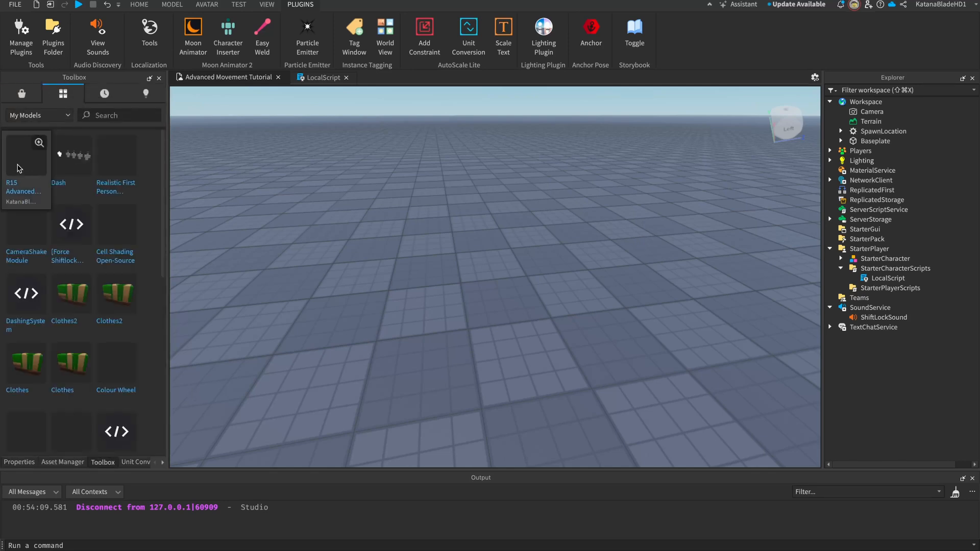
mouse_move(26, 167)
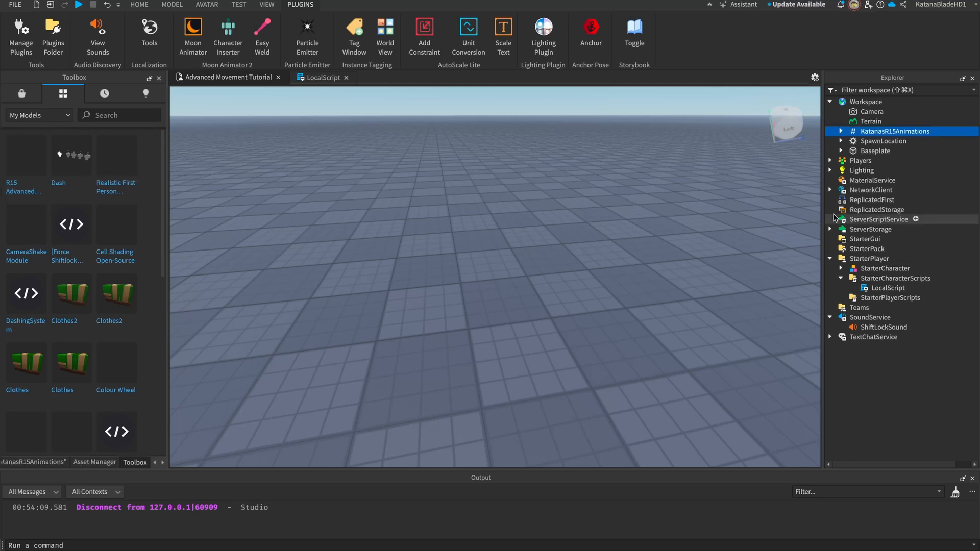
left_click(841, 131)
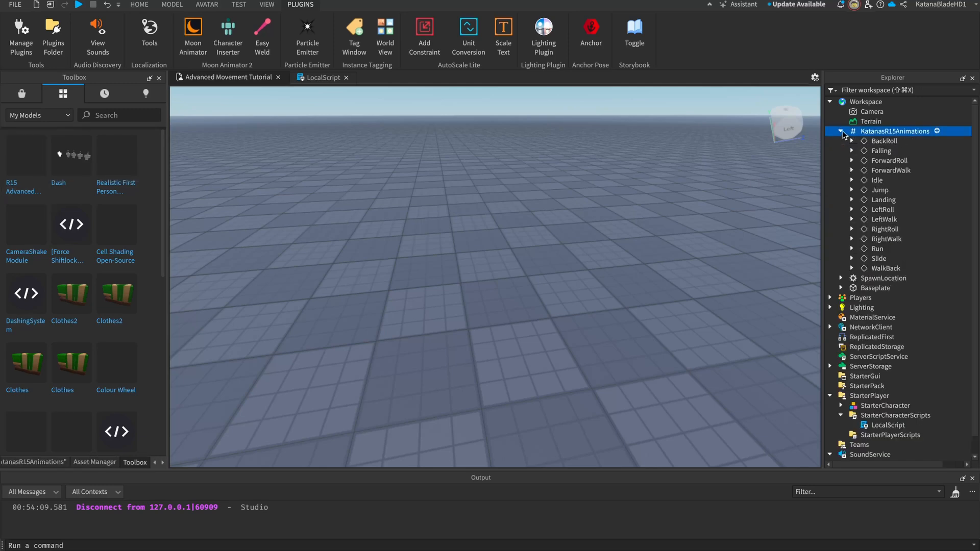
left_click(880, 151)
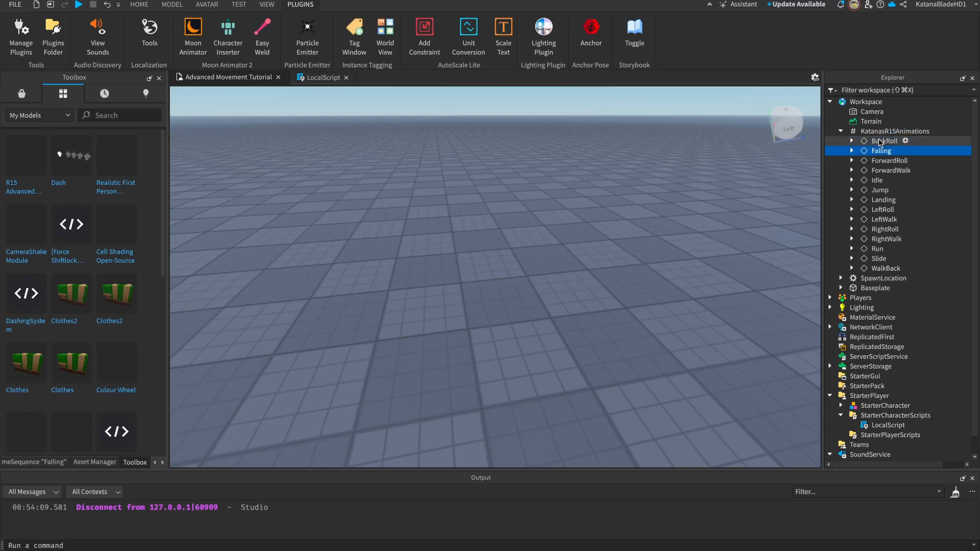
left_click(877, 248)
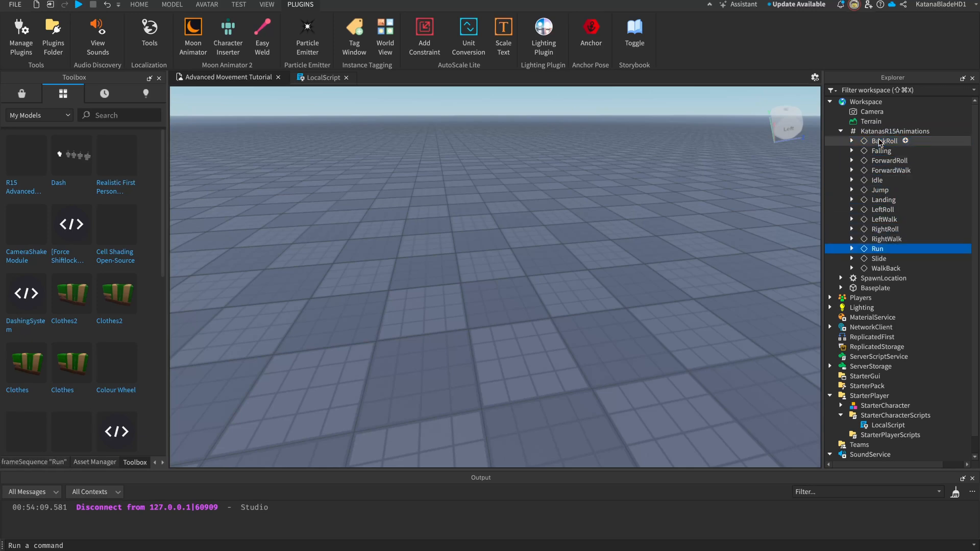
left_click(891, 169)
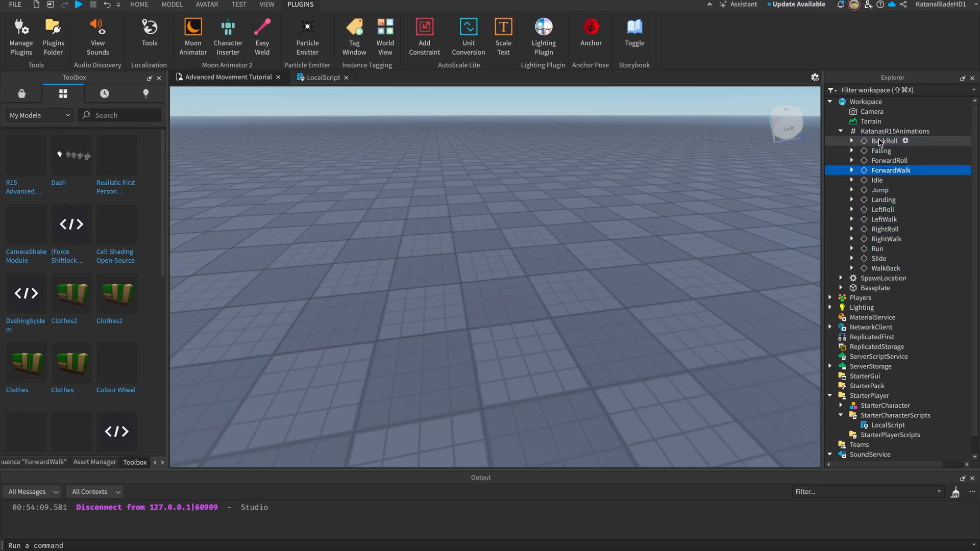
left_click(881, 151)
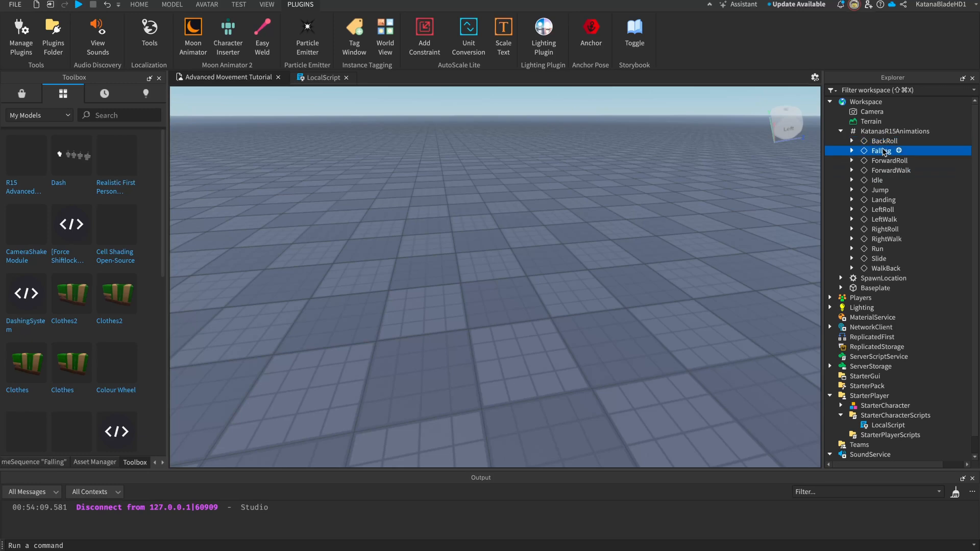
left_click(884, 141)
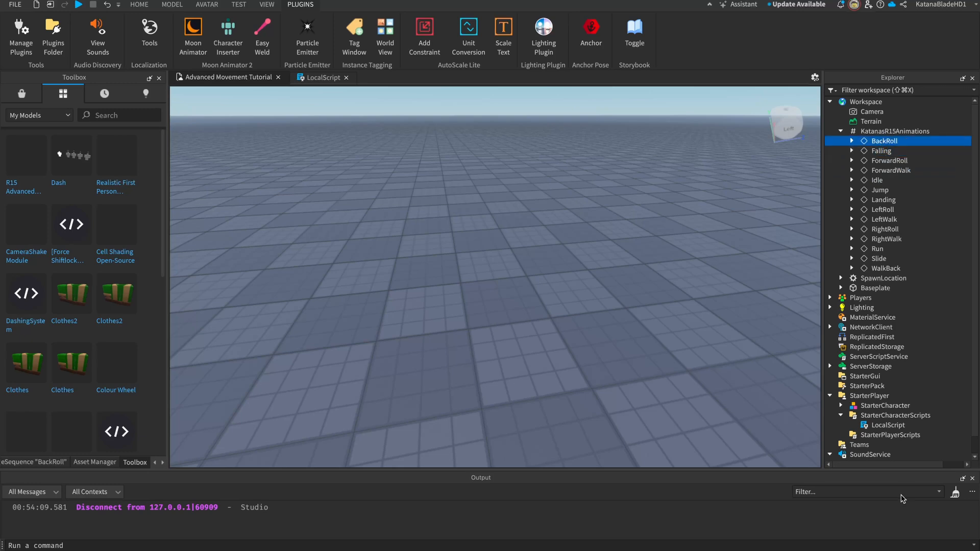
mouse_move(428, 338)
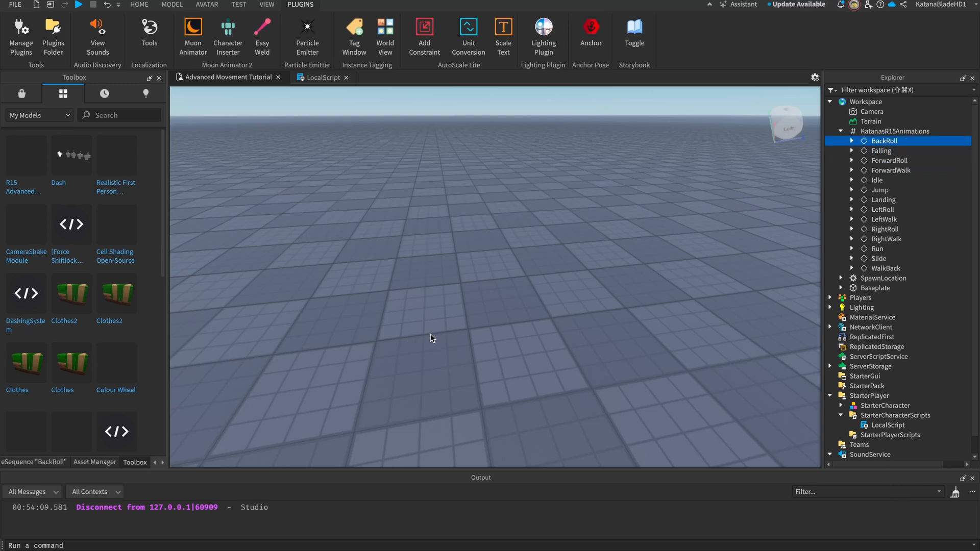
mouse_move(470, 306)
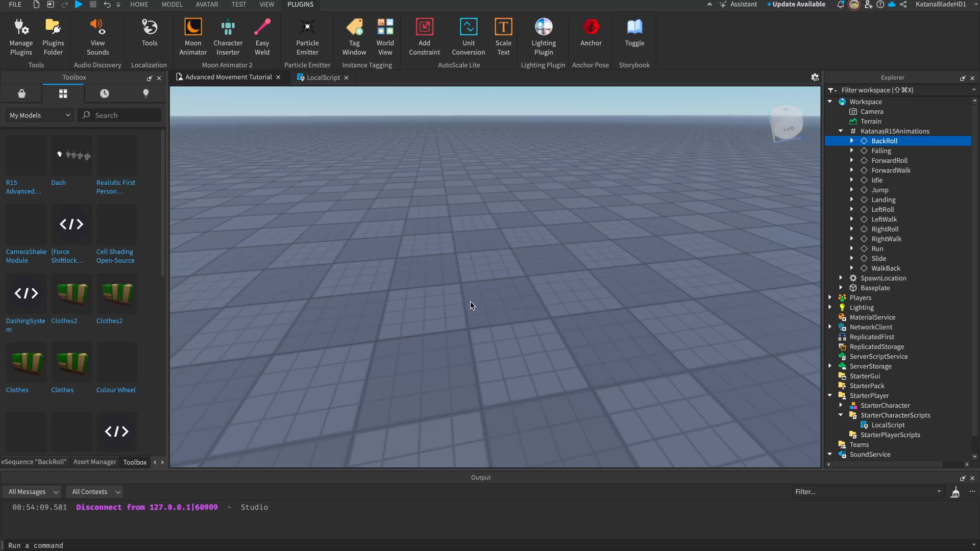
mouse_move(730, 514)
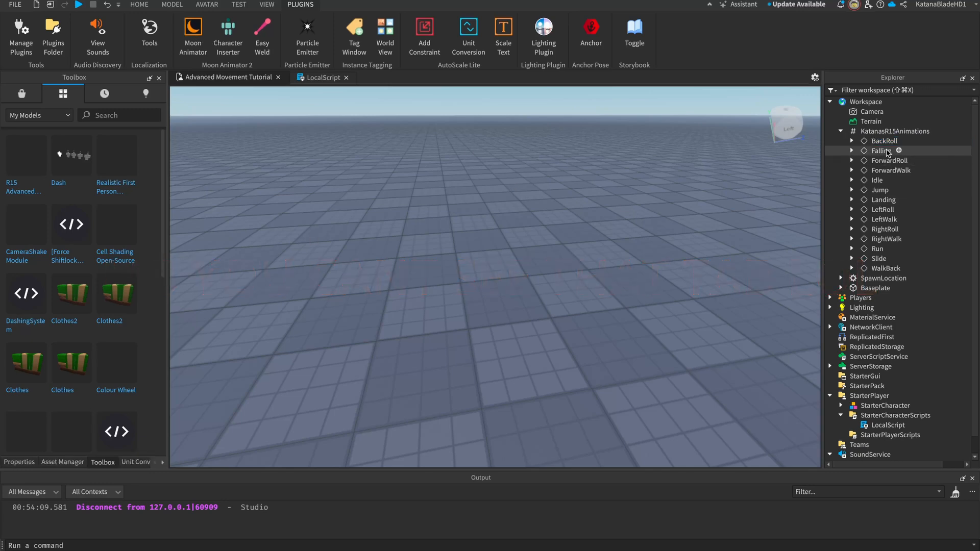
left_click(881, 151)
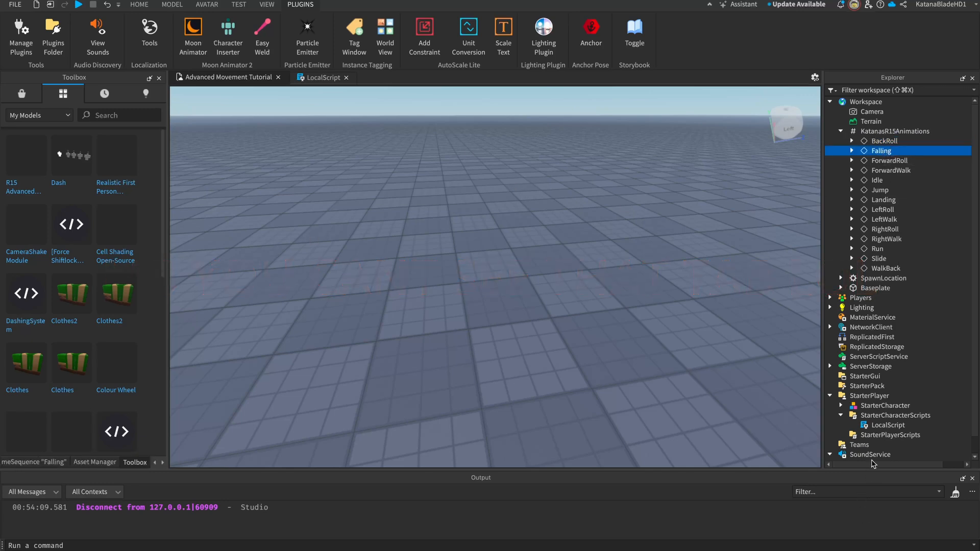
left_click(889, 161)
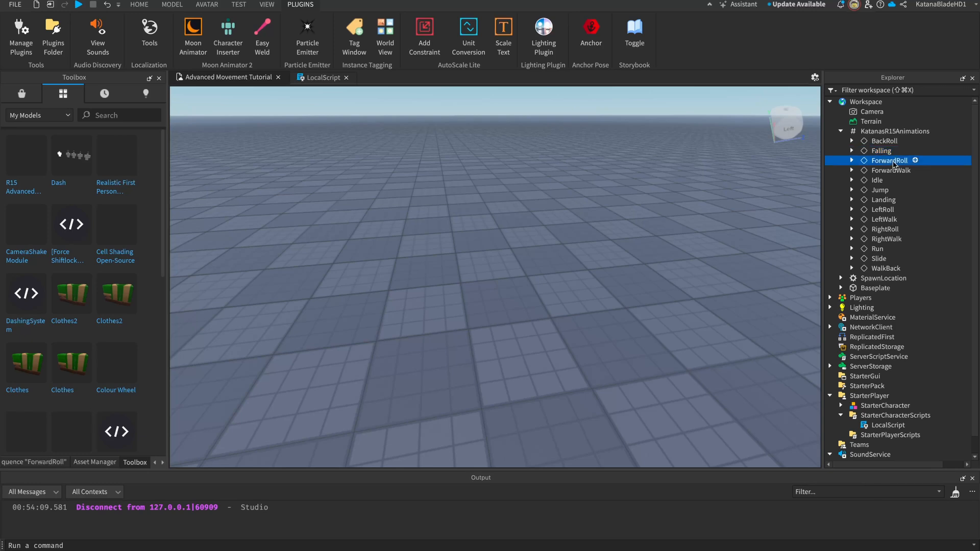
left_click(877, 258)
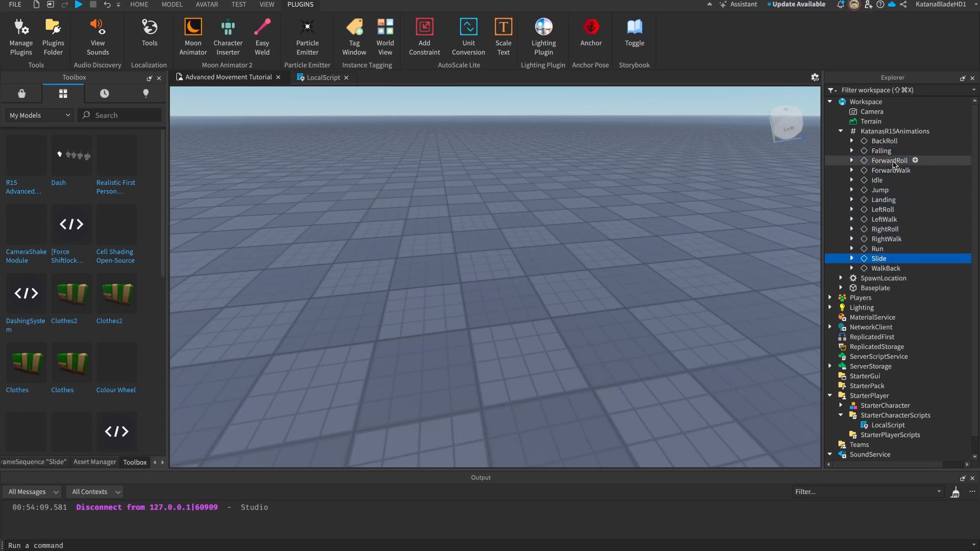
left_click(886, 267)
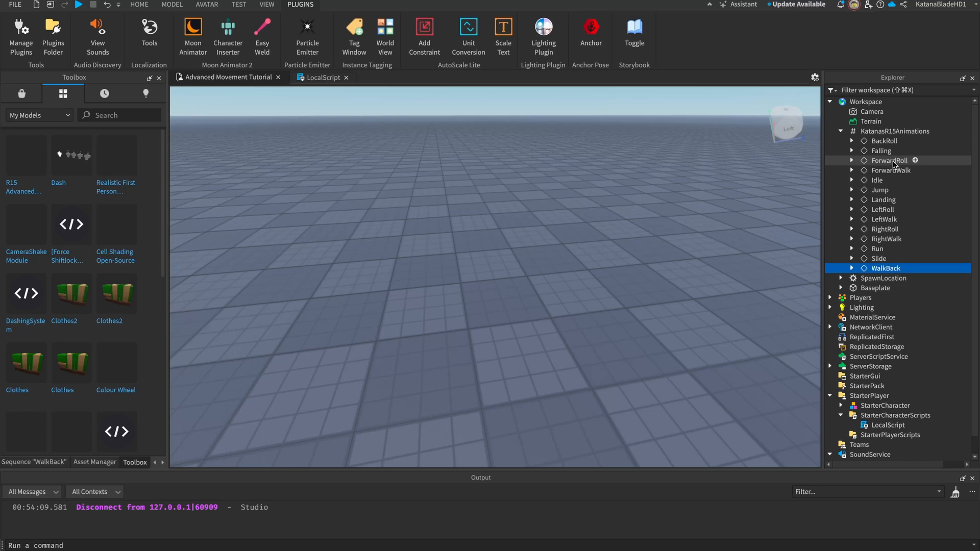
mouse_move(892, 180)
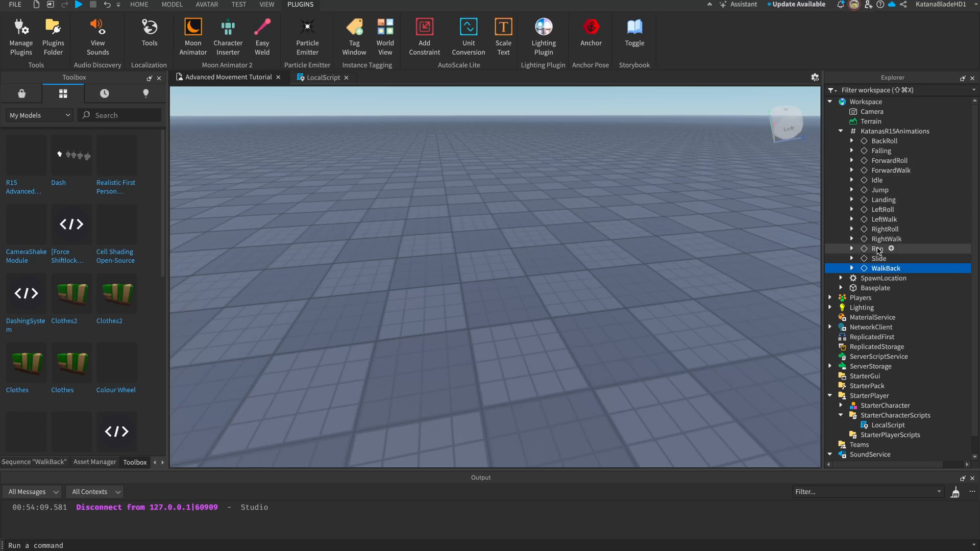
left_click(876, 248)
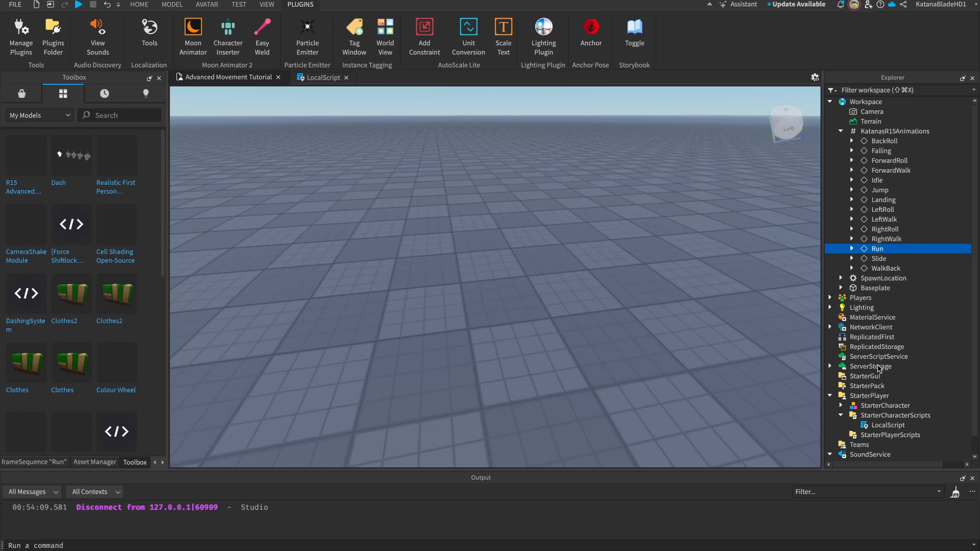
mouse_move(714, 498)
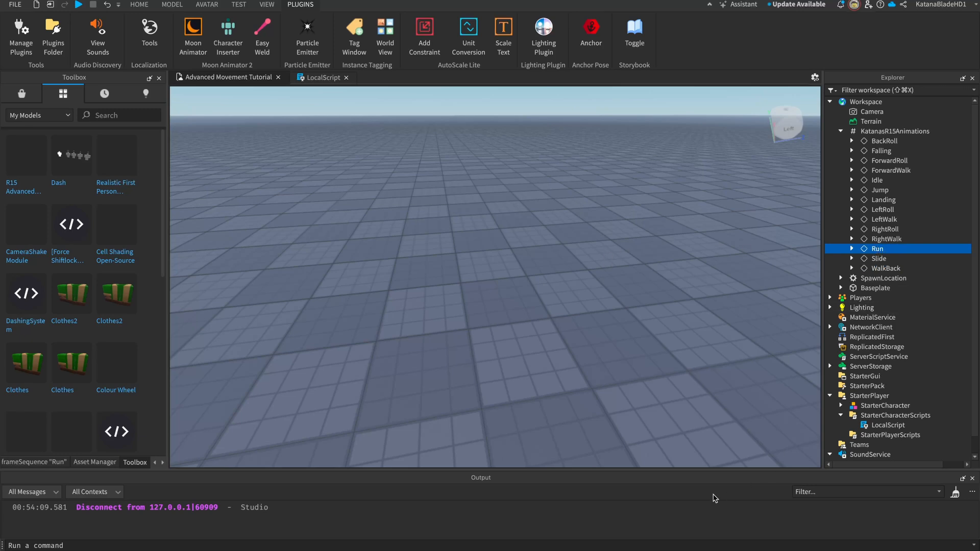
mouse_move(513, 173)
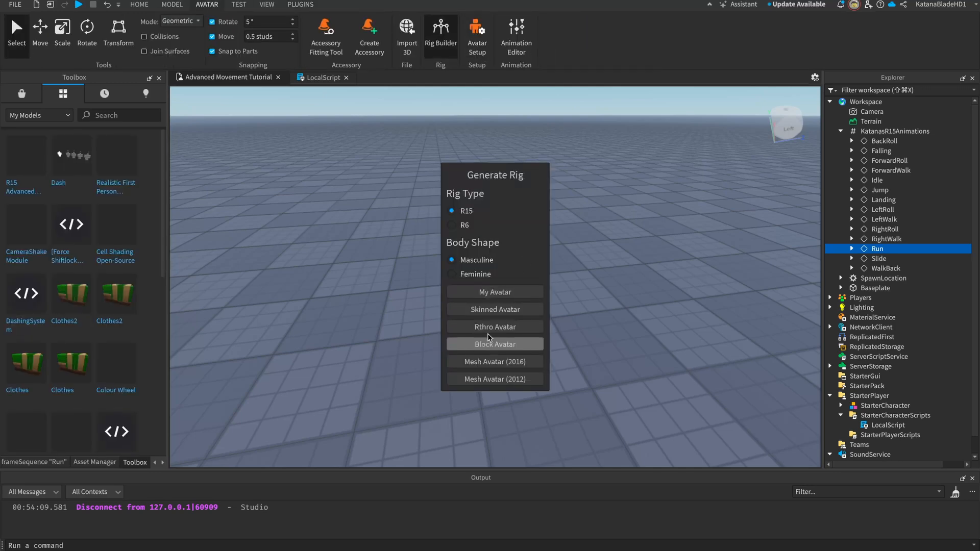
Insert an R15 Block Avatar rig and select it in the Animation Editor.
left_click(495, 343)
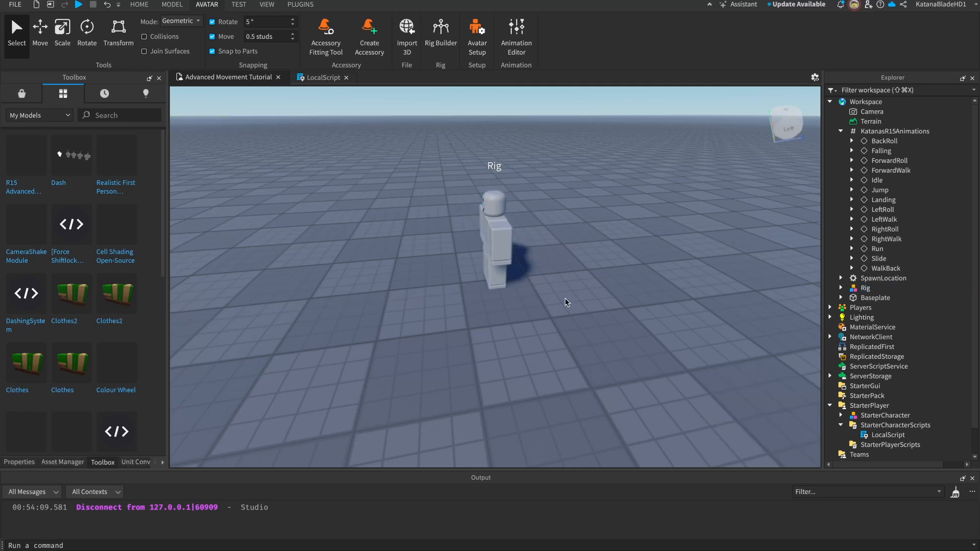
left_click(515, 28)
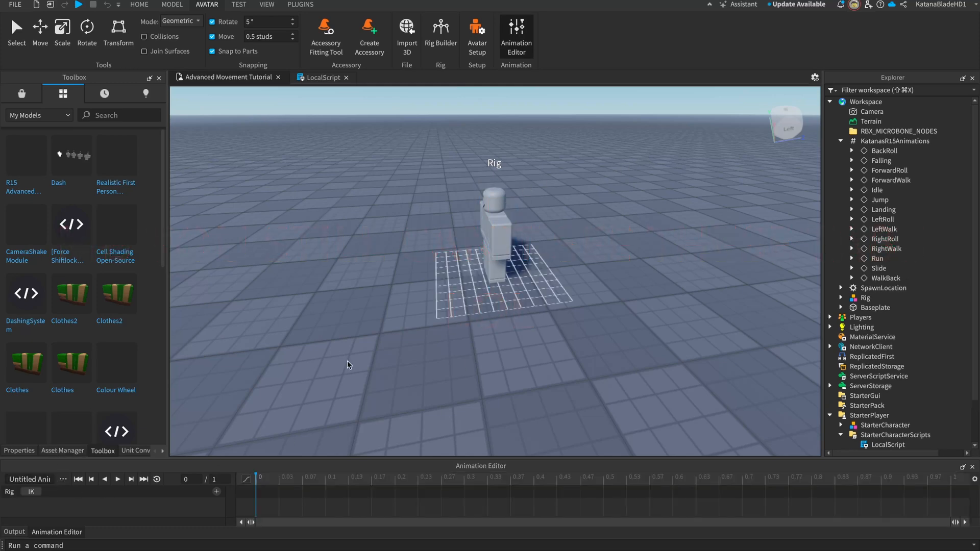
mouse_move(151, 412)
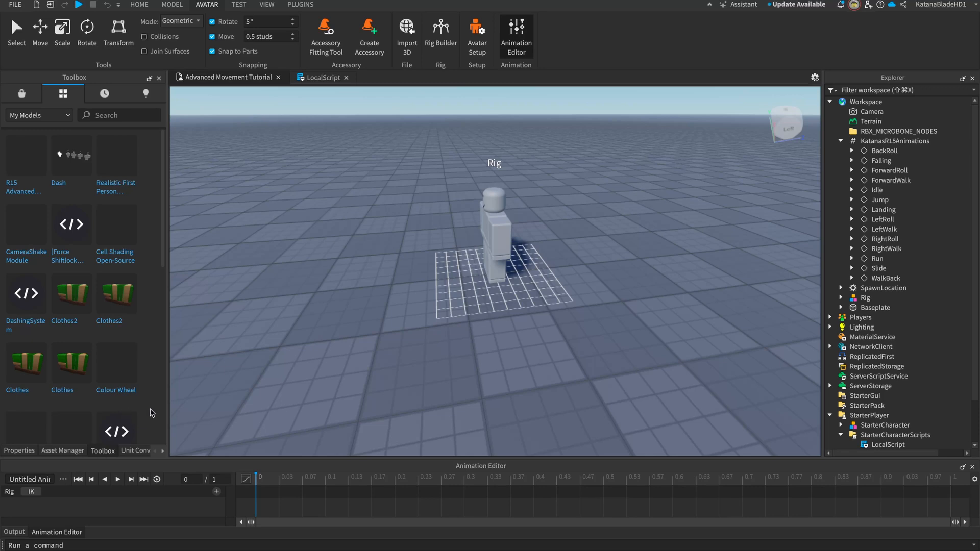
mouse_move(559, 491)
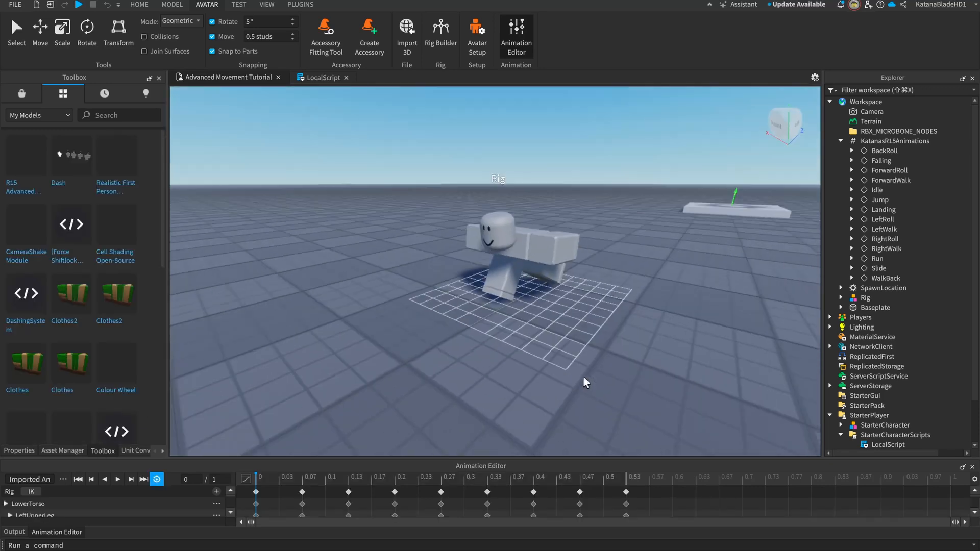
Preview the imported animation on the rig, pause it and rewind to the first frame.
left_click(117, 480)
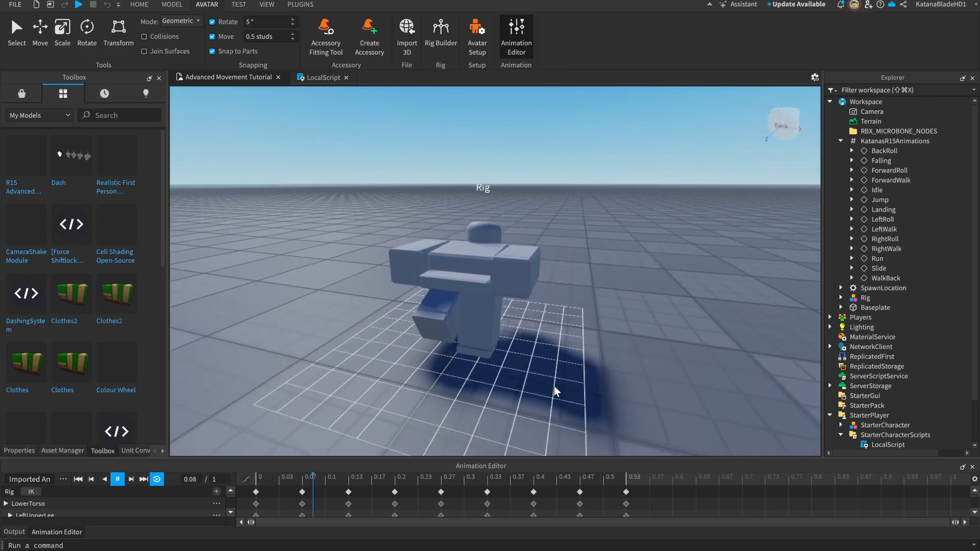
left_click(117, 479)
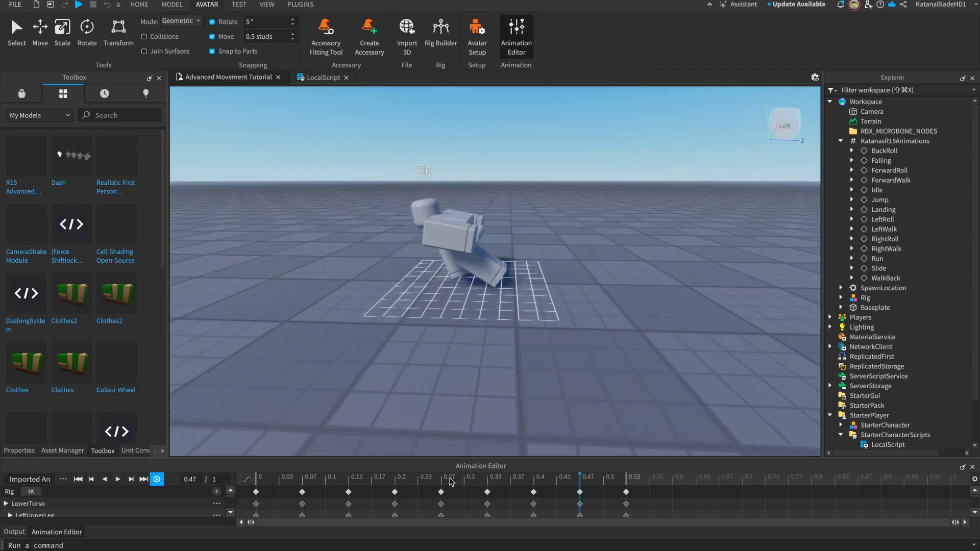
left_click(77, 480)
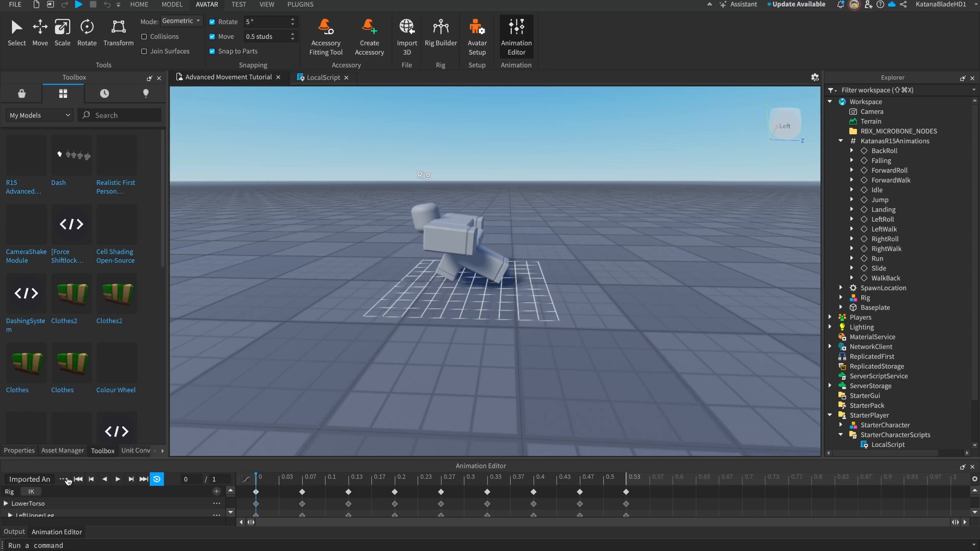
mouse_move(112, 413)
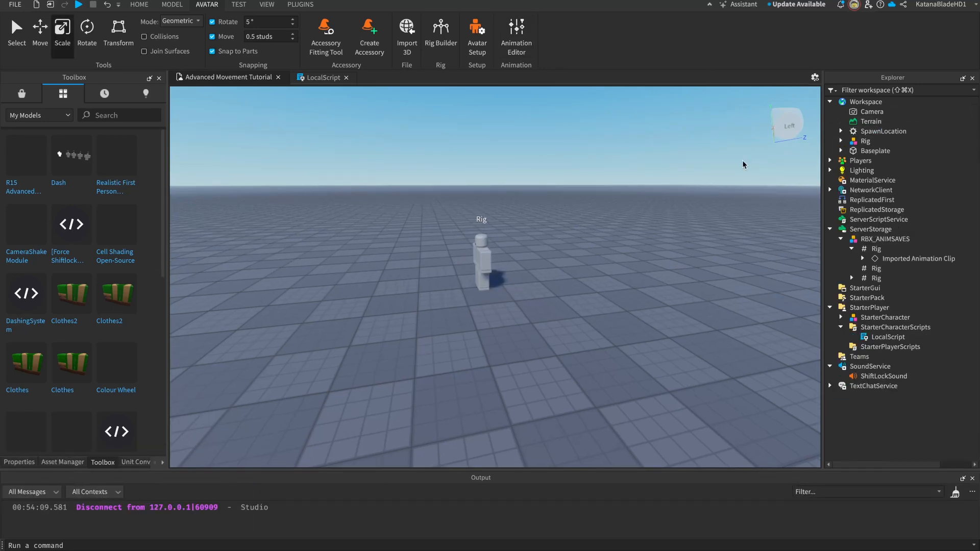
mouse_move(490, 260)
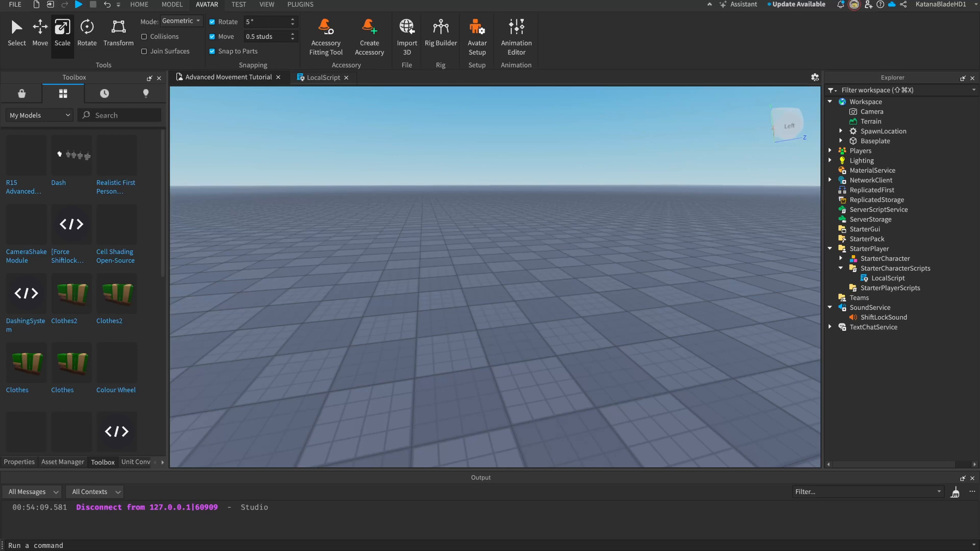
Copy Animate from the playtest character into StarterCharacterScripts and edit it.
left_click(76, 6)
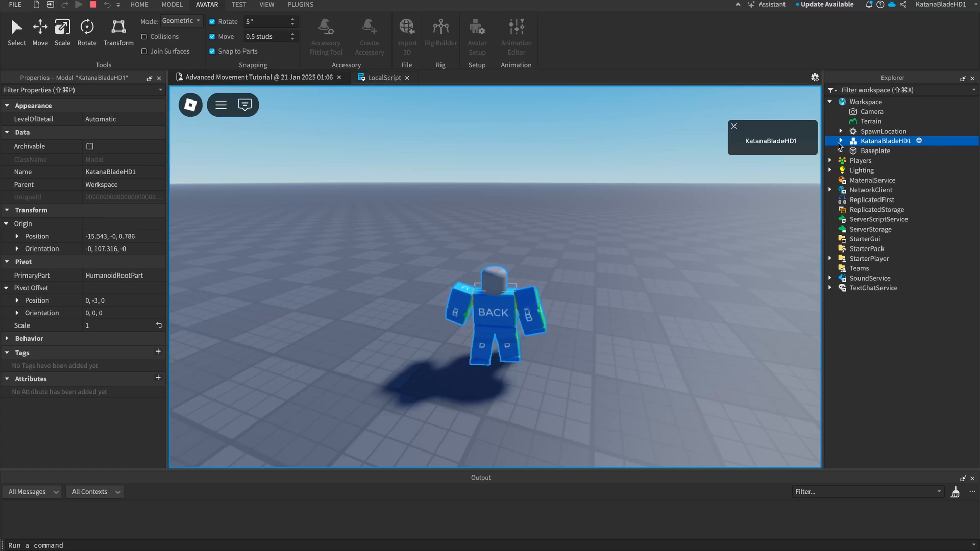
left_click(882, 200)
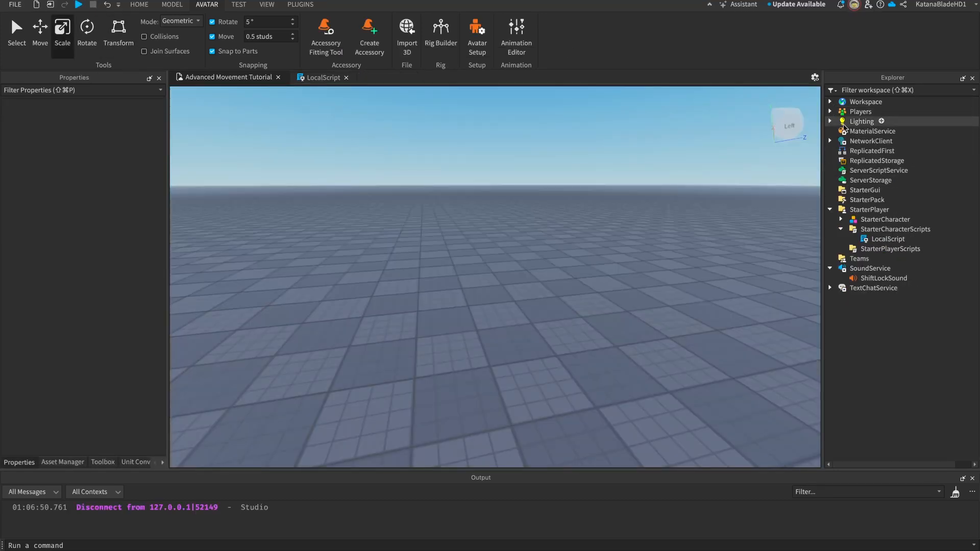
left_click(895, 228)
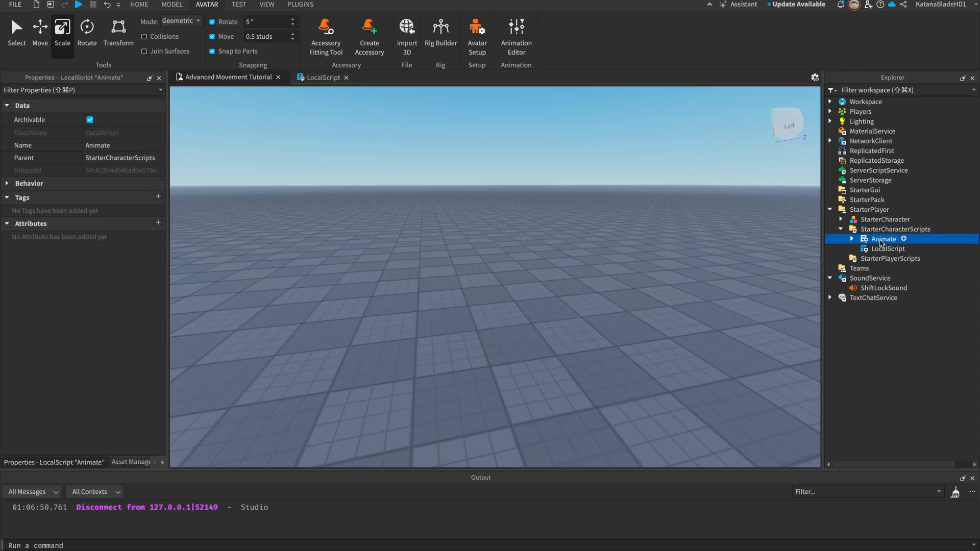
left_click(894, 228)
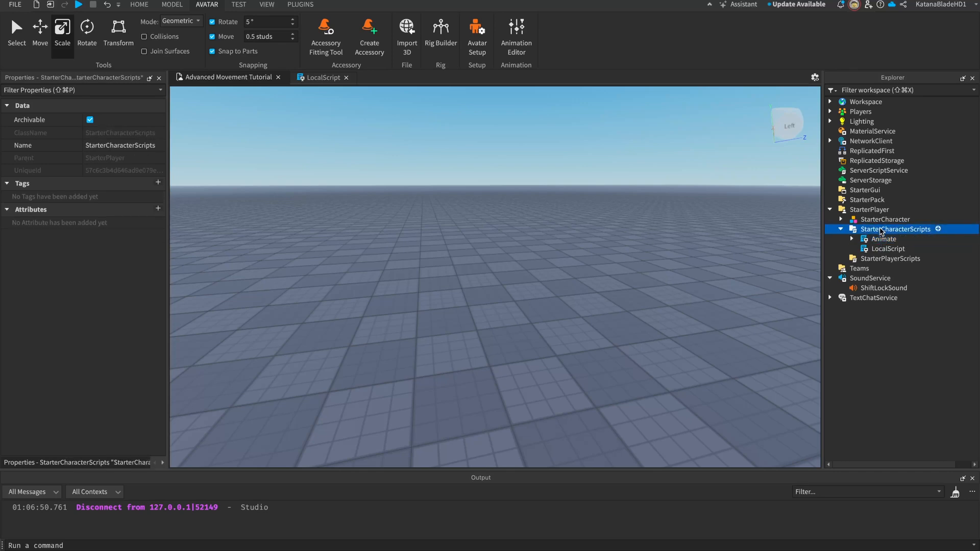
double_click(883, 239)
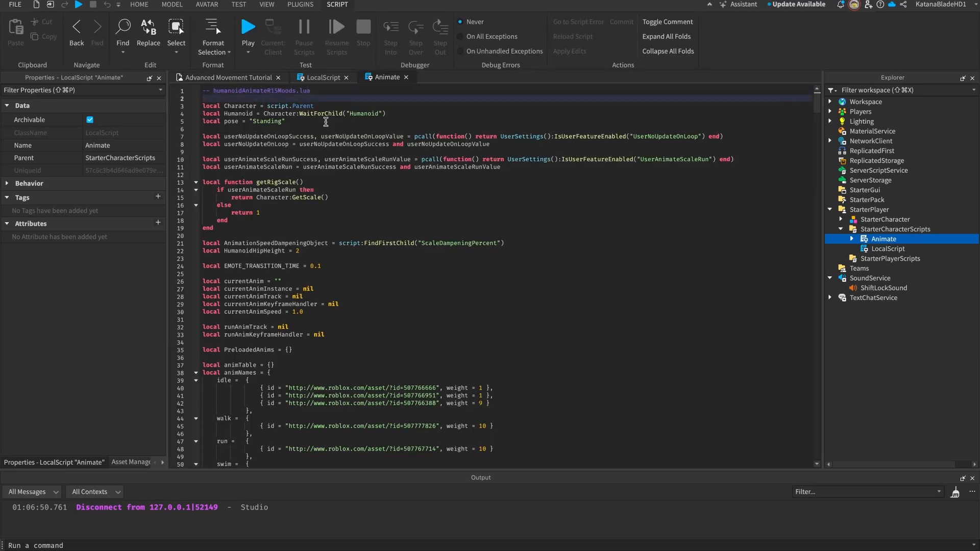
Add print("Hello") to Animate, playtest to see Hello in Output, then stop.
type("print(\"Hello\")")
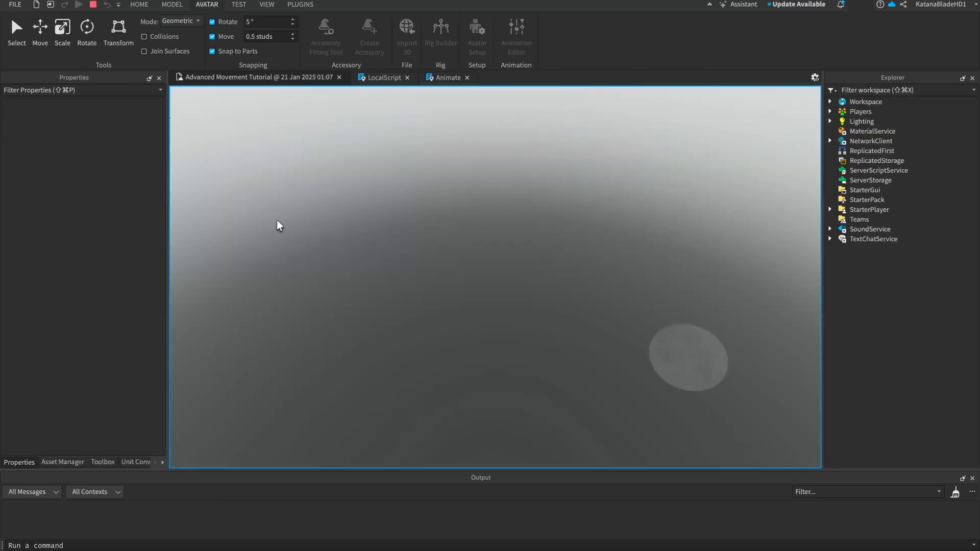
left_click(77, 5)
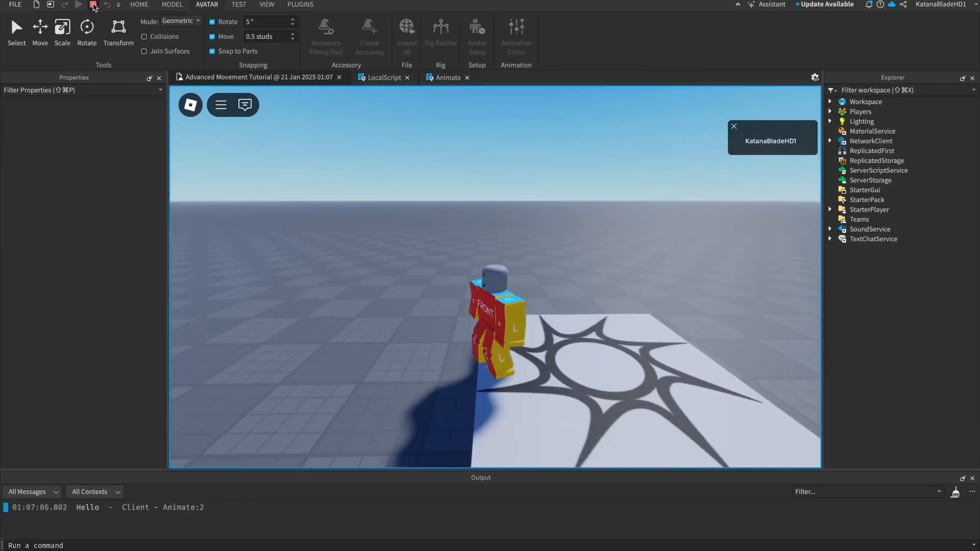
left_click(93, 5)
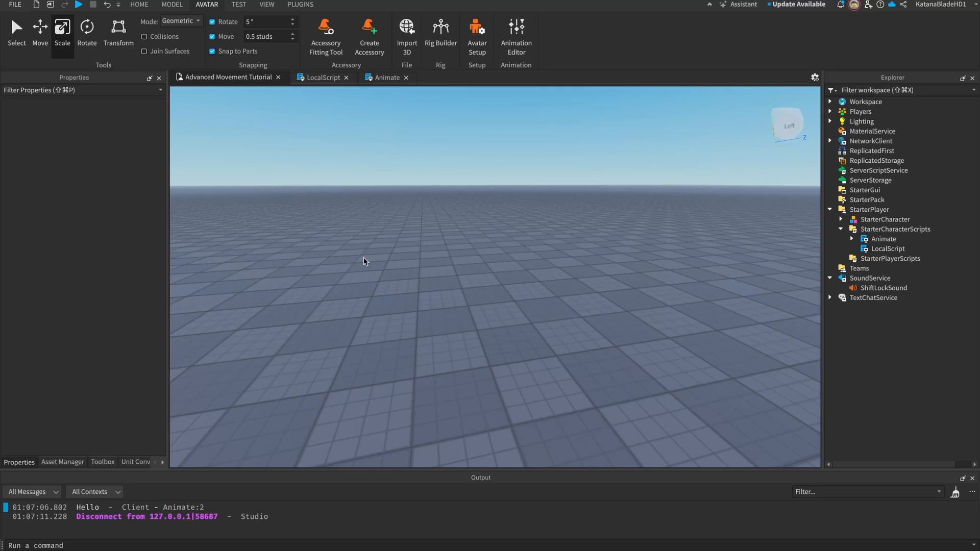
left_click(830, 101)
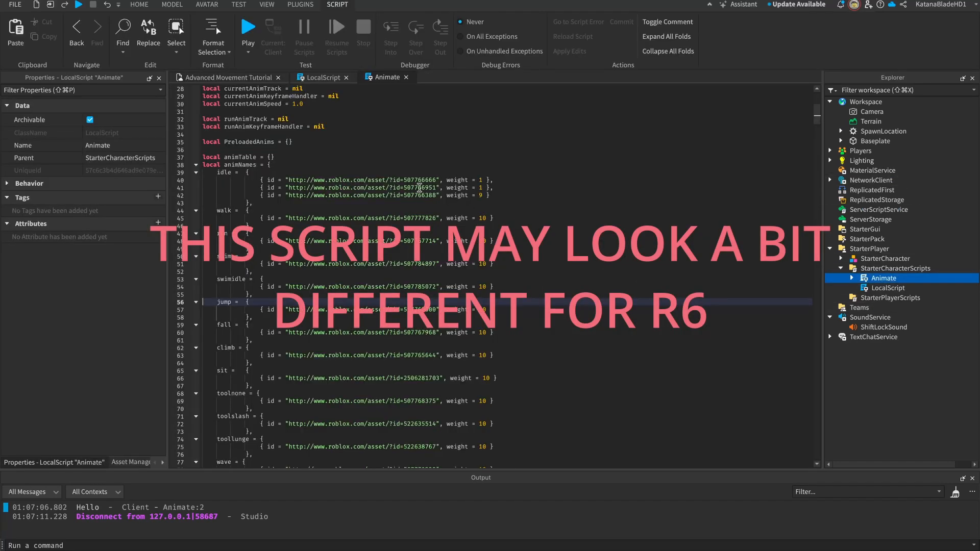
double_click(418, 180)
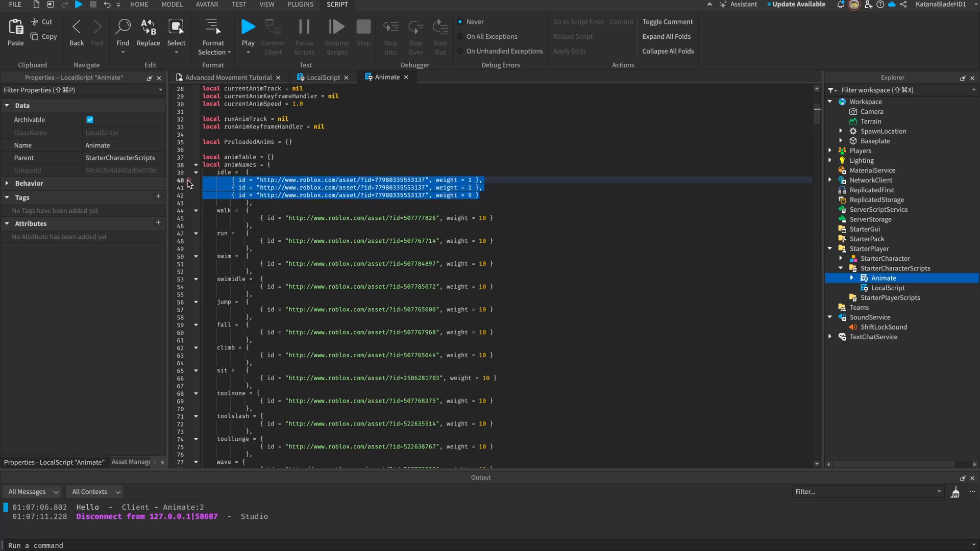
left_click(559, 188)
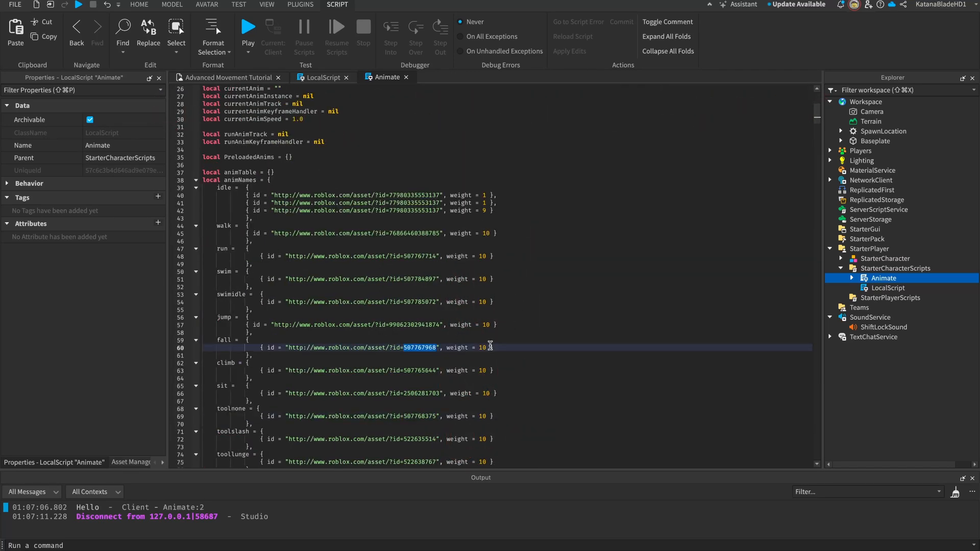
type("70647180071640")
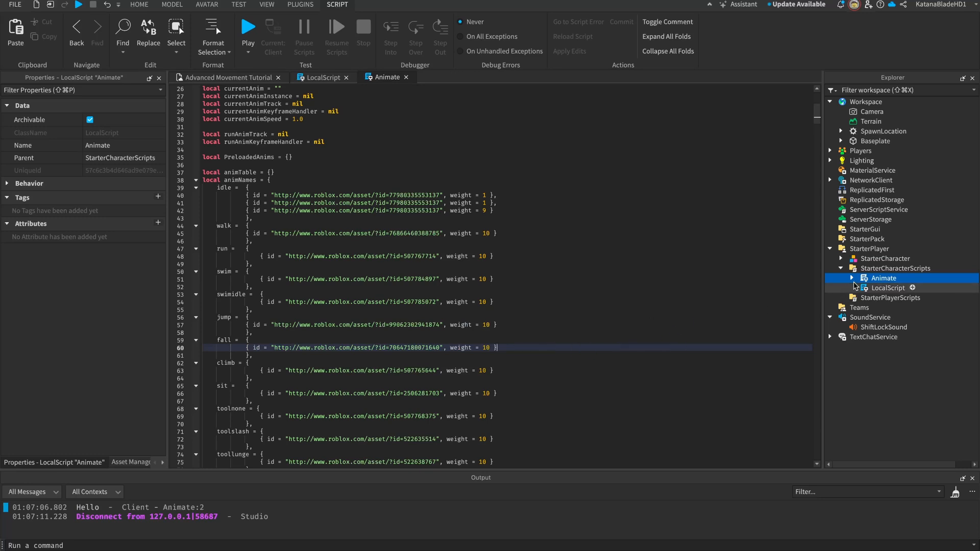
left_click(852, 277)
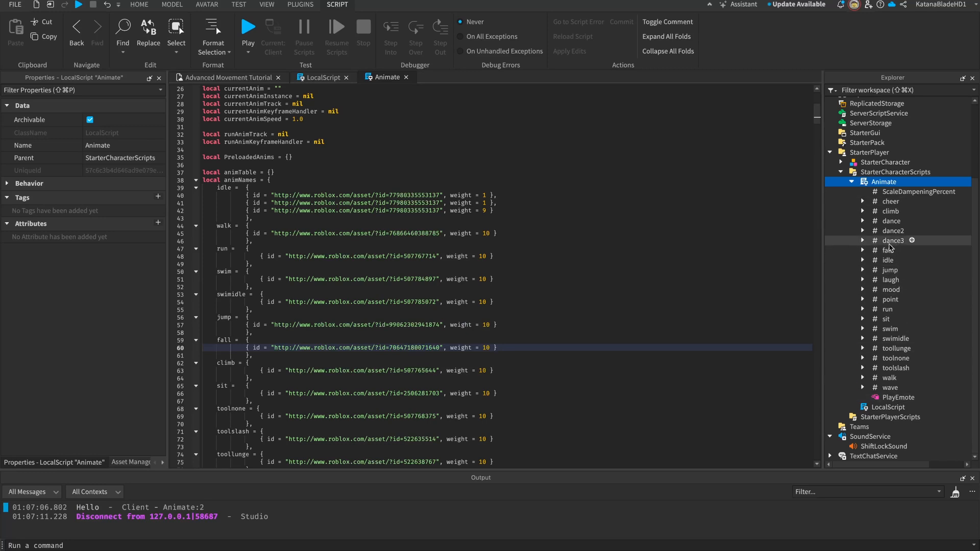
Copy the walk animation ID and reuse it for the run entry in the Animate script.
double_click(414, 232)
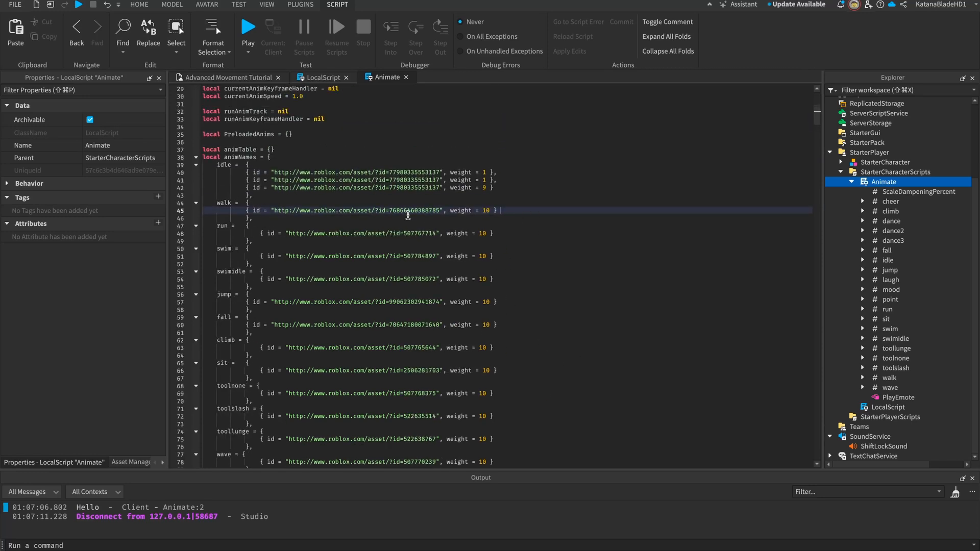
double_click(415, 210)
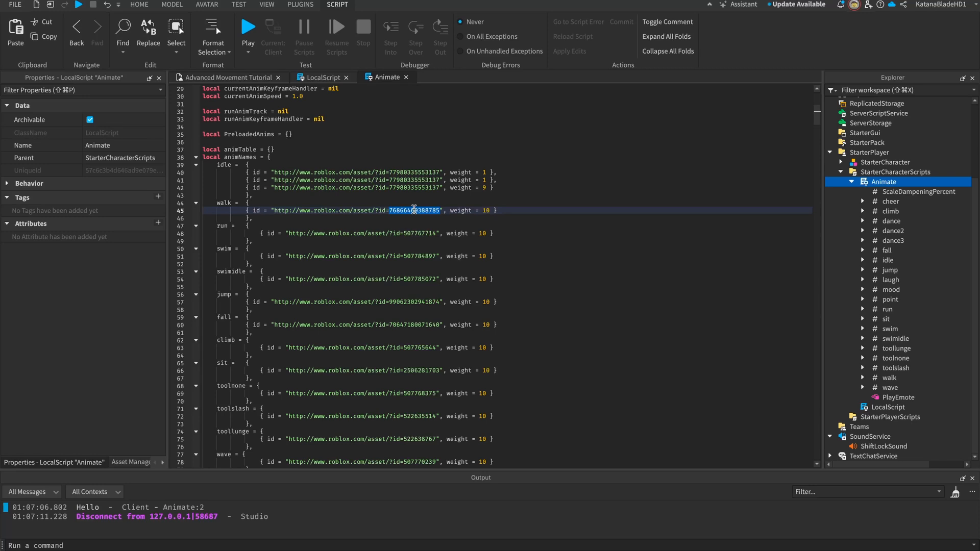
mouse_move(422, 233)
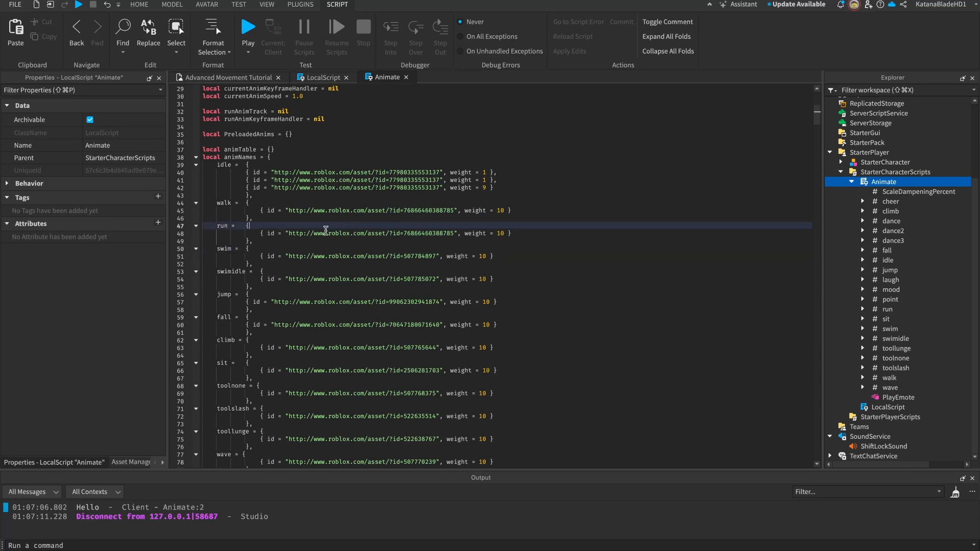
double_click(428, 233)
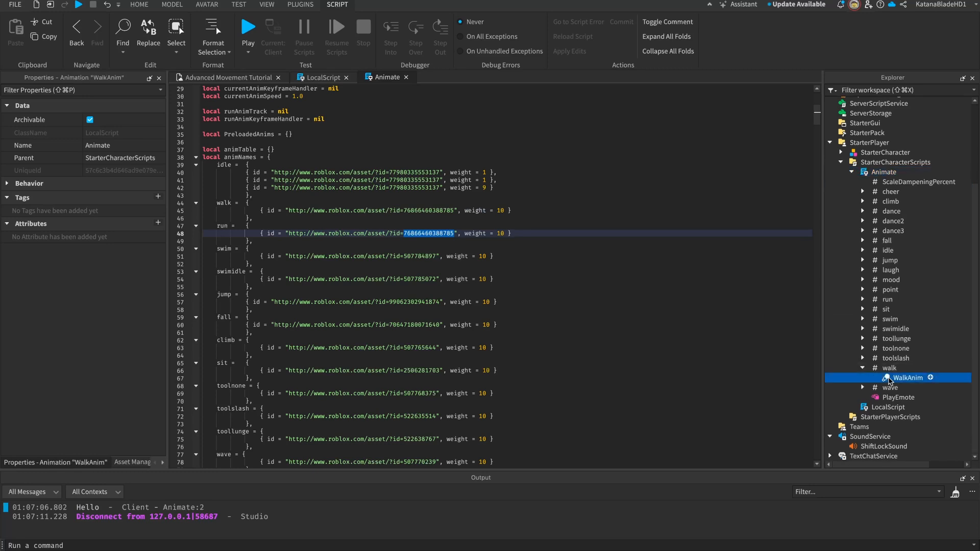
Set the AnimationId of the WalkAnim, idle and jump animation objects in Properties.
left_click(907, 377)
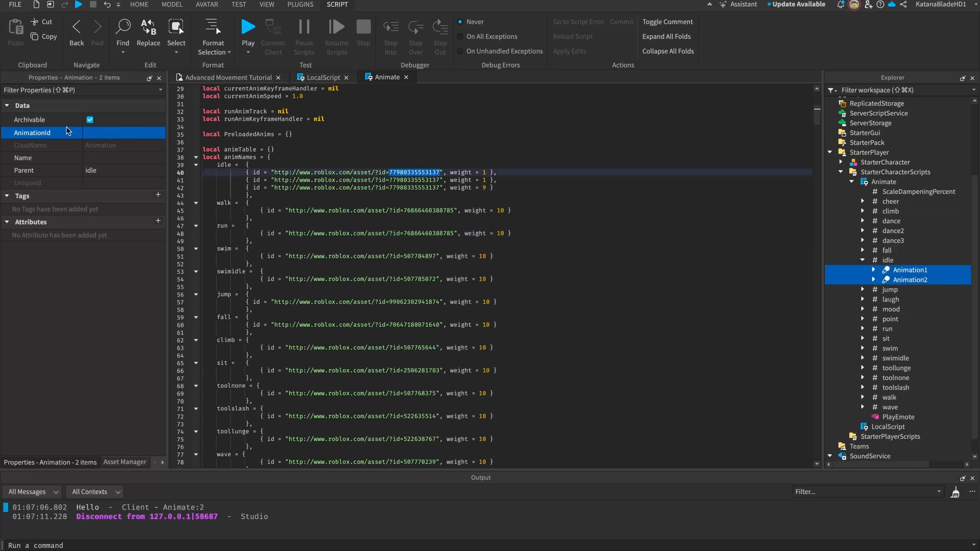
left_click(889, 269)
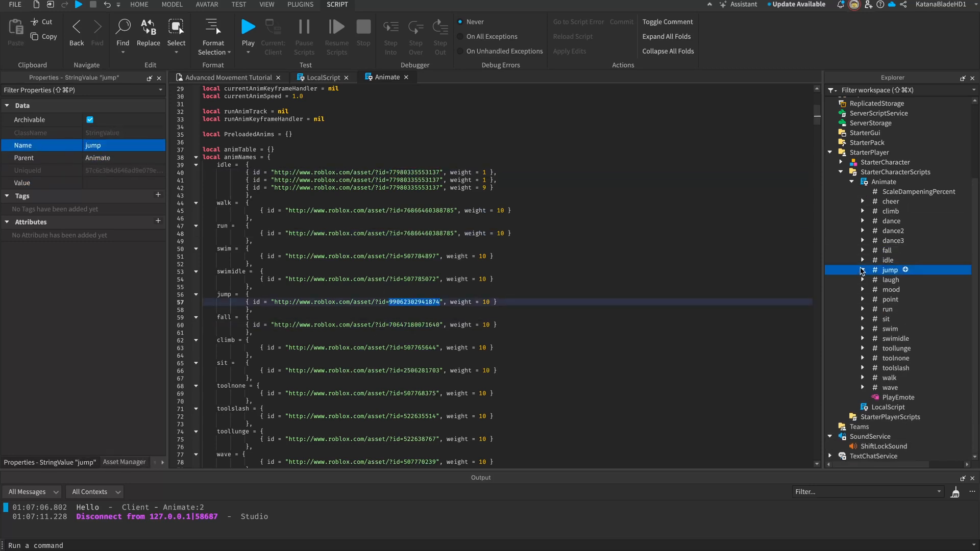
left_click(906, 270)
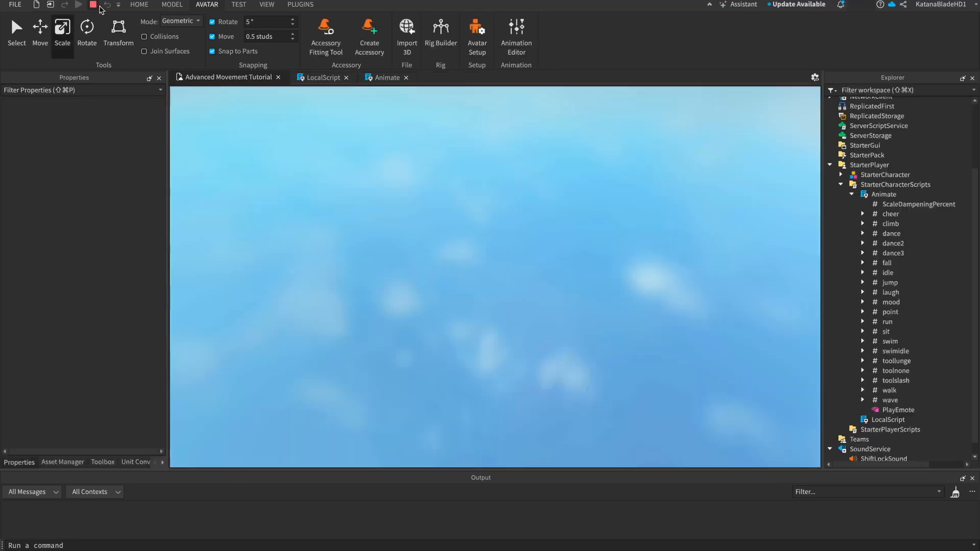
Start a playtest to spawn the character with the updated animations.
left_click(323, 77)
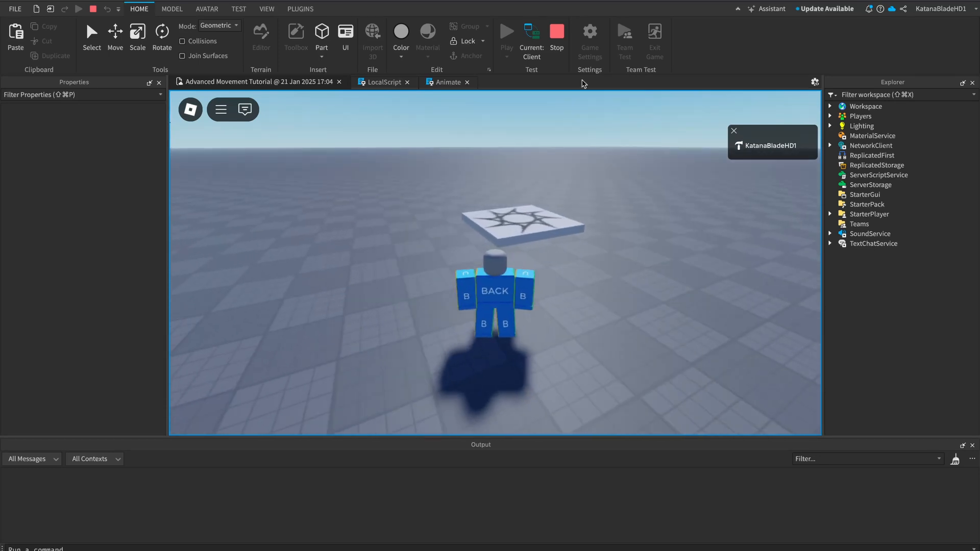
Create a folder named Animations inside ReplicatedStorage.
left_click(557, 30)
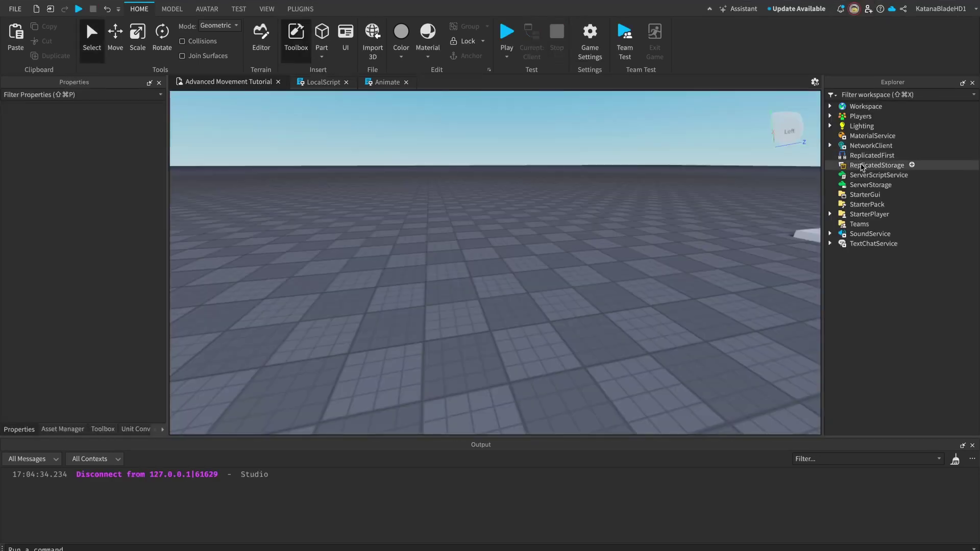
left_click(874, 165)
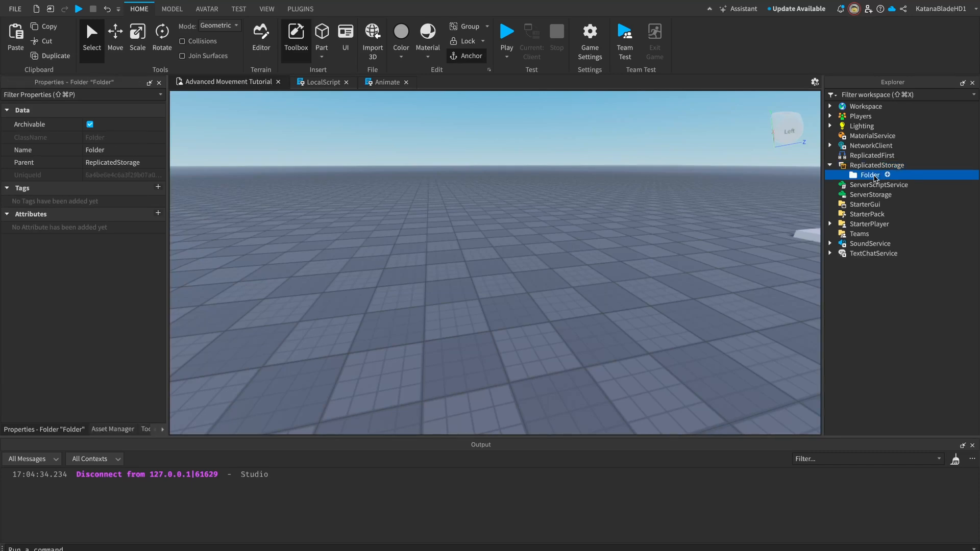
type("Animations")
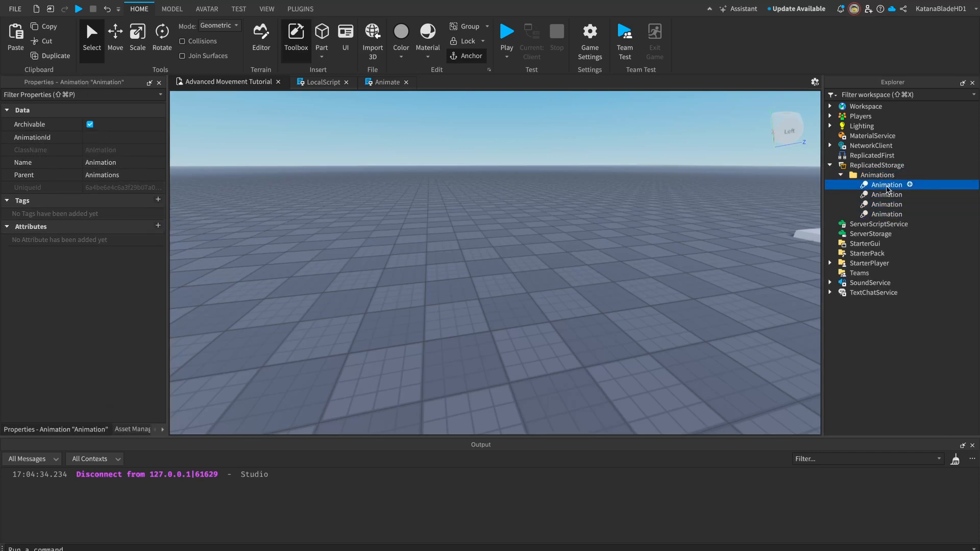
Add and name four animations: FrontWalkAnim, BackWalkAnim, LeftWalkAnim, RightWalkAnim.
type("FrontWalkAnim")
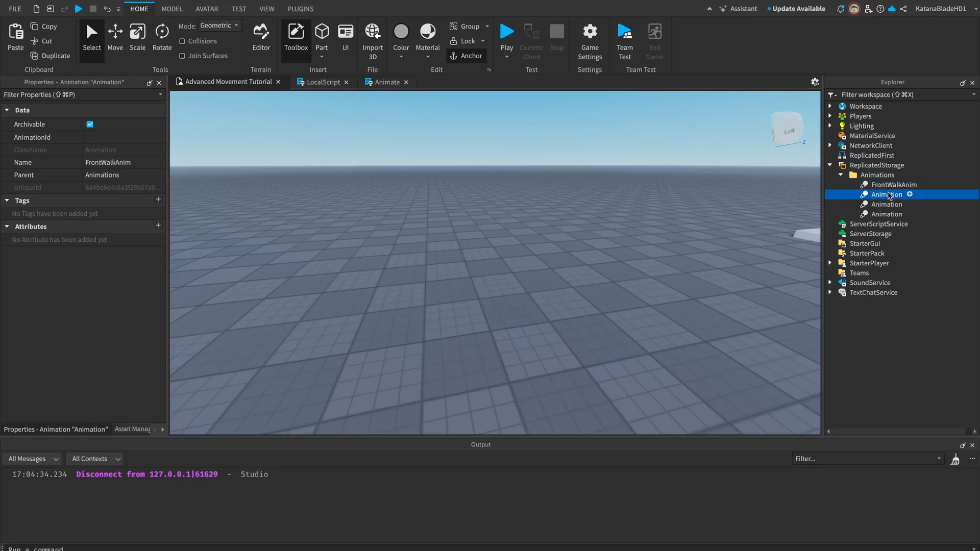
type("BackWall")
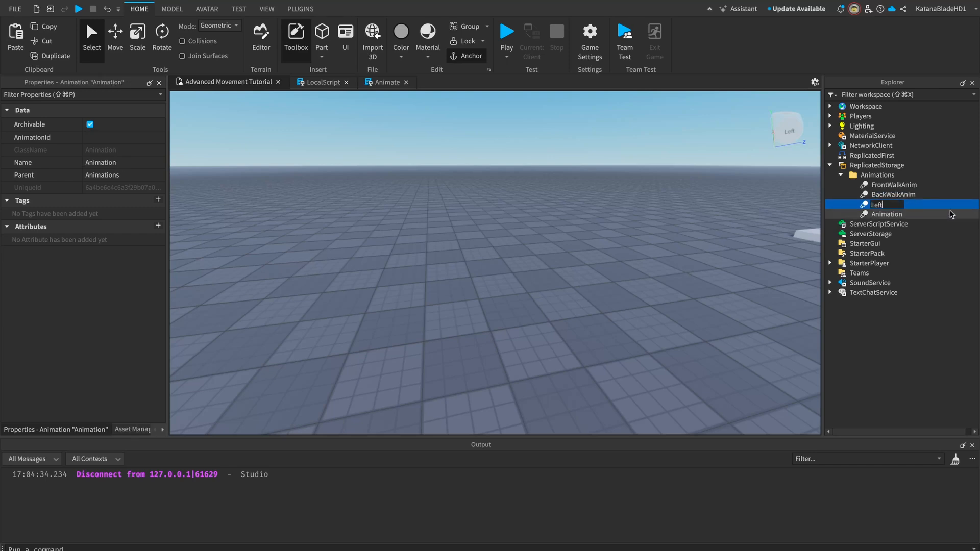
type("Walk")
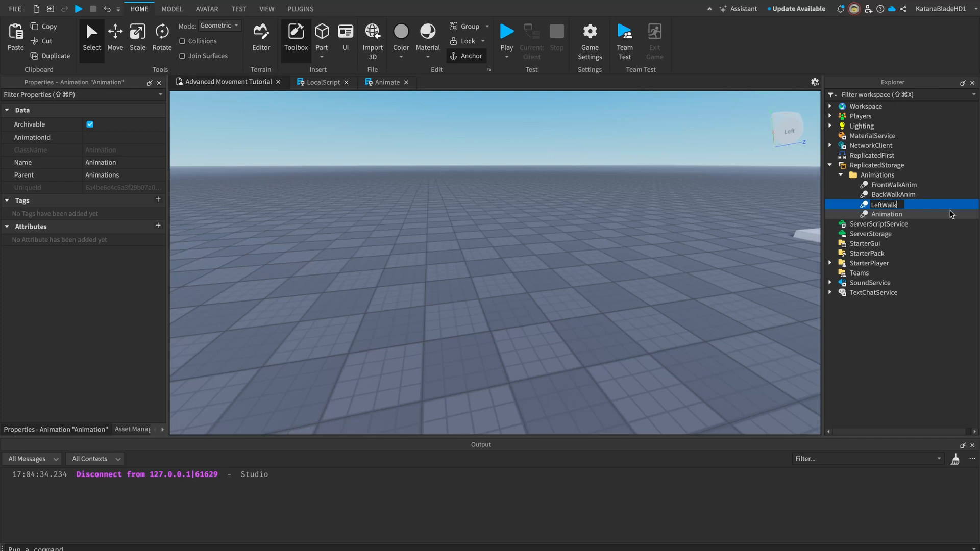
left_click(885, 215)
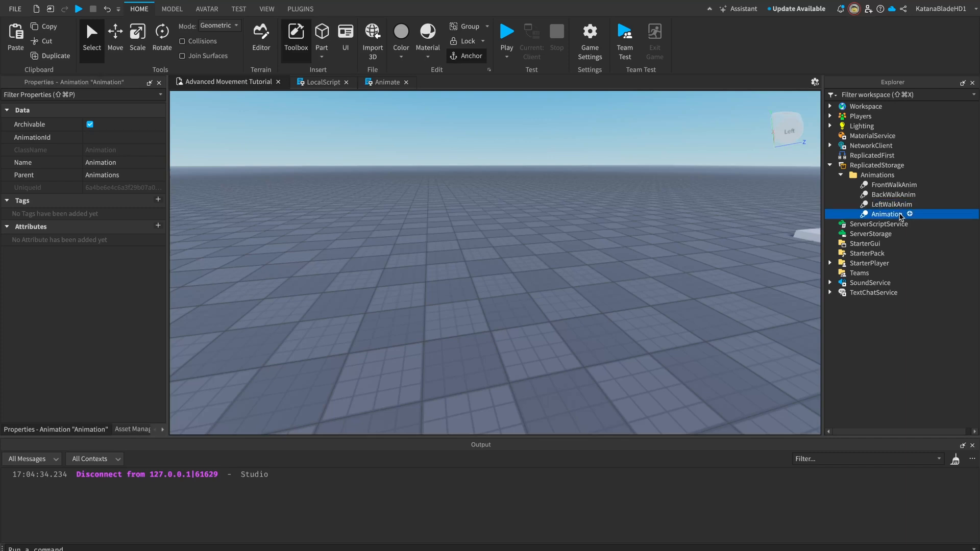
type("RightWalkAnim")
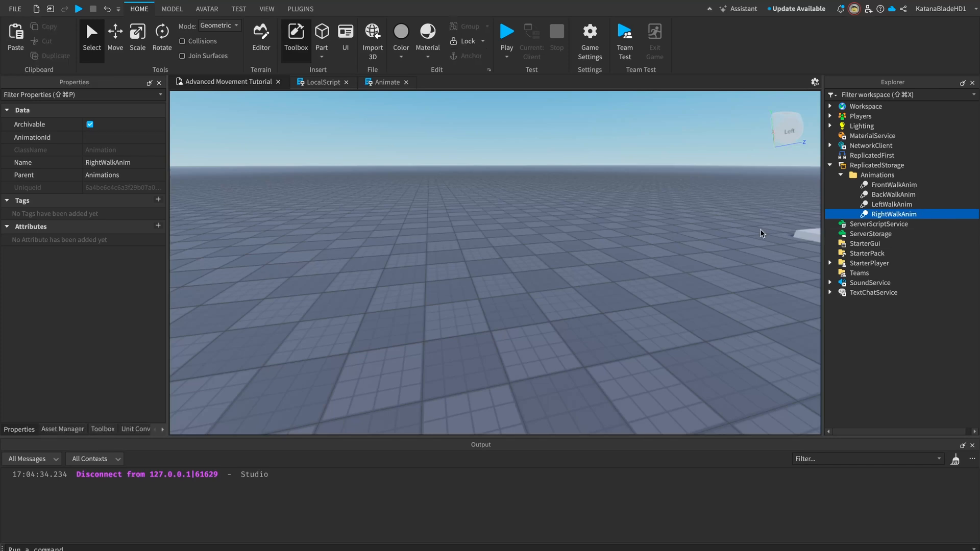
Review the BackWalkAnim properties and return to the LocalScript editor.
left_click(892, 194)
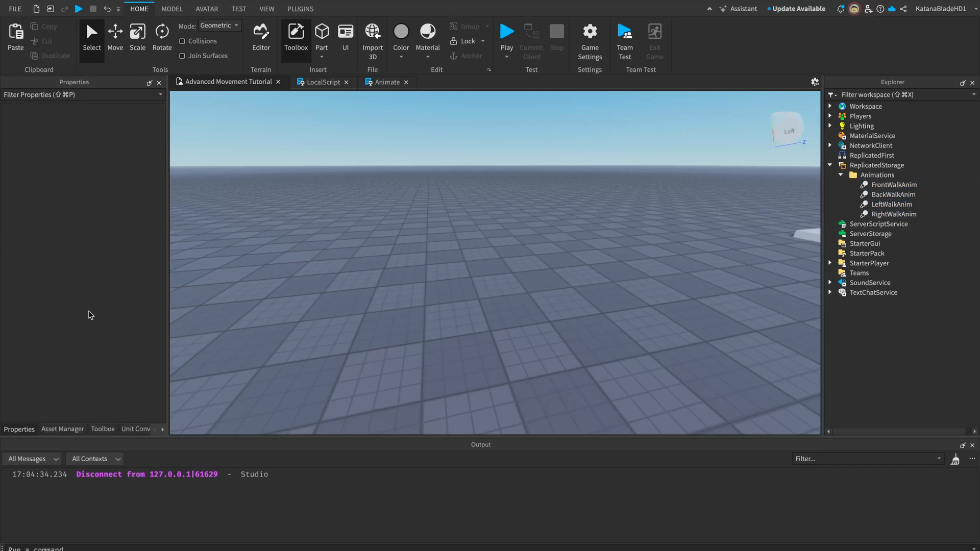
left_click(893, 194)
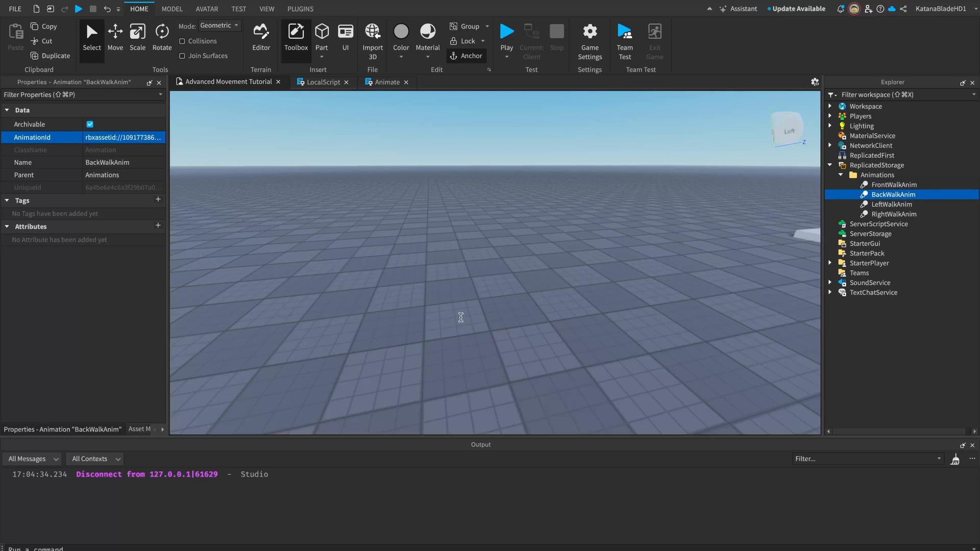
left_click(894, 214)
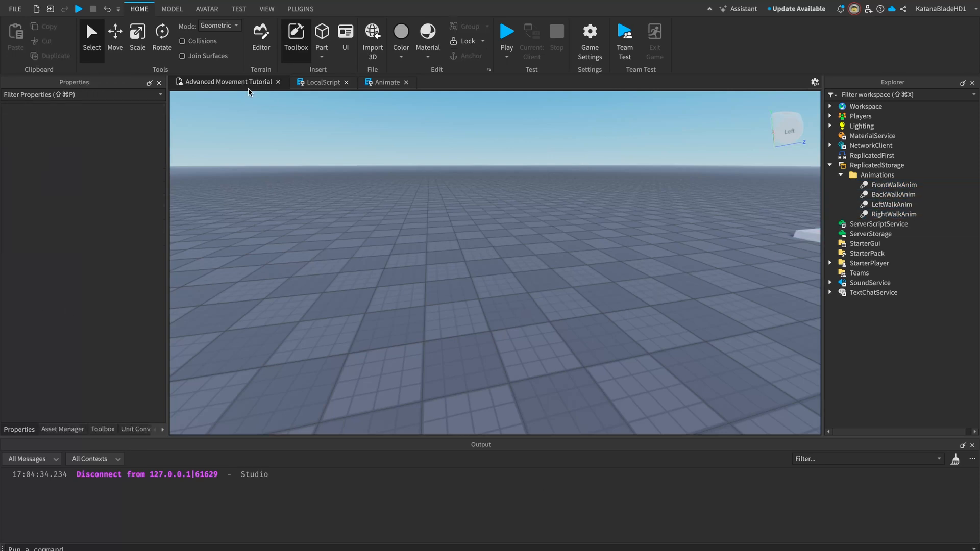
left_click(319, 82)
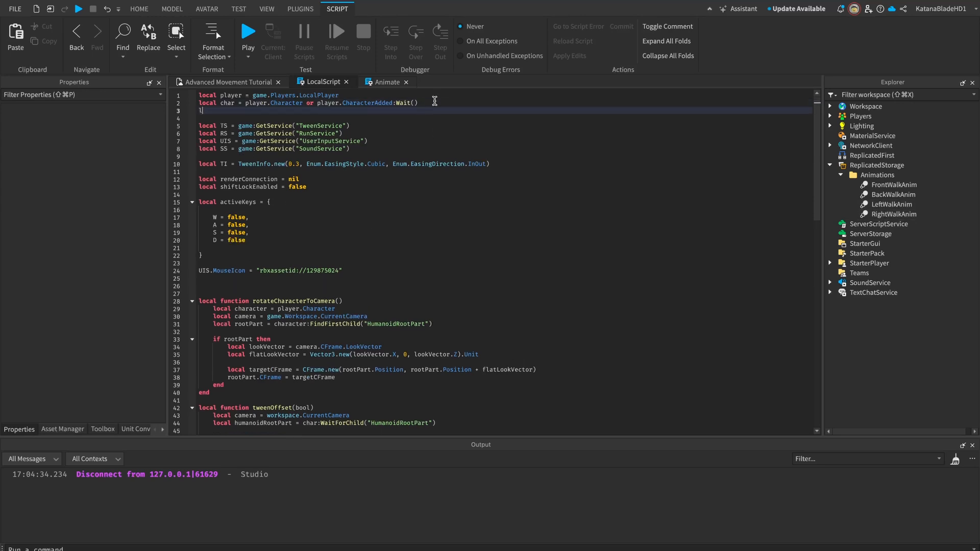
Declare hum via char:WaitForChild("Humanoid") and load the four walk animations with hum:LoadAnimation.
type("local hum = char:WaitForChild(\"Humanoid")
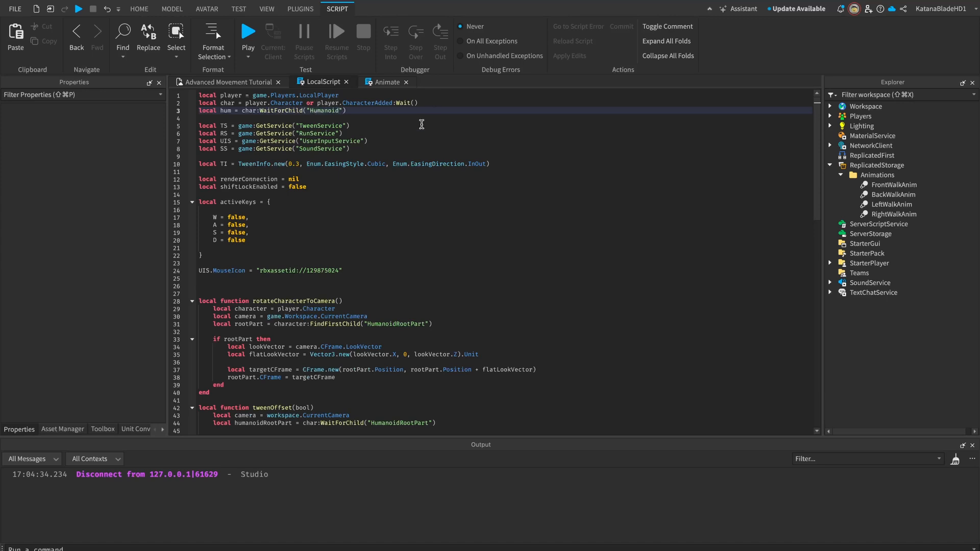
type("local")
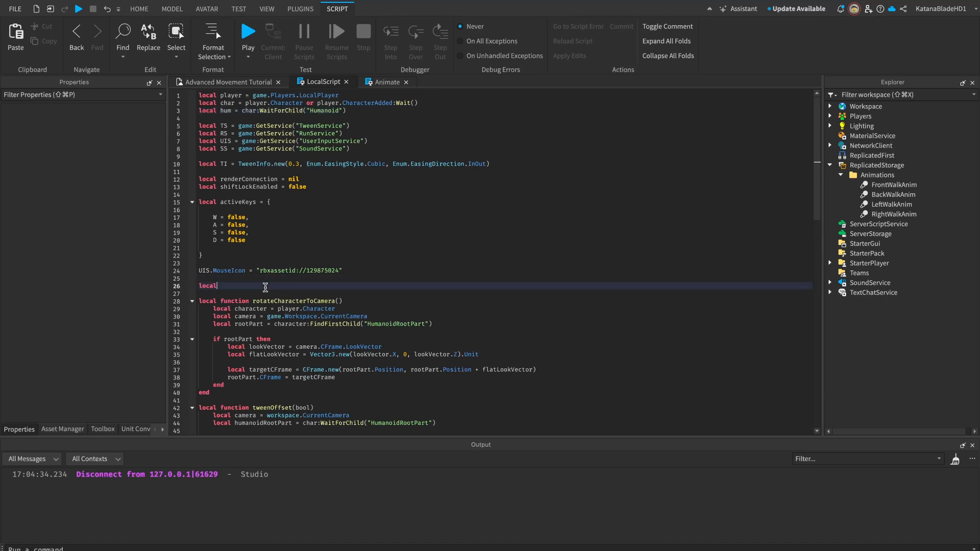
type("frontWalkANi")
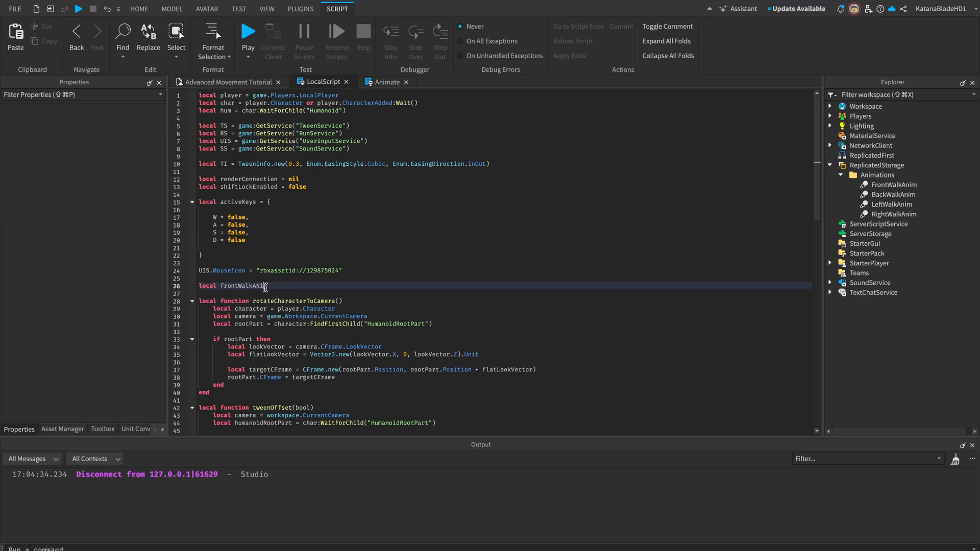
type("mation =")
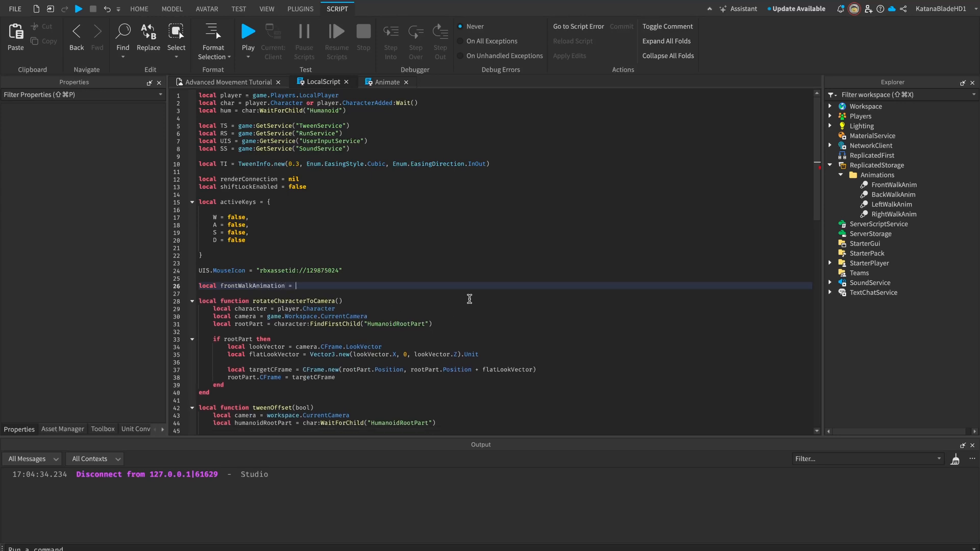
type("hum:Load")
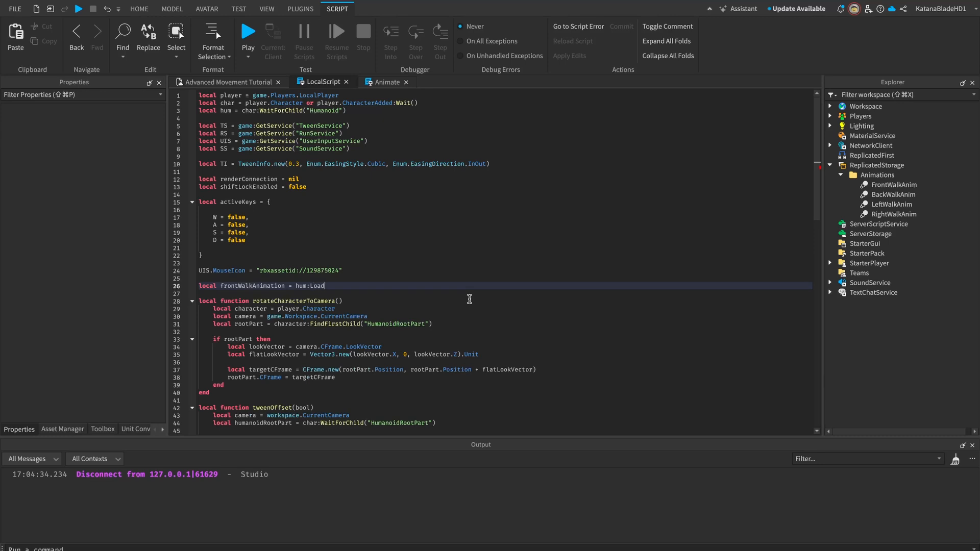
type("Animation()")
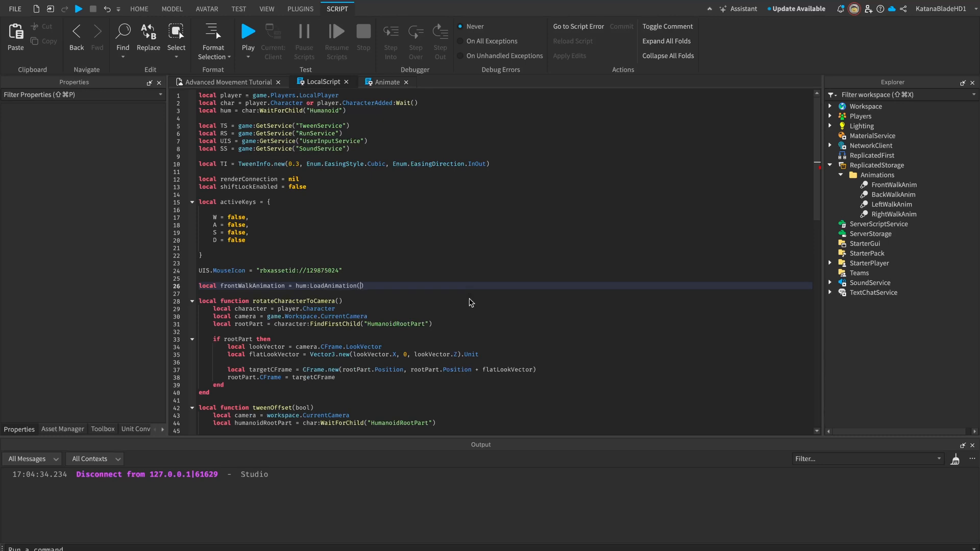
type("game.ReplicatedStorage.")
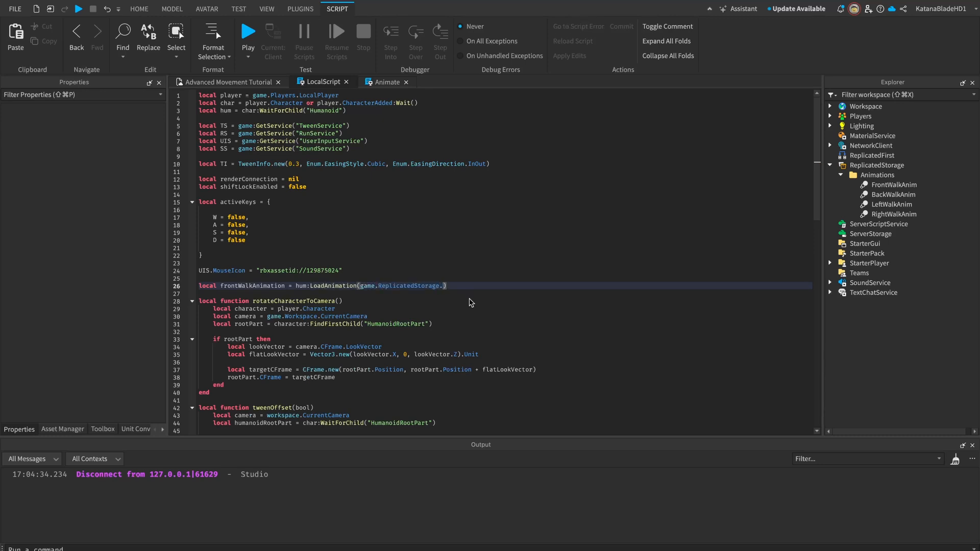
type("Animations.")
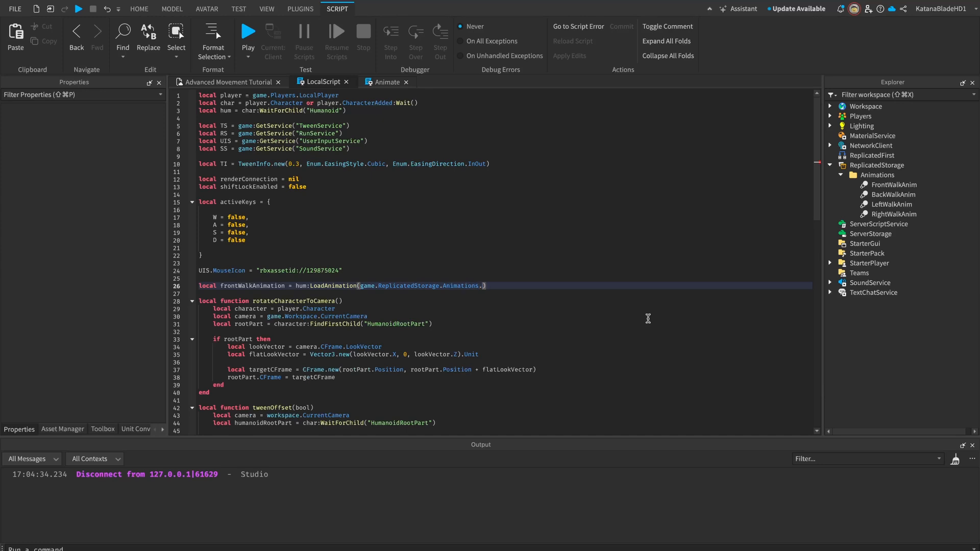
type("FrontWalkAnim")
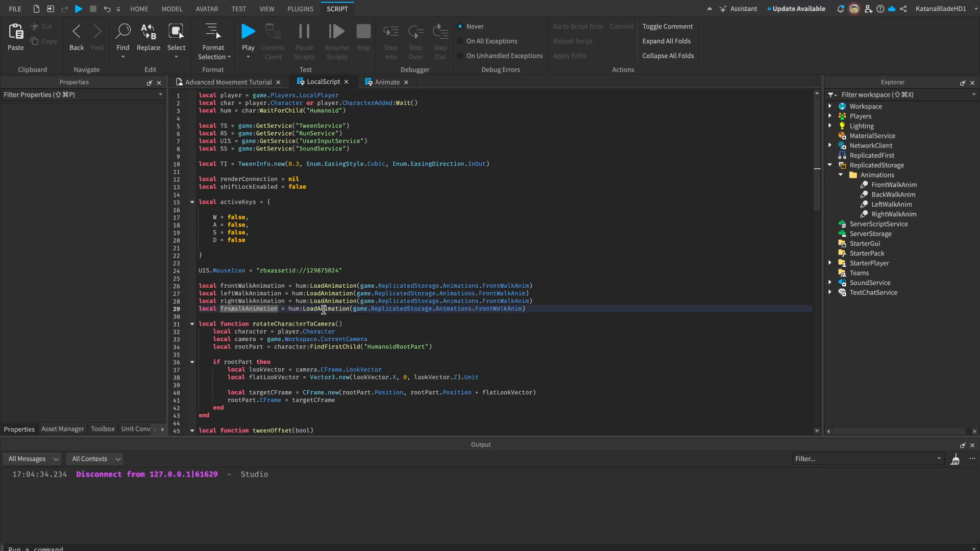
type("backWalkAnimation")
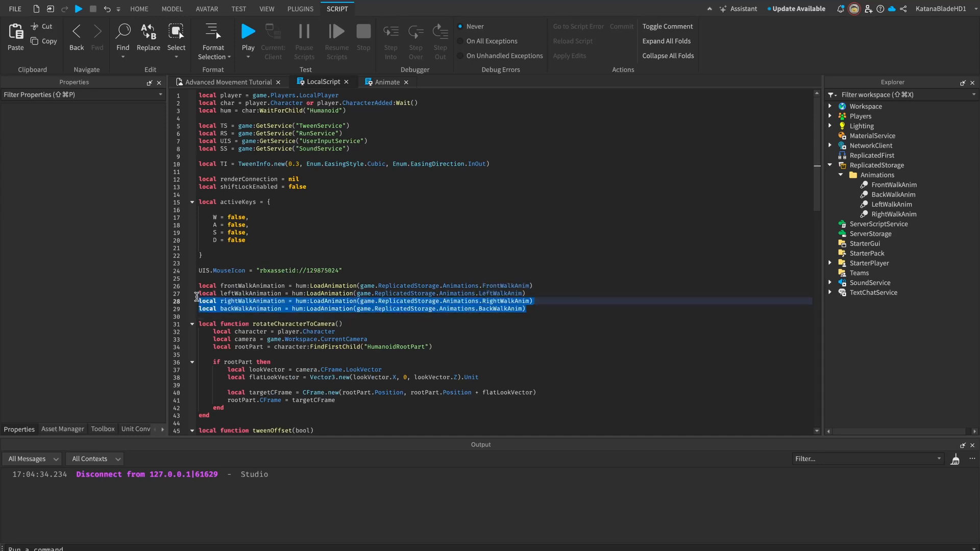
left_click(618, 312)
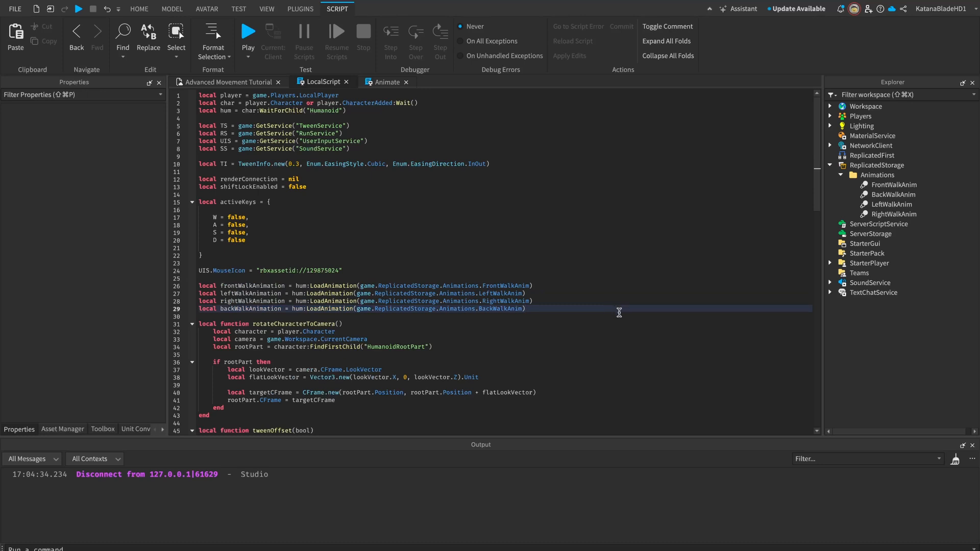
scroll("down", 3)
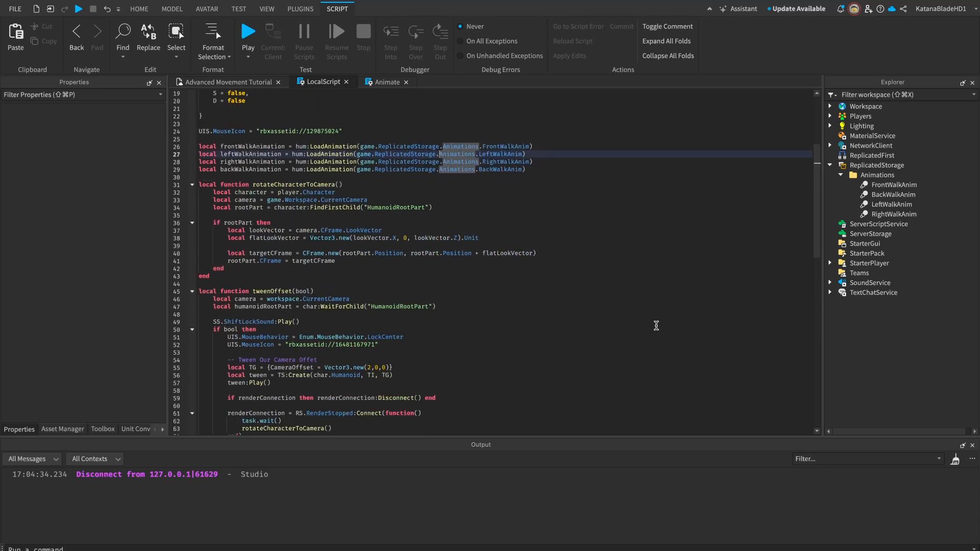
scroll("down", 3)
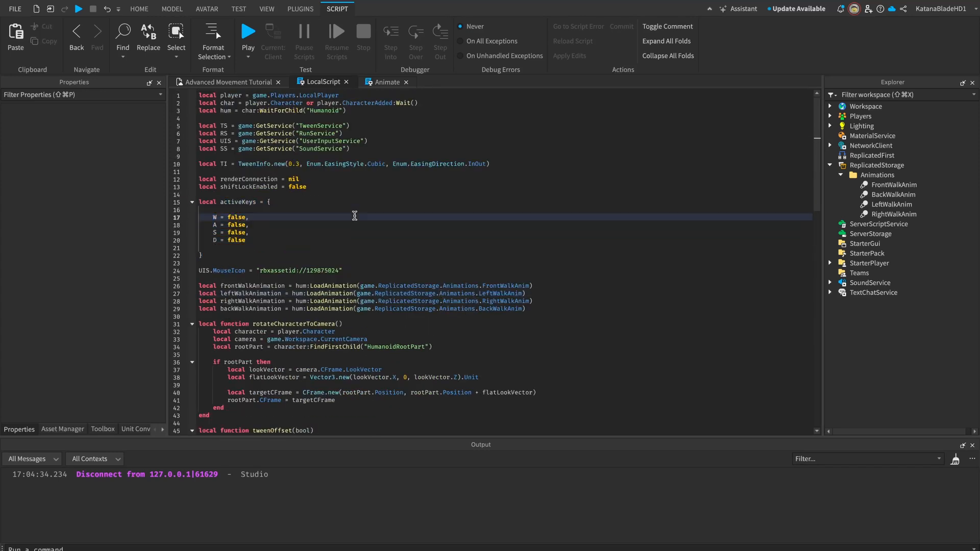
scroll("down", 3)
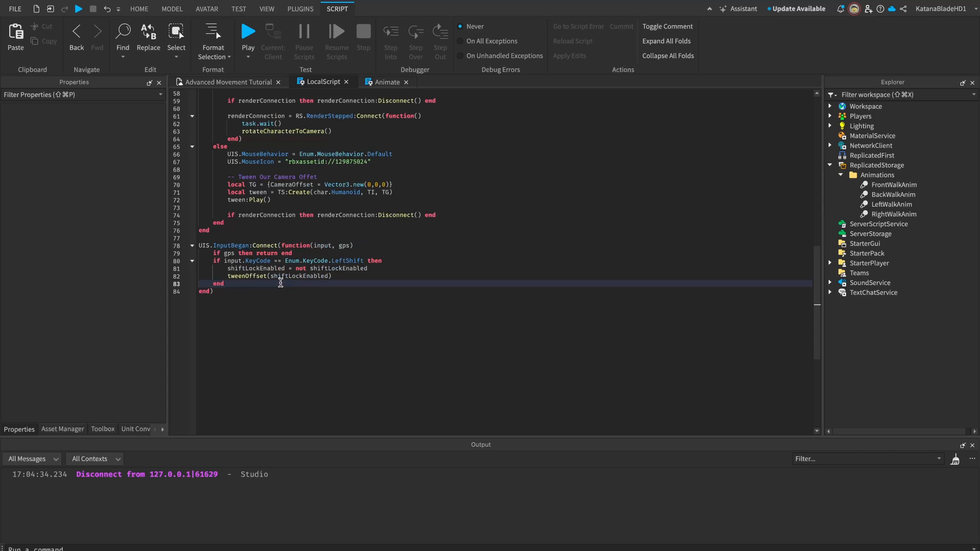
Add an InputBegan branch playing frontWalkAnimation when input.KeyCode is W.
type("if io")
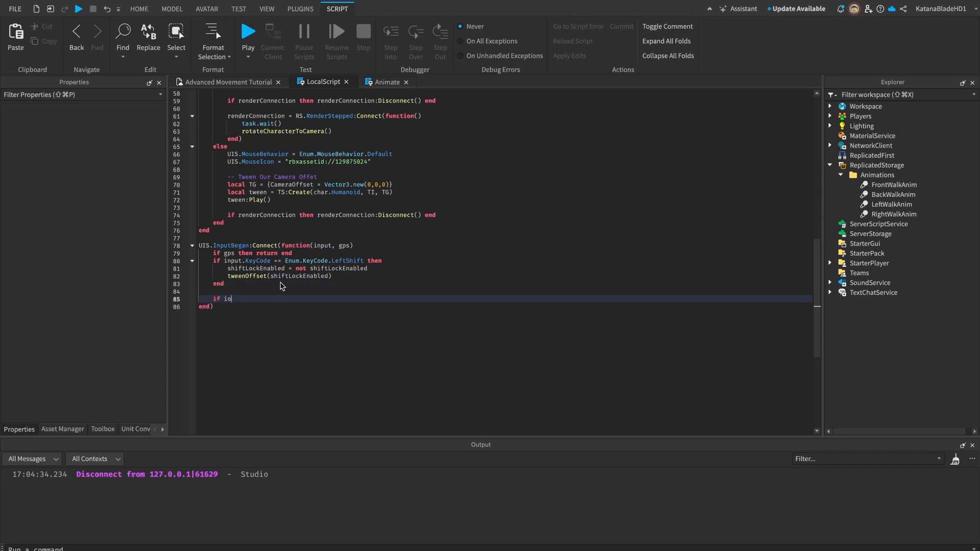
type("nput.KeyCode ==")
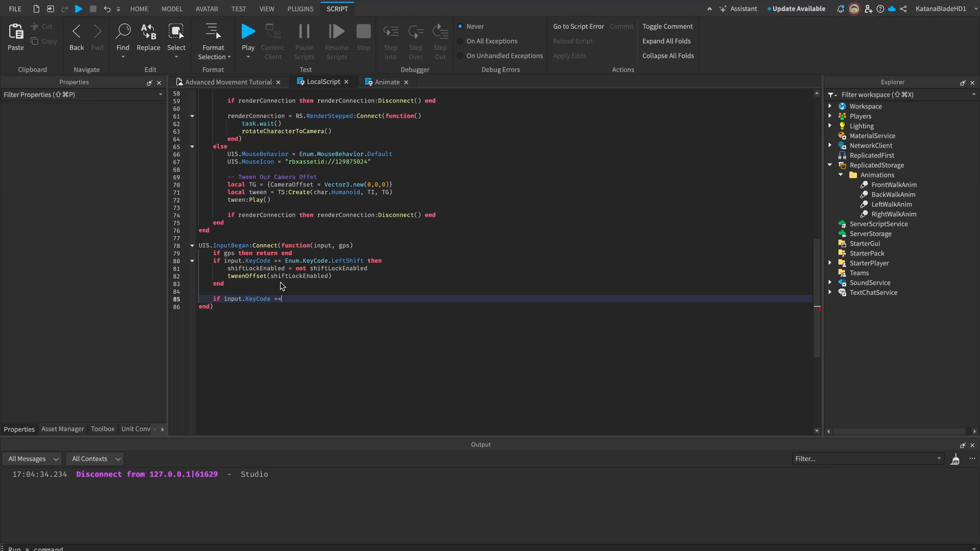
type("Enum.KeyCode.")
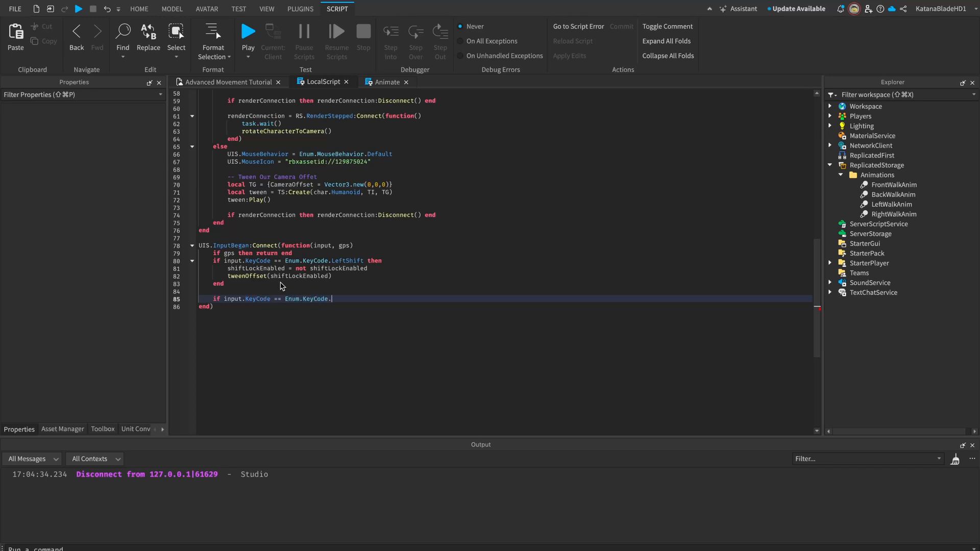
type("W then")
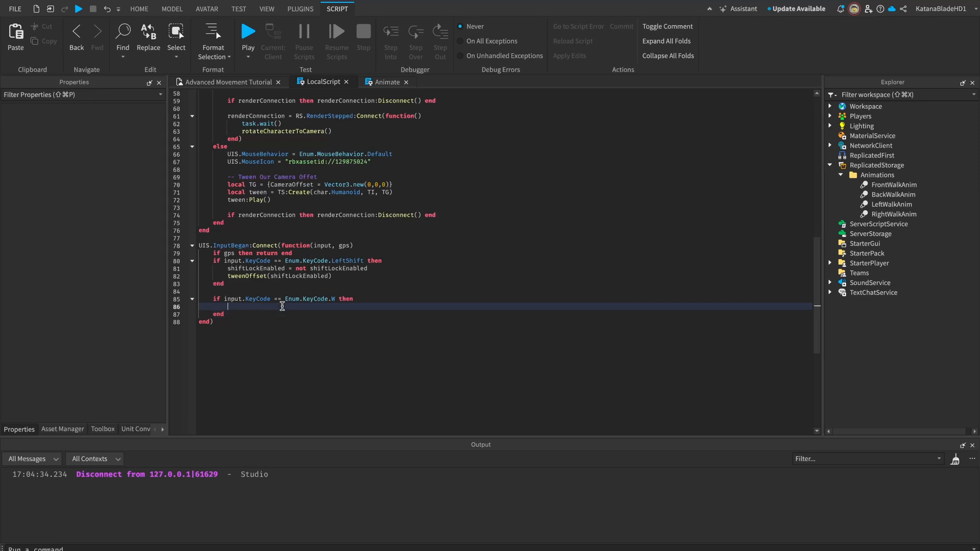
type("frontWalkAnimation:Pl")
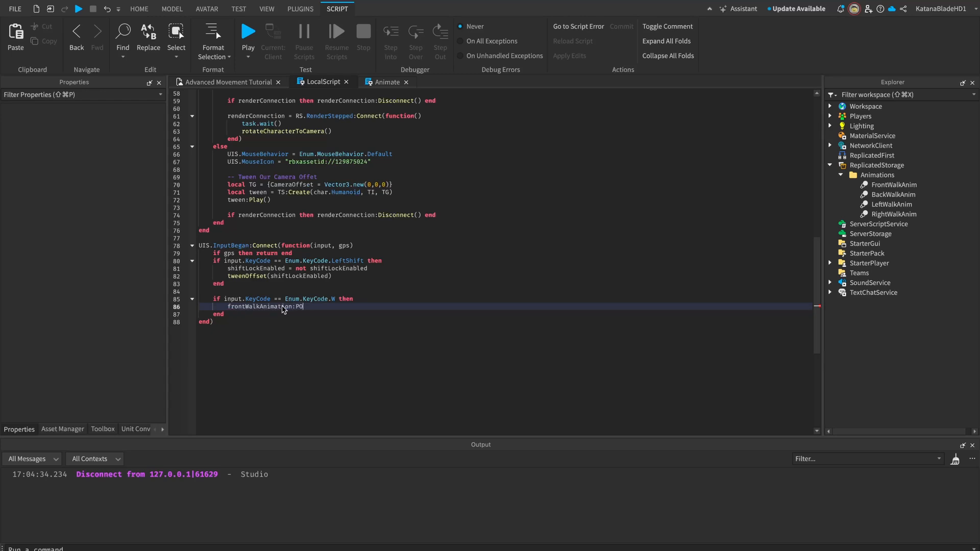
type("lay(")
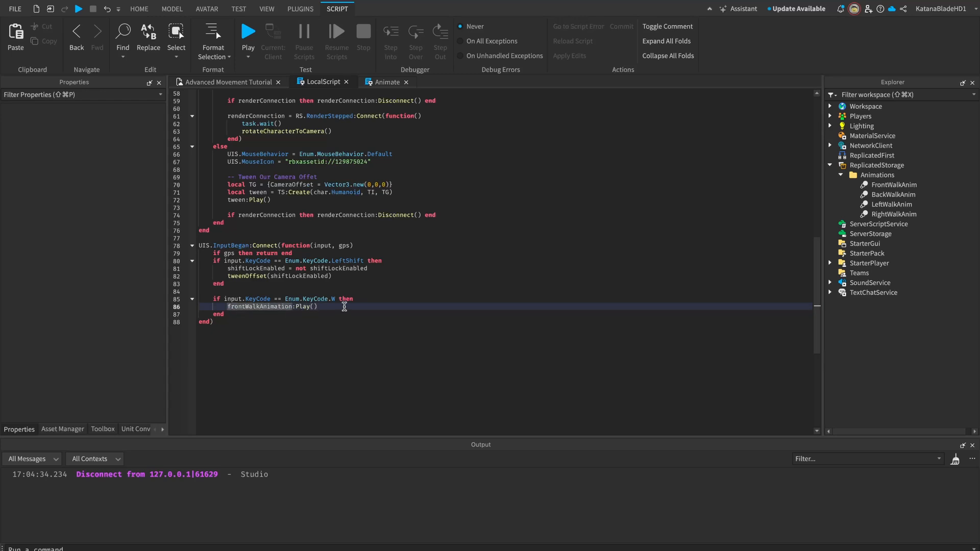
Add an elseif branch for A that plays leftWalkAnimation.
type("elseif input.KeyCode == Enum.KeyCode.A then")
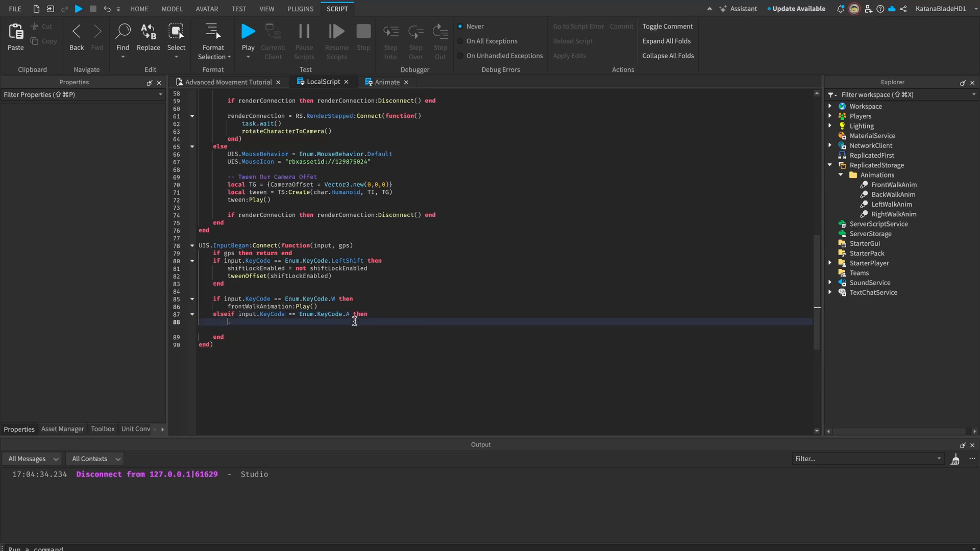
type("leftWalkAnimation:P")
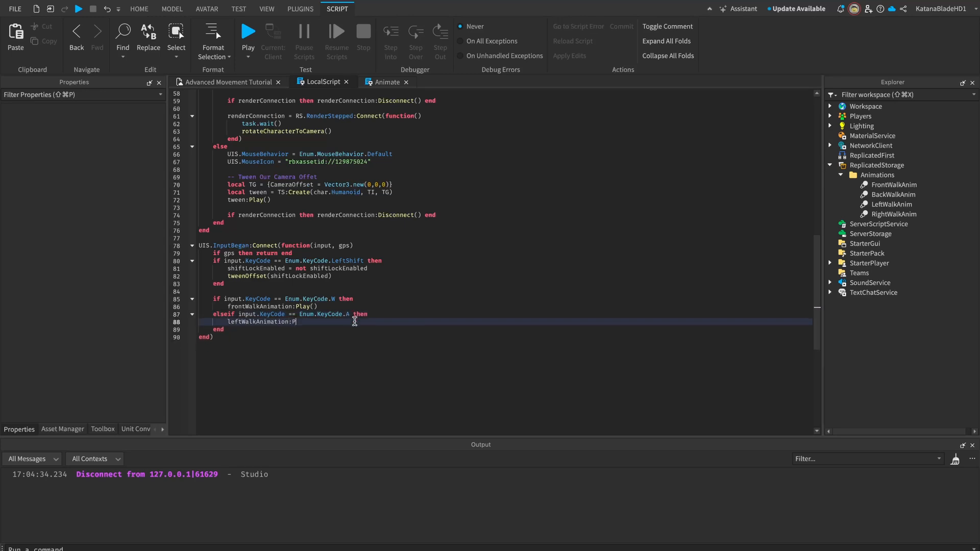
type("lay()")
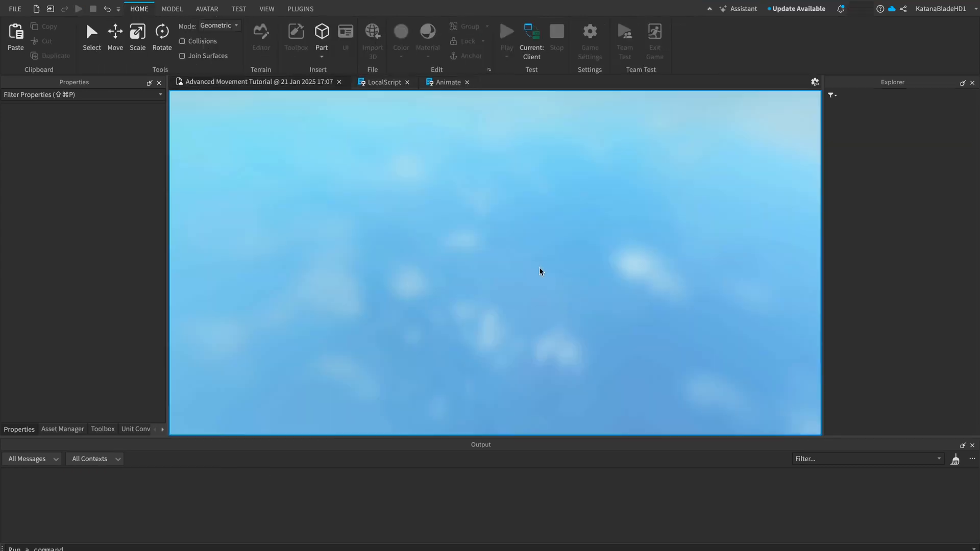
Stop the playtest and return to the LocalScript code.
left_click(506, 32)
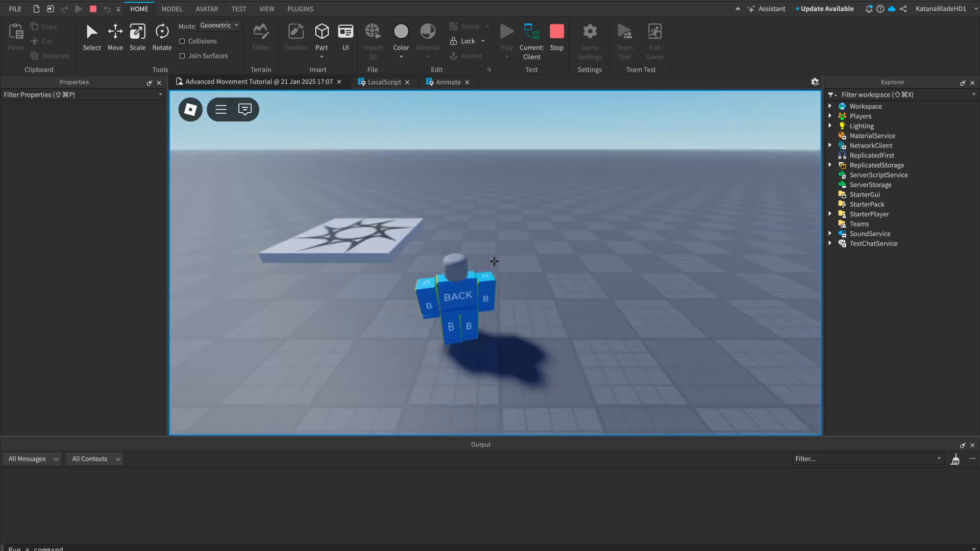
left_click(556, 30)
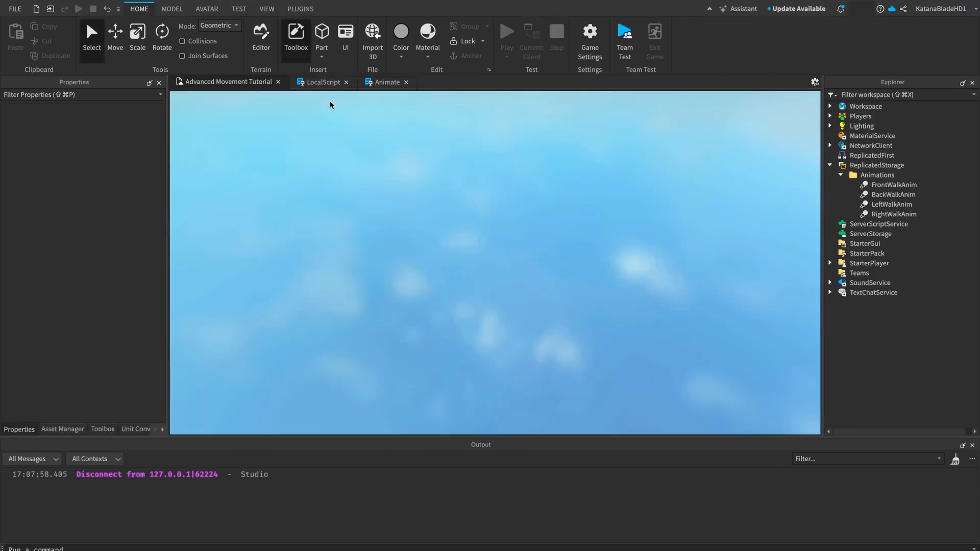
left_click(322, 82)
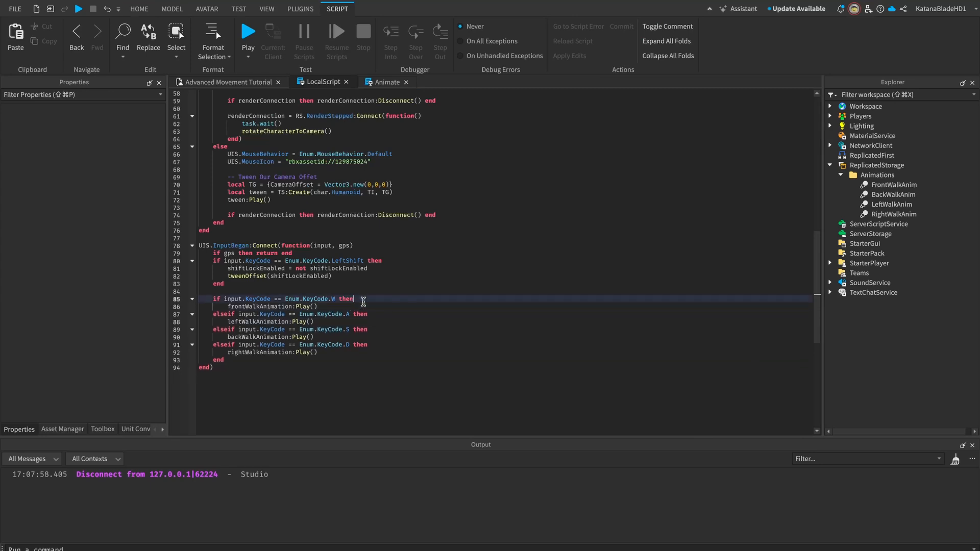
Set activeKeys.W/A/S/D = true inside each key branch of InputBegan.
type("activeKeys.W")
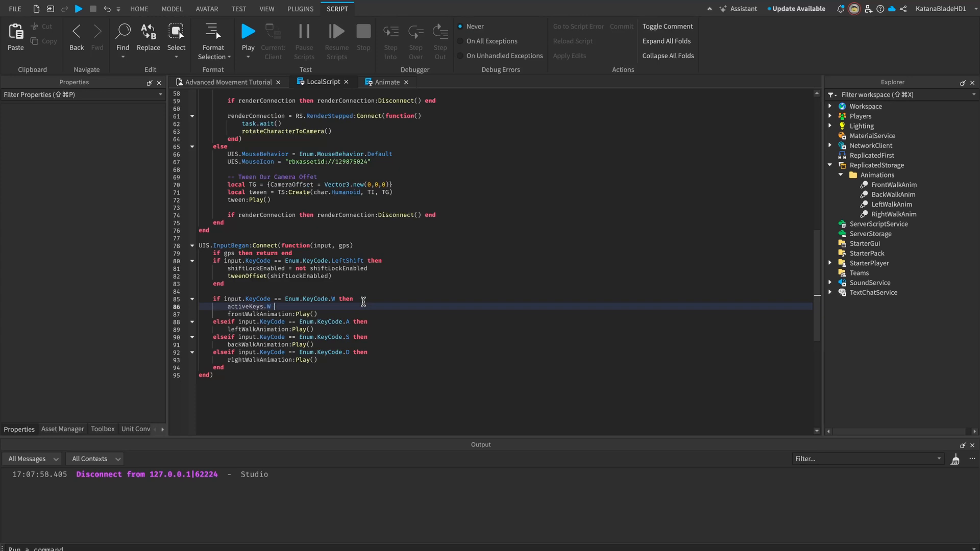
type("= true")
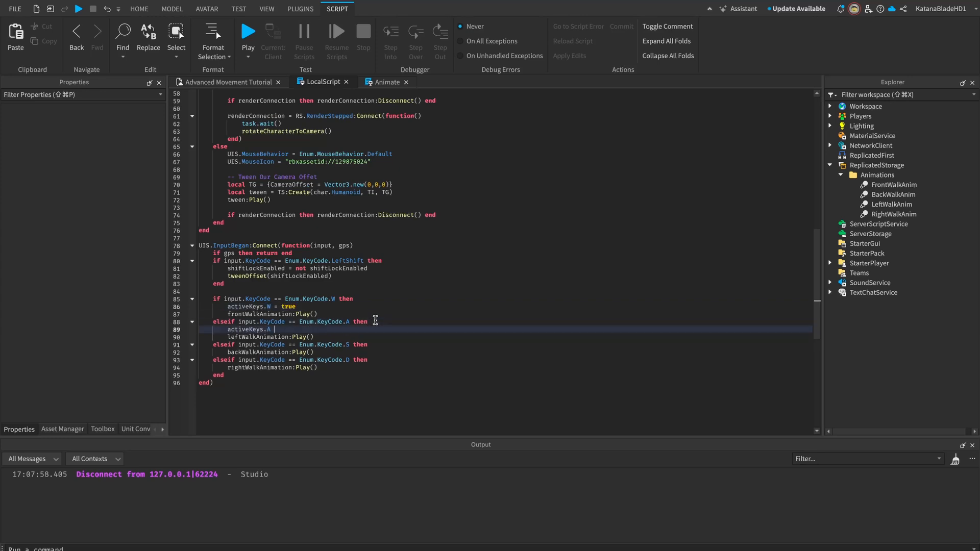
type("= true")
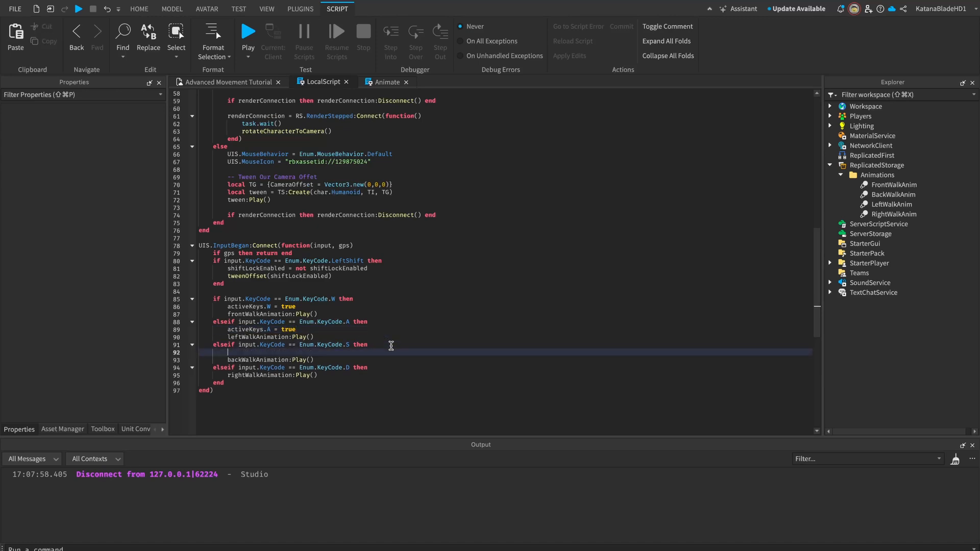
type("activeKeys.S = true")
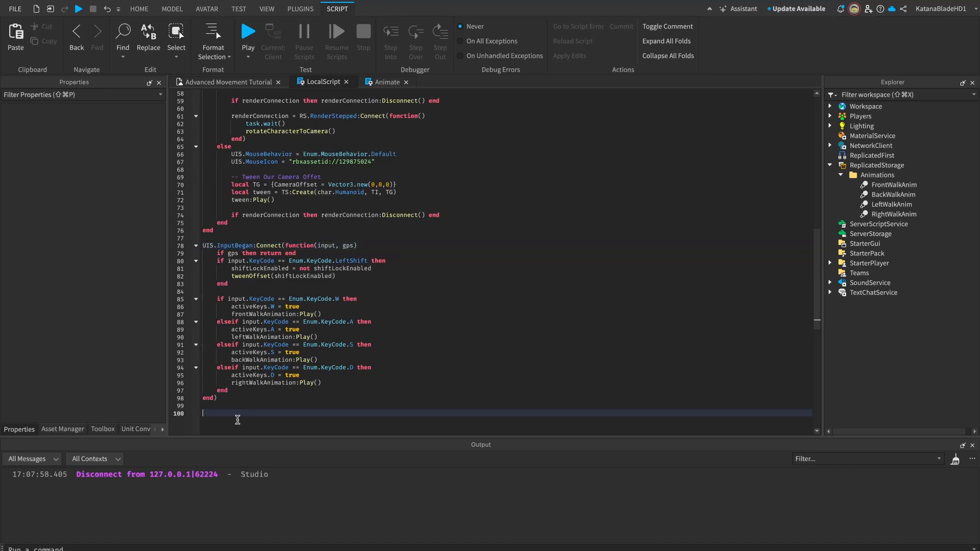
Write a UIS.InputEnded handler taking input and gps, returning early when gps is set.
type("UIS.InputEnded:Connect(function(")
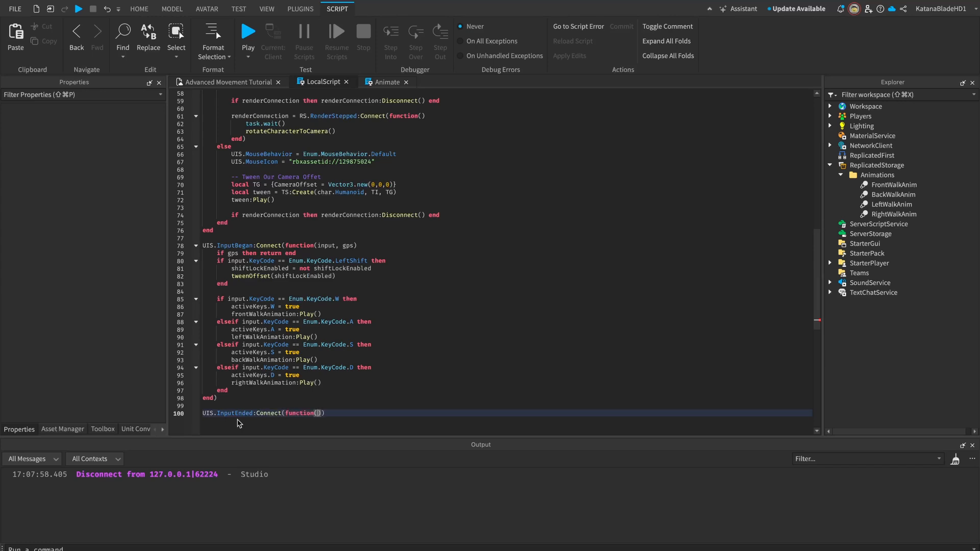
key("Enter")
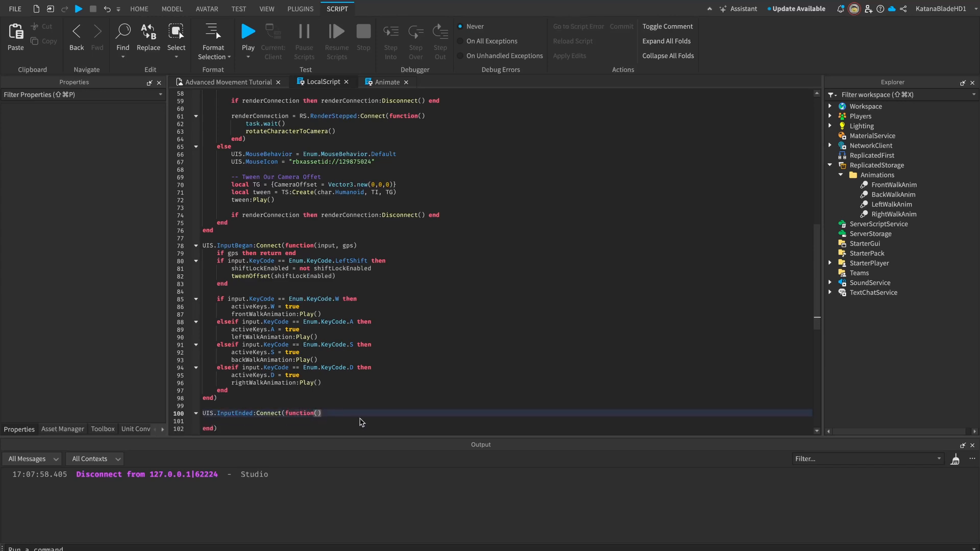
type("input, gps")
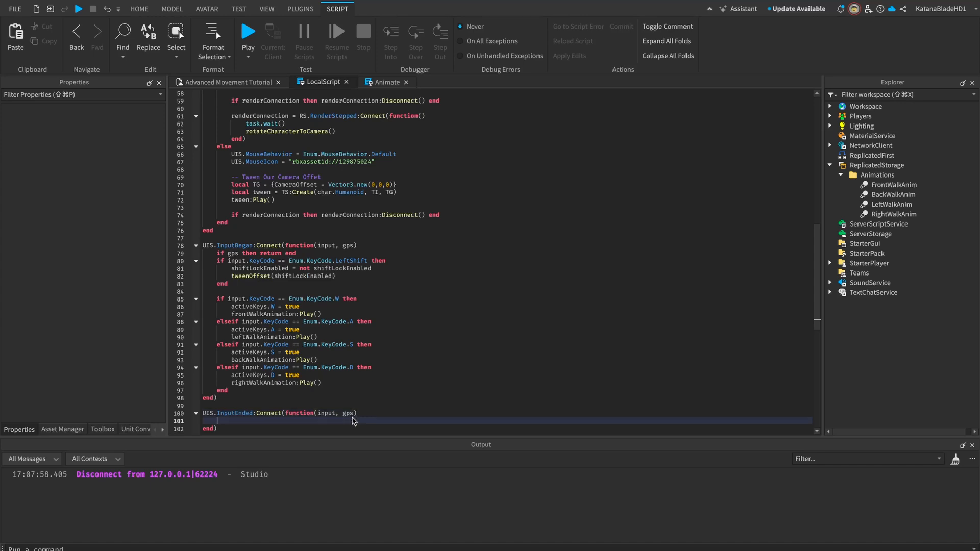
type("if")
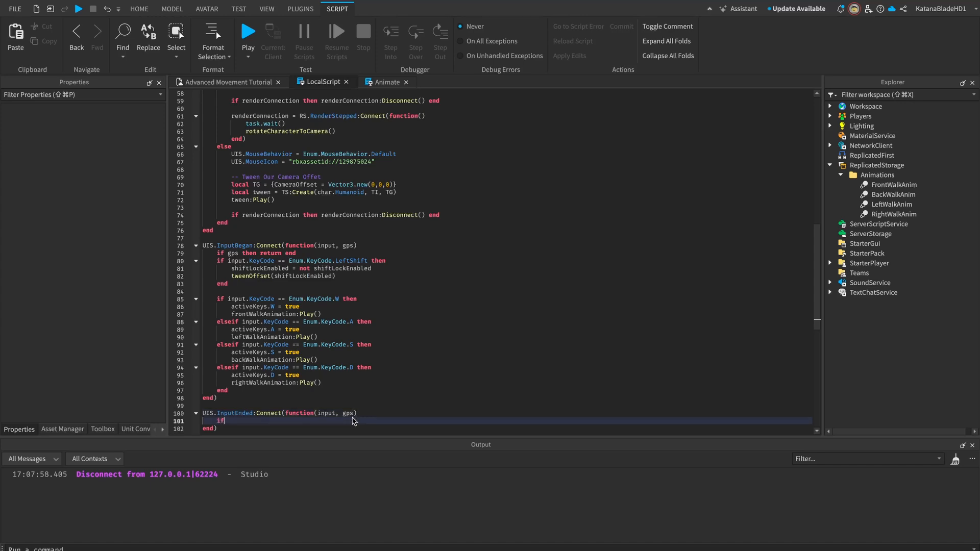
type("gps then return end")
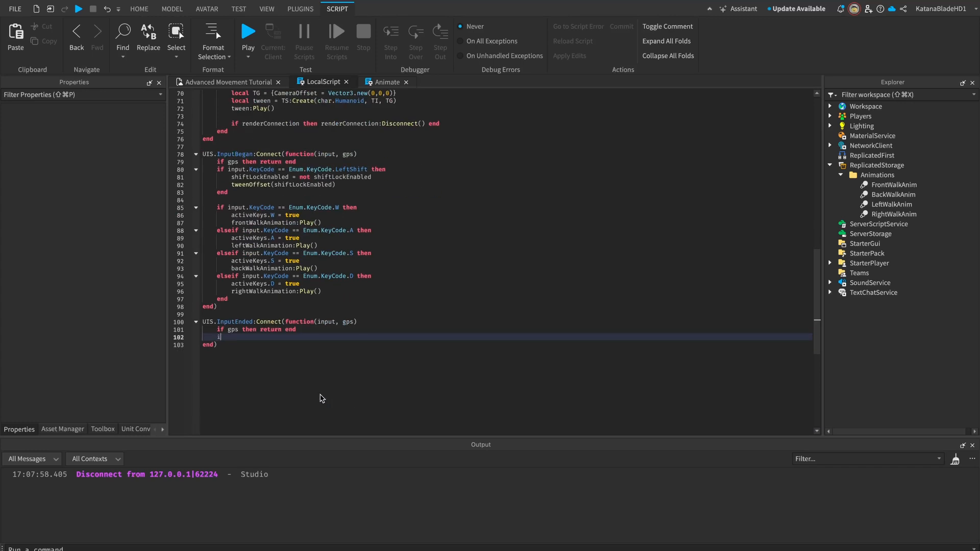
Print "A key was released" on A release and "A key was pressed!" in the A press branch.
type("if input")
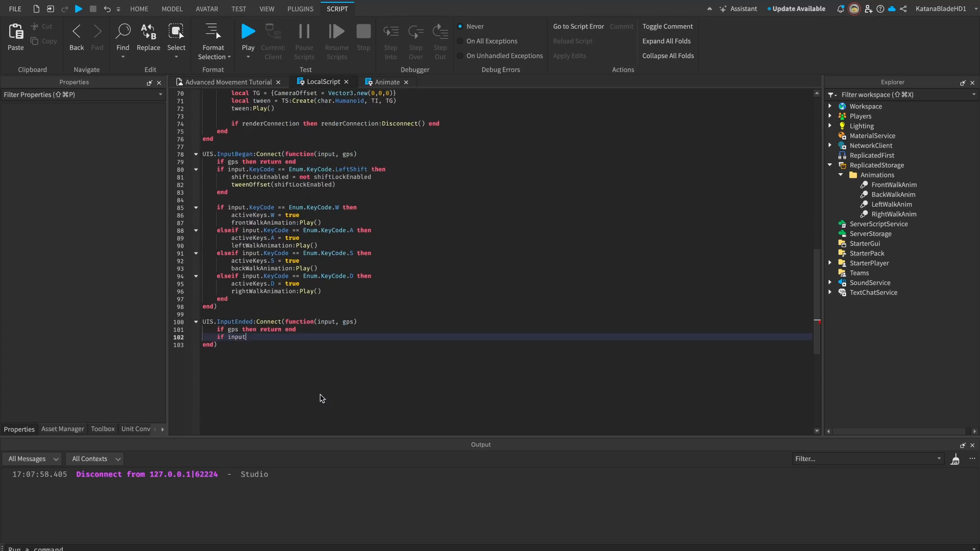
type(".KeyCode ==")
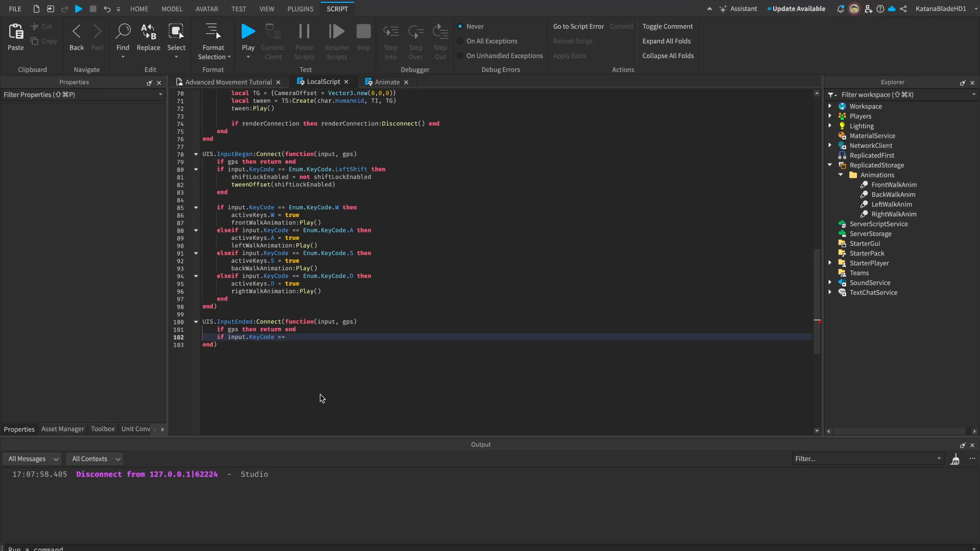
type("Enum.A t")
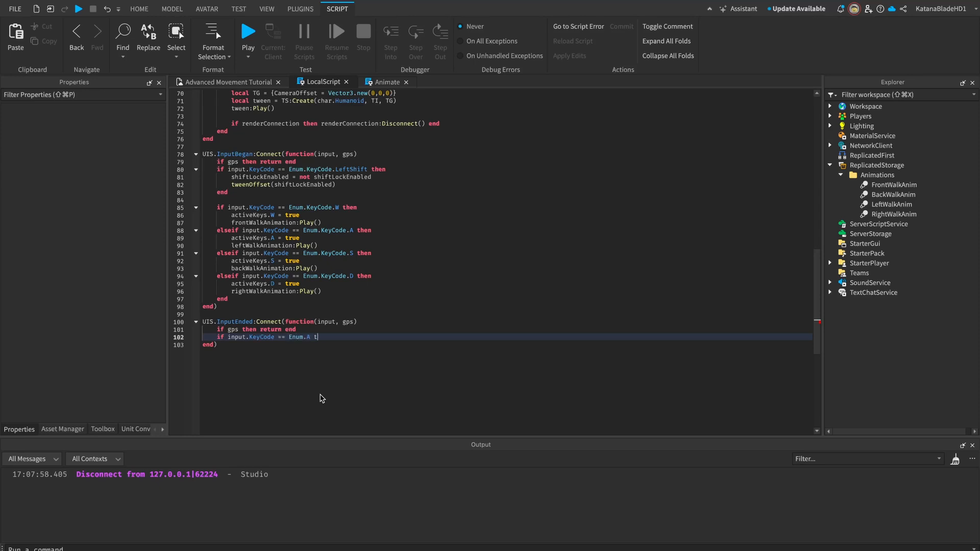
type("hen")
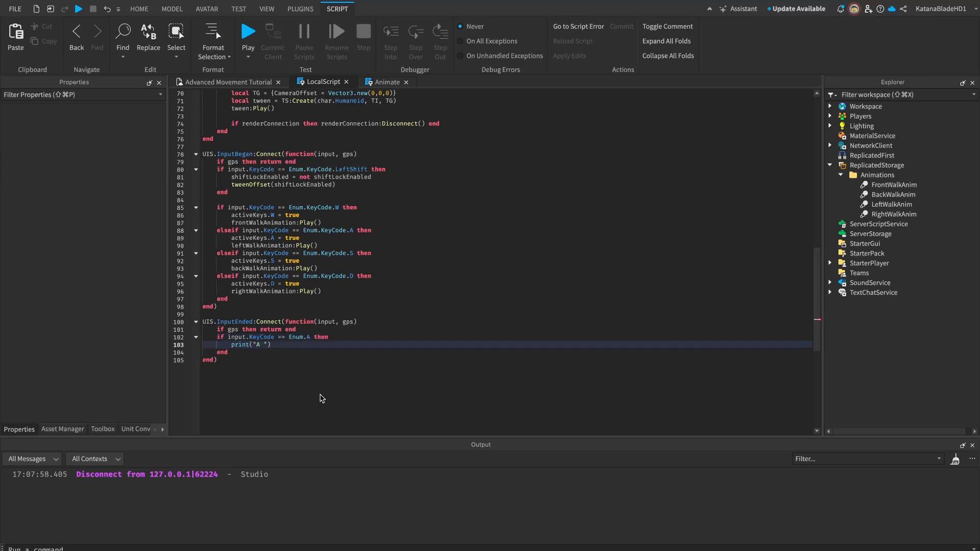
key("Backspace")
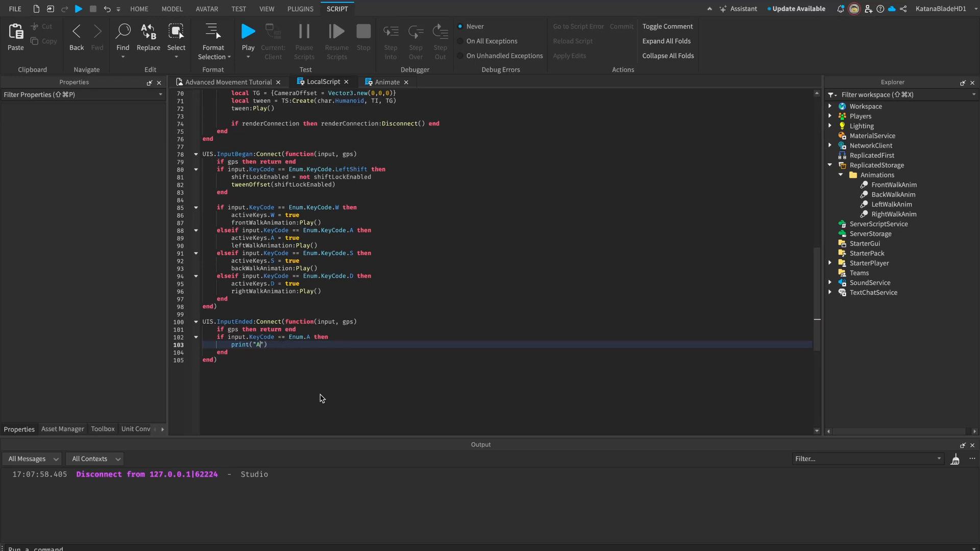
type("key was released")
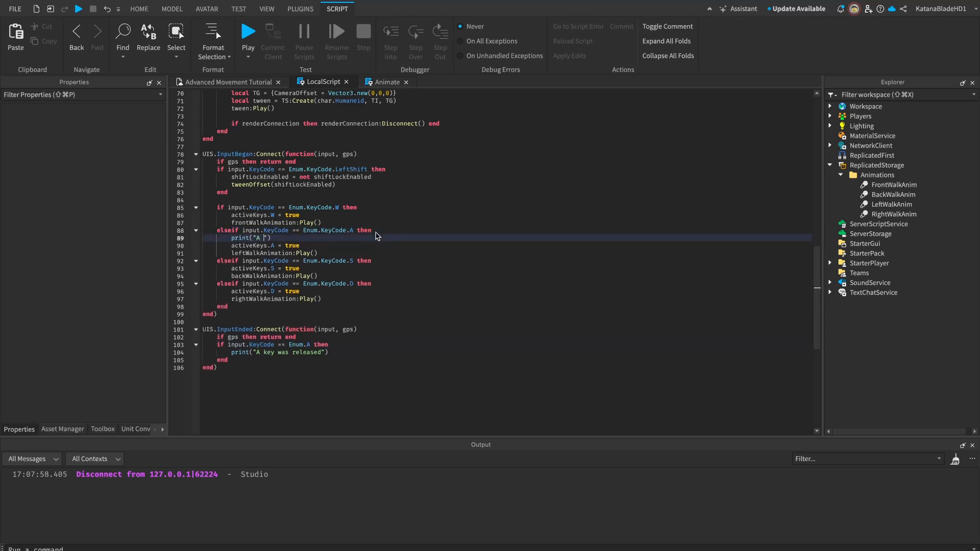
type("key was pressed!")
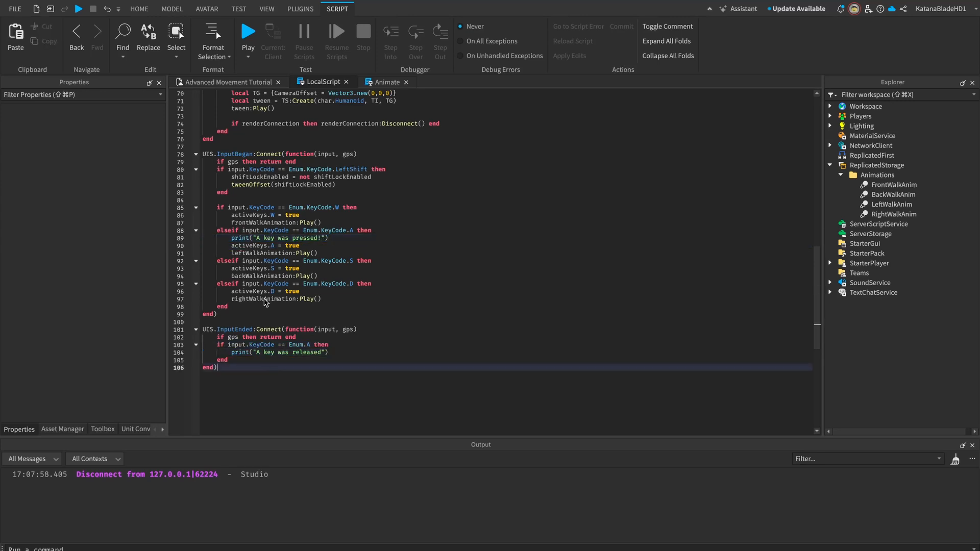
Playtest, correct Enum.A to Enum.KeyCode.A, confirm both A messages print, then stop.
left_click(247, 37)
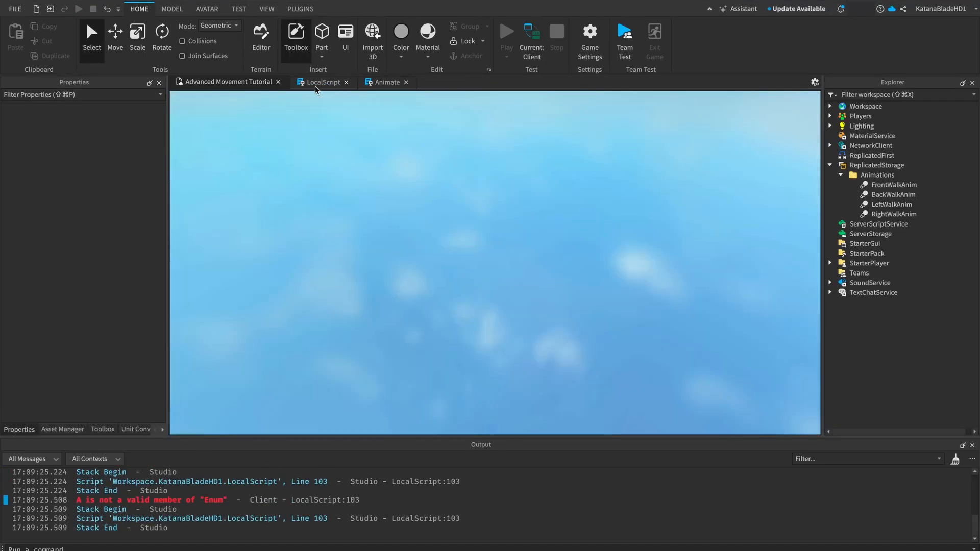
left_click(320, 82)
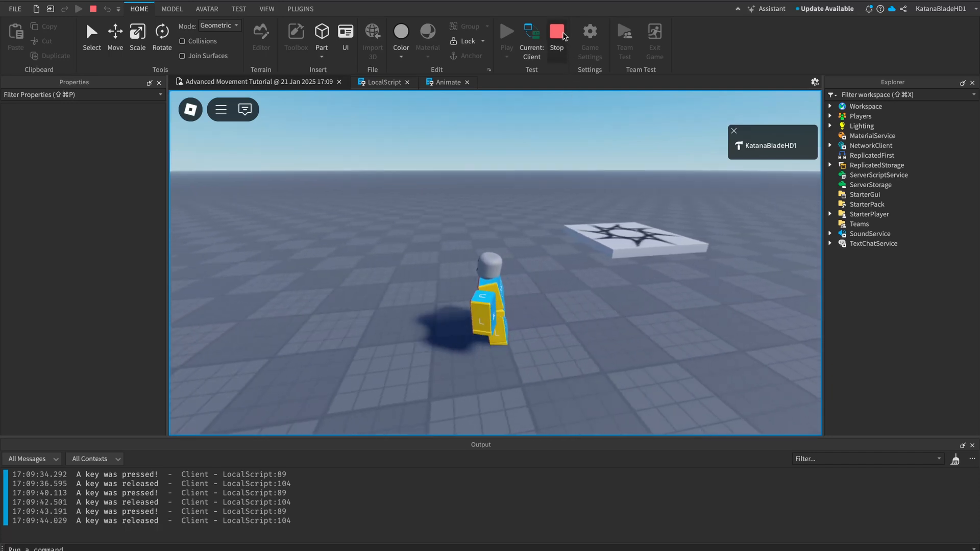
left_click(556, 31)
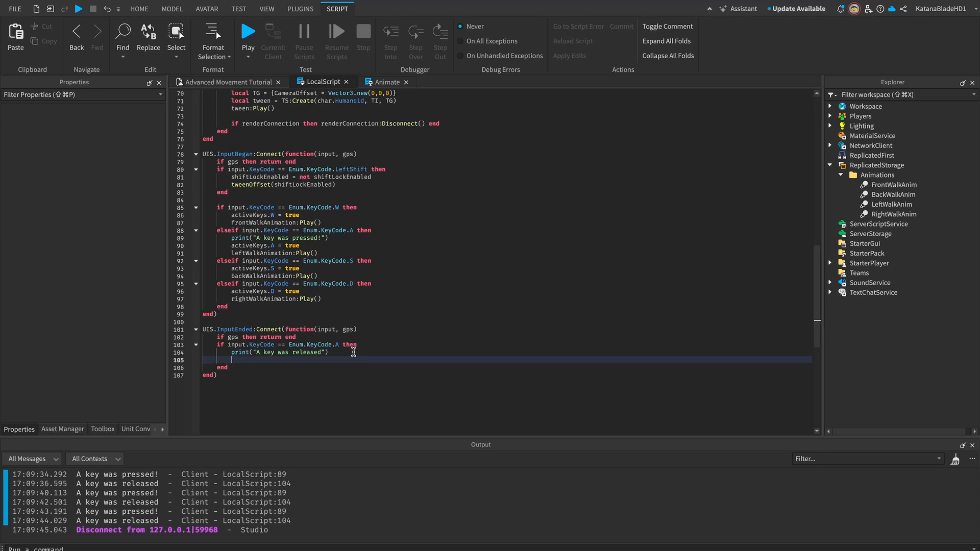
On A release, set activeKeys.A = false and call leftWalkAnimation:Stop().
key("Enter")
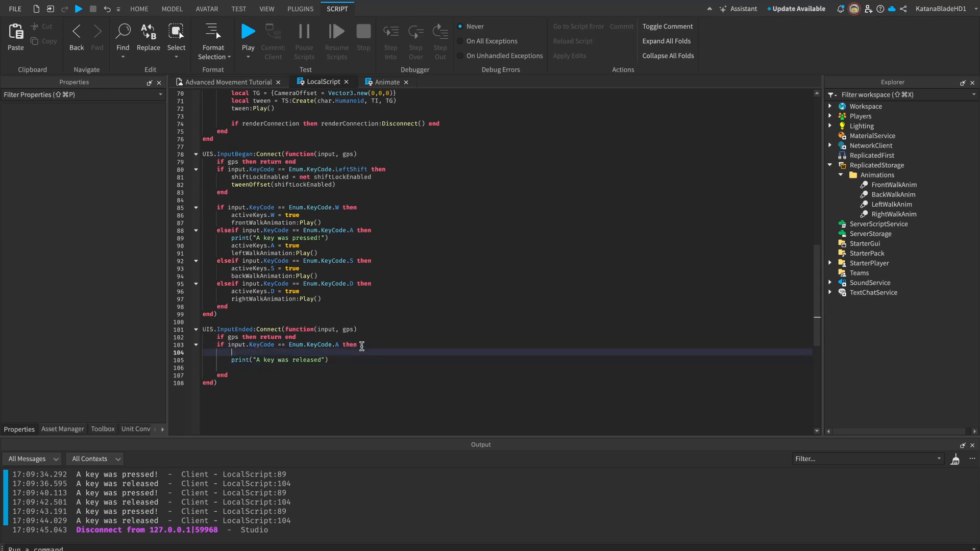
type("activeKeys.A")
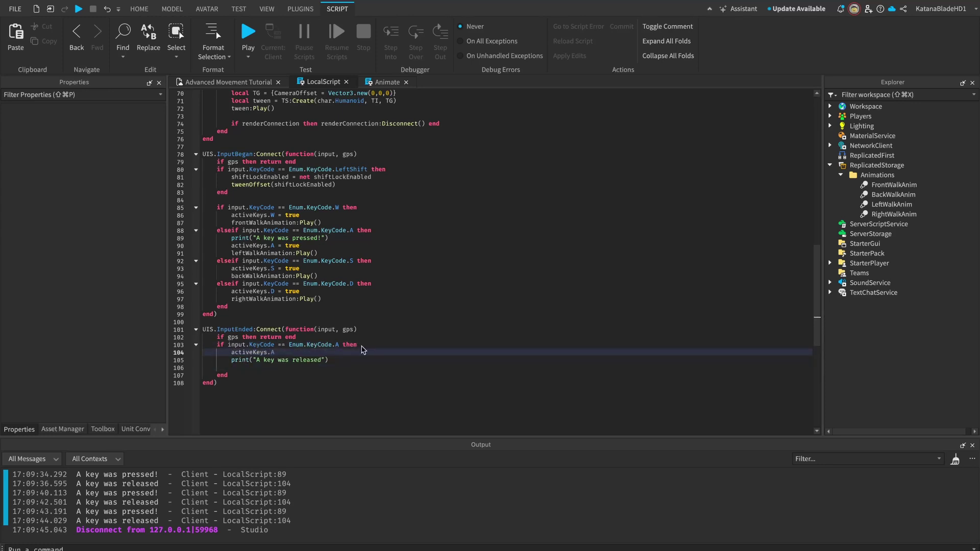
type("= false")
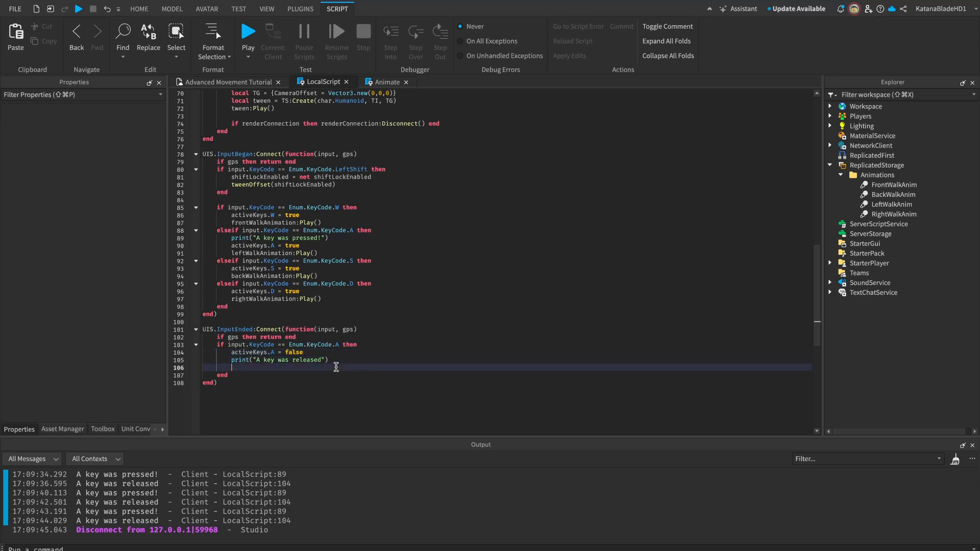
type("L")
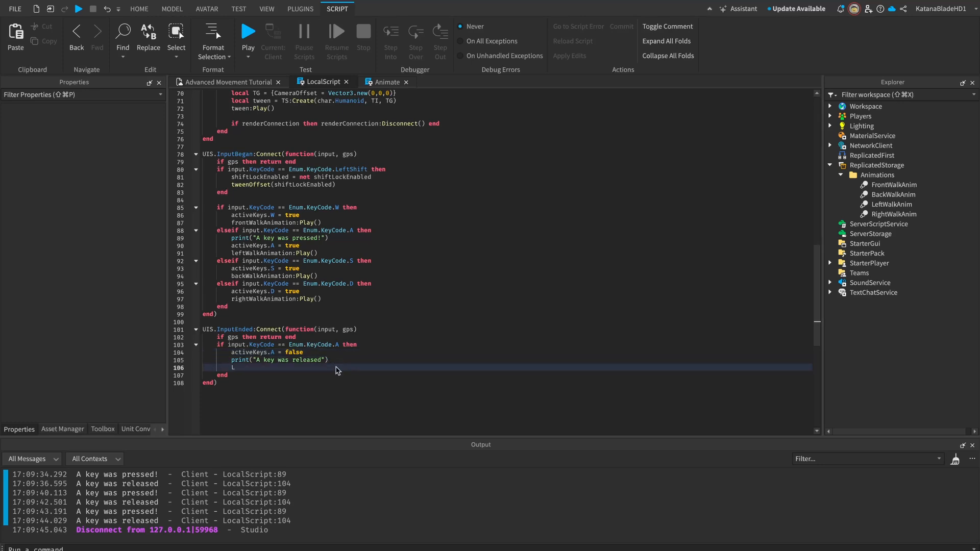
type("eftWalkAnimation:Stop(")
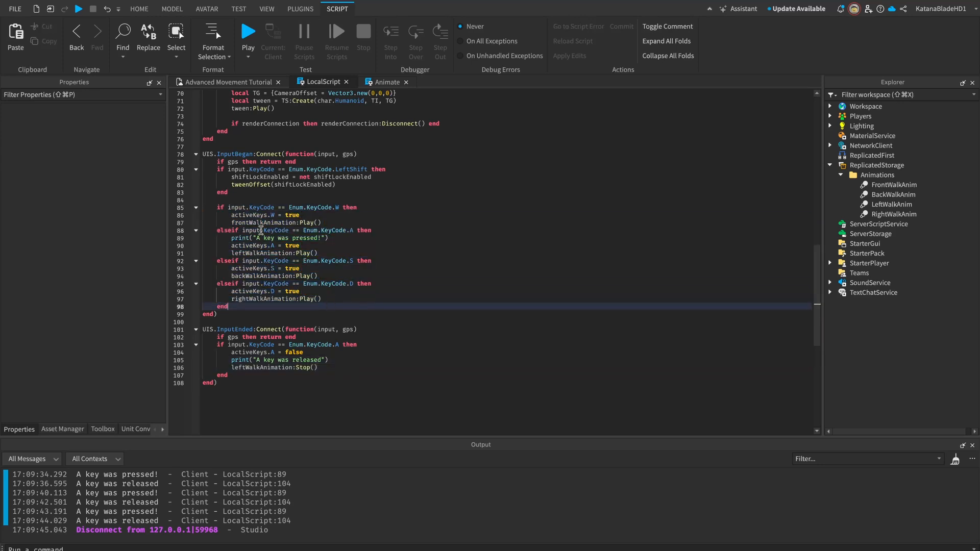
Wrap the W/A/S/D walk branches and the A release branch in an 'if shiftLockEnabled then' check.
type("if shj")
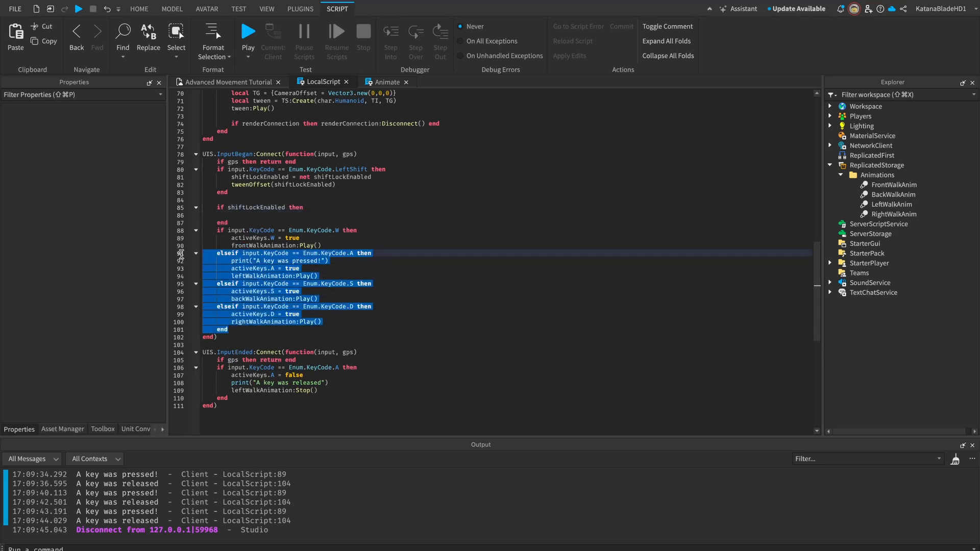
key("Delete")
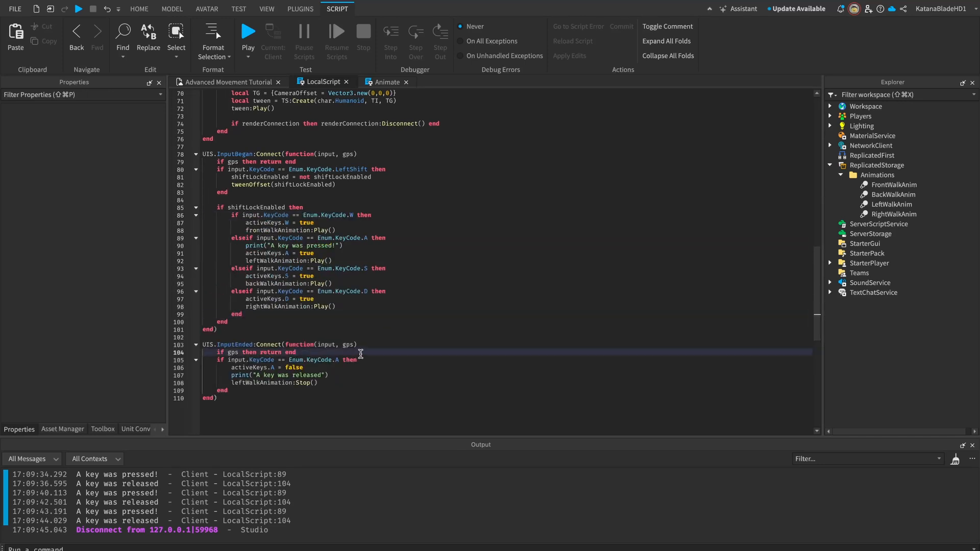
type("if shiftLockEnabled then")
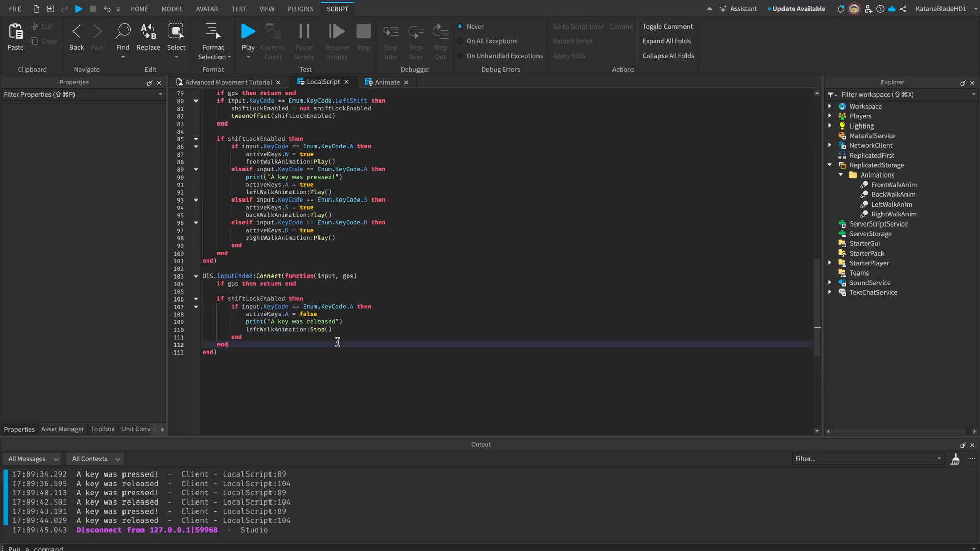
Add elseif release branches for W and A that set activeKeys false and call Stop().
type("elseif")
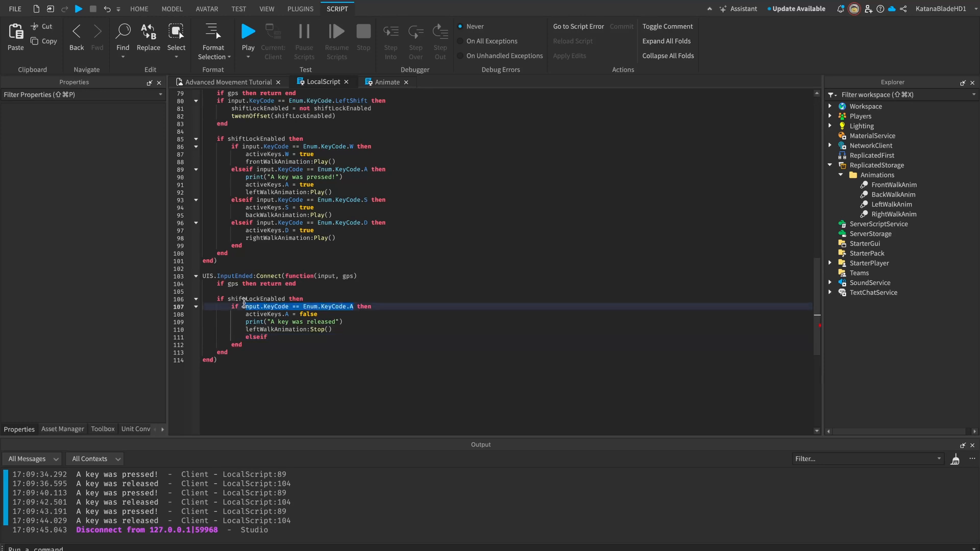
left_click(280, 337)
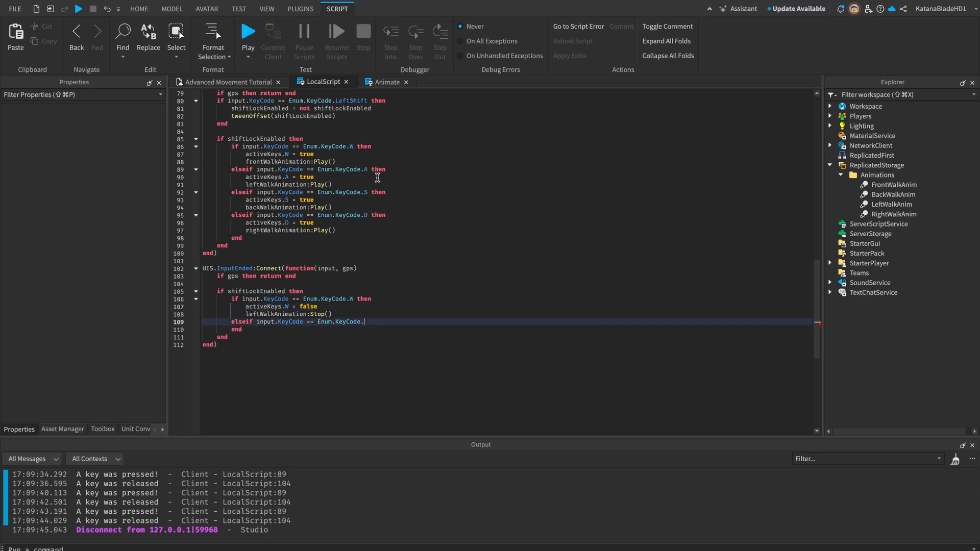
type("A then")
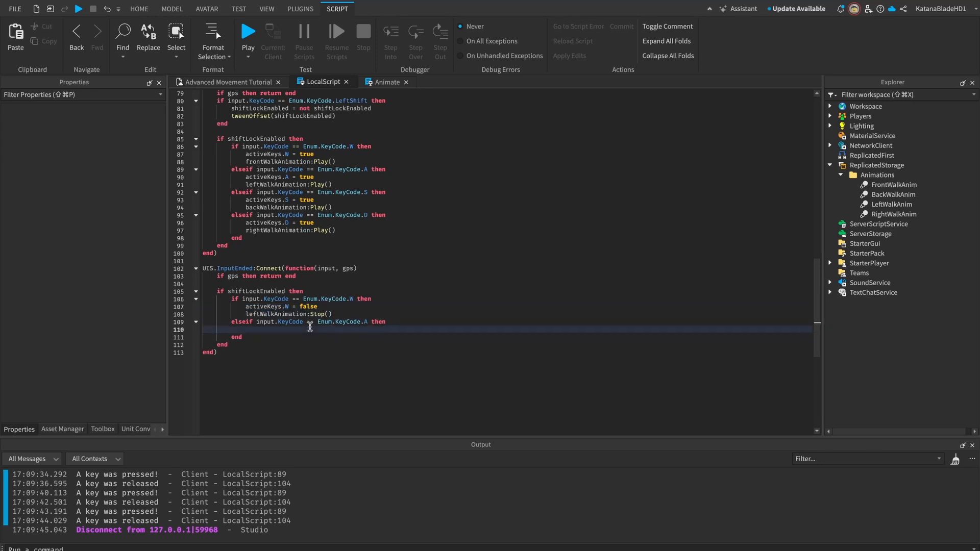
type("activeKeys.W = false")
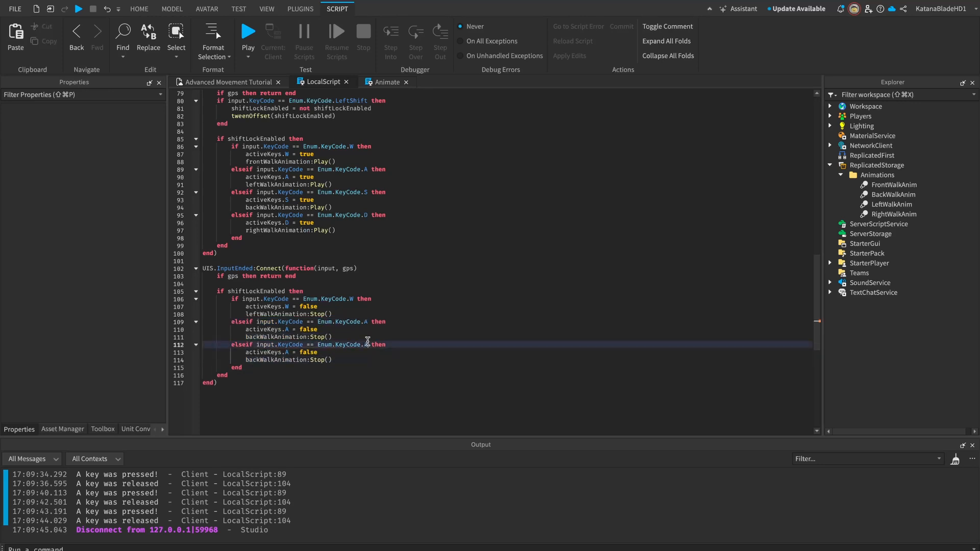
Add the matching S release branch, then launch a playtest.
type("S")
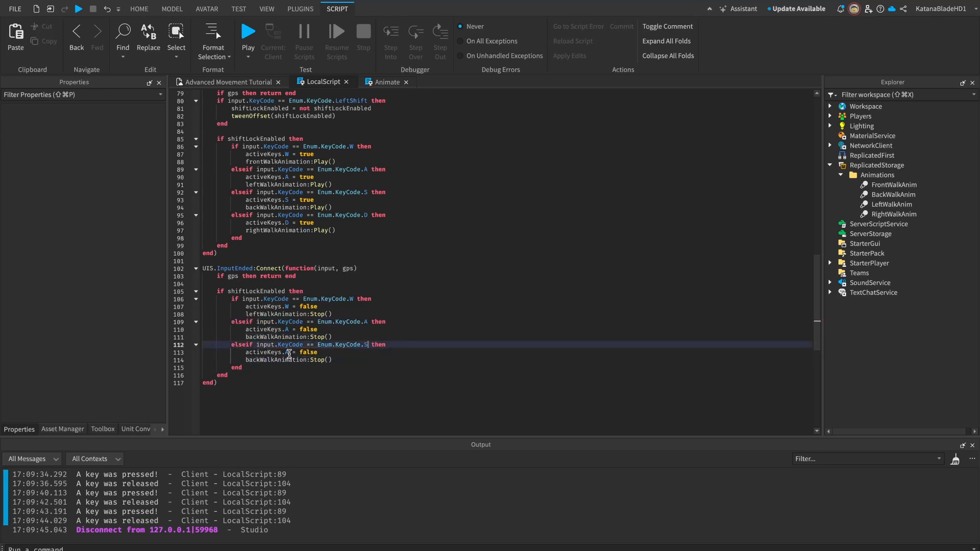
double_click(275, 359)
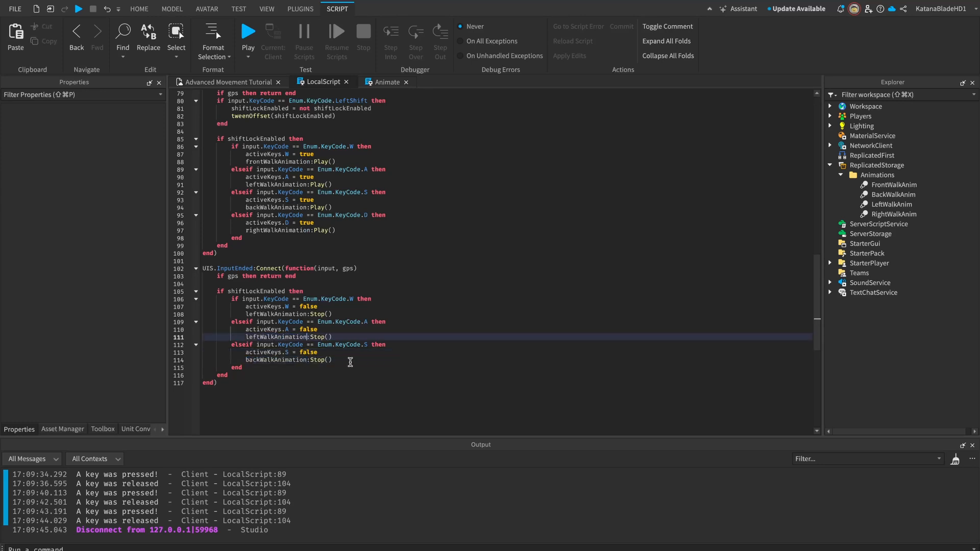
left_click(351, 360)
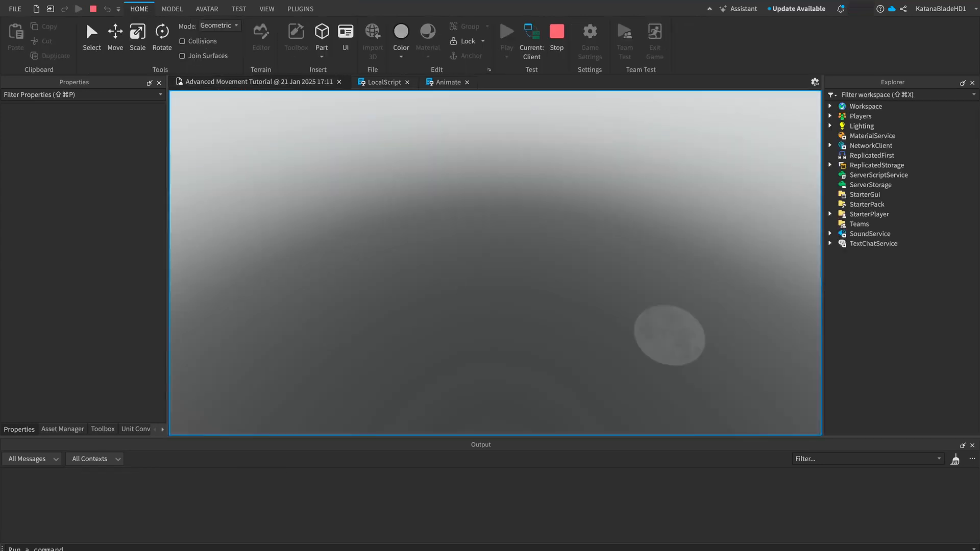
Walk the character in the playtest, stop it and return to the LocalScript.
left_click(506, 32)
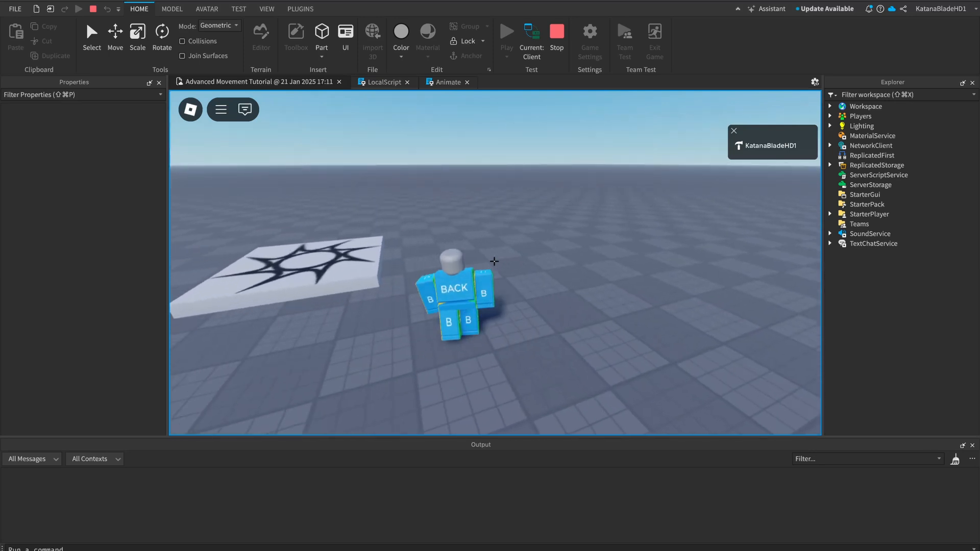
left_click(556, 31)
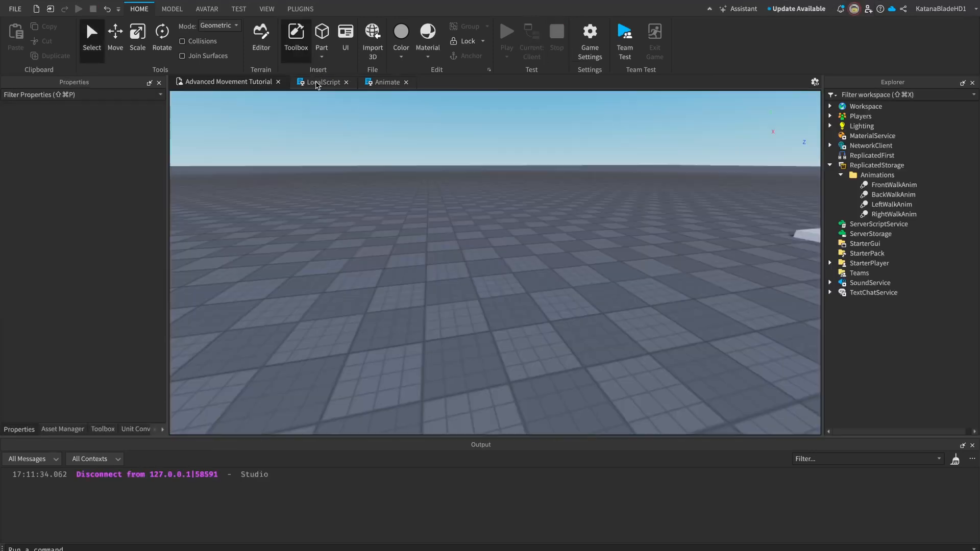
left_click(323, 82)
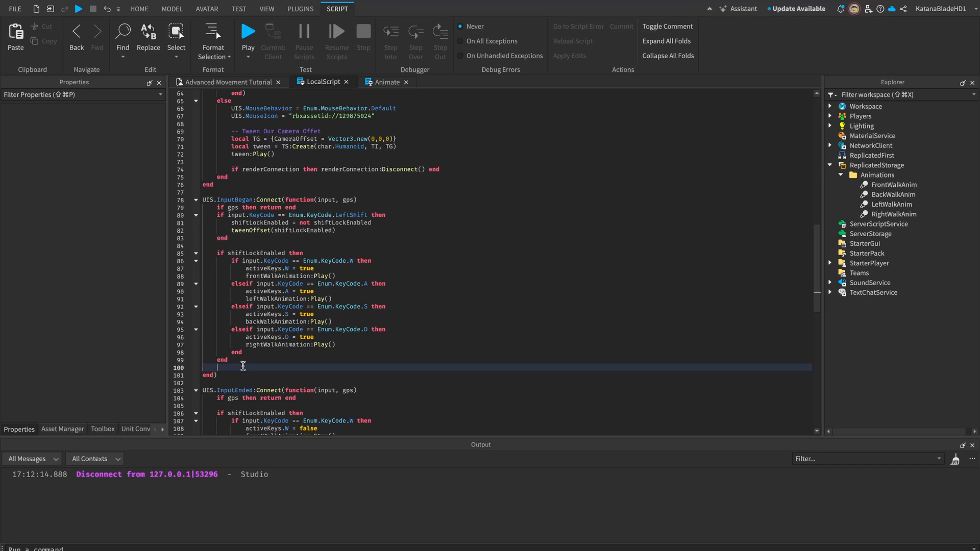
Add 'if activeKeys.A and activeKeys.D then' below the shiftLockEnabled block in InputBegan.
type("if activeKeys")
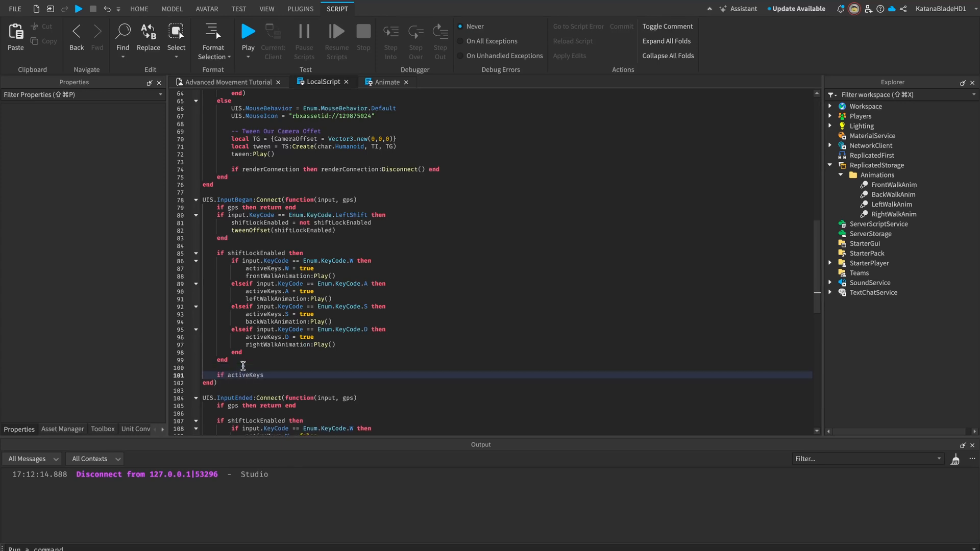
type(".A and acrt then")
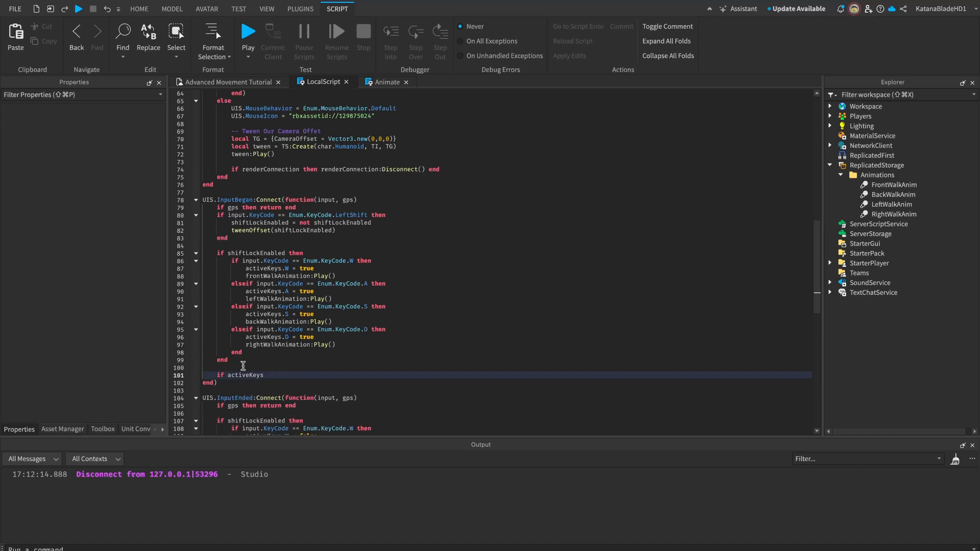
type(".A and activeKeys.D")
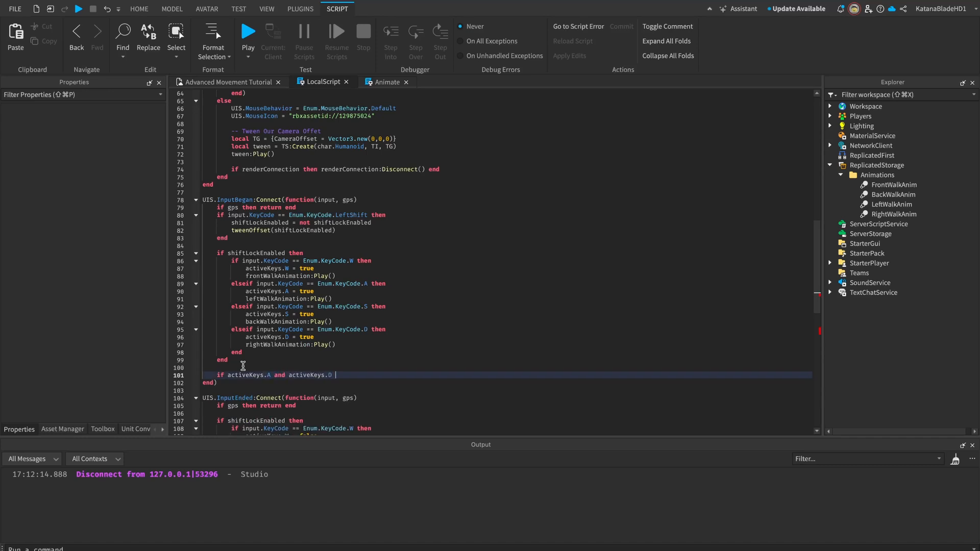
type("then")
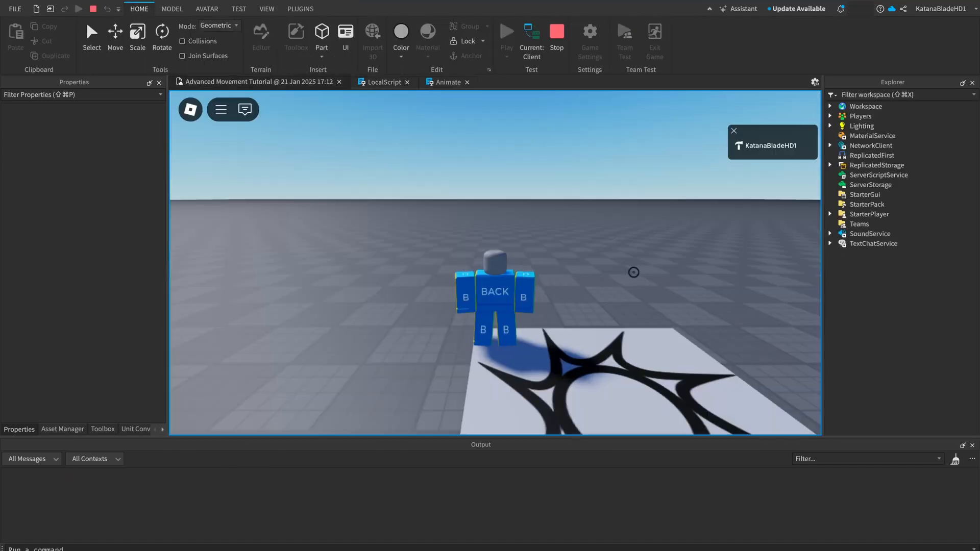
Turn the camera and walk in the playtest, then stop it and reopen the LocalScript.
left_click_drag(633, 272, 494, 260)
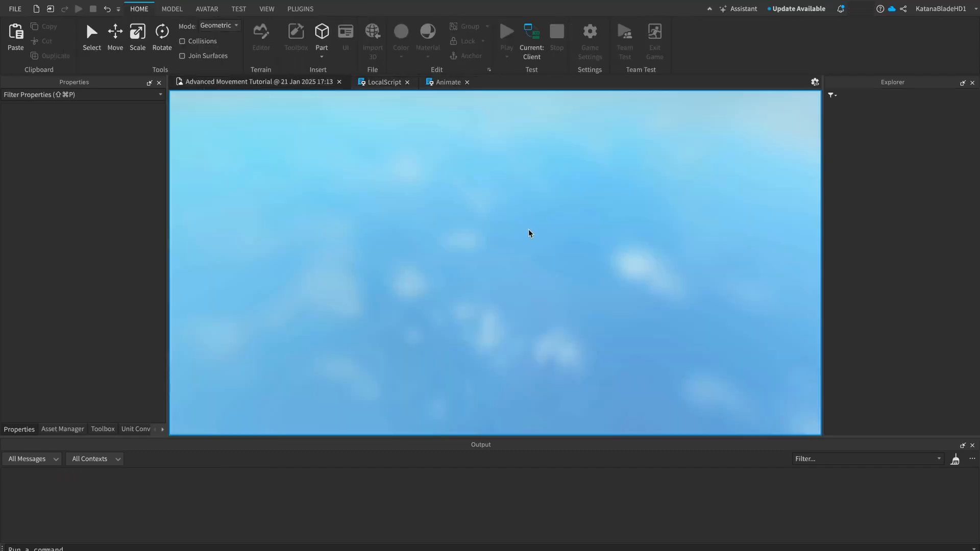
left_click(506, 31)
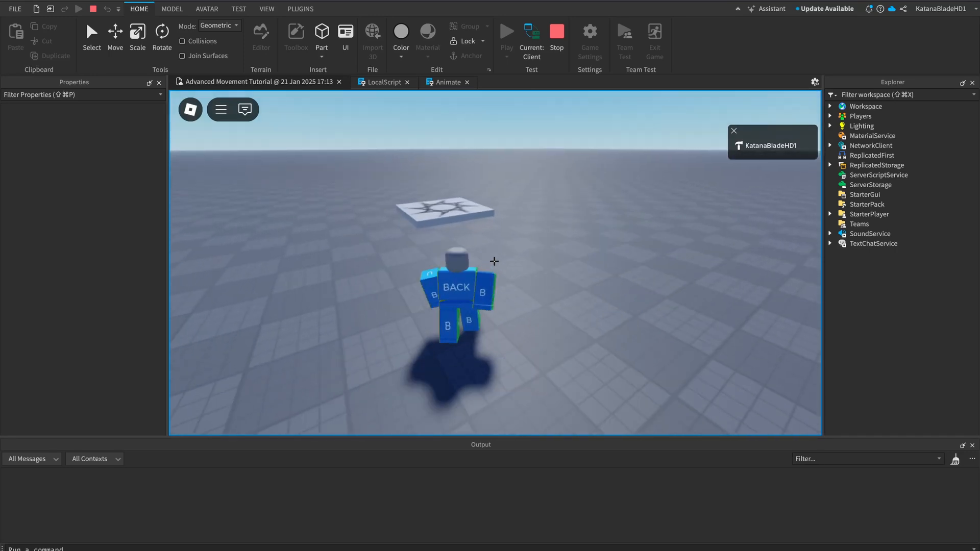
left_click(383, 82)
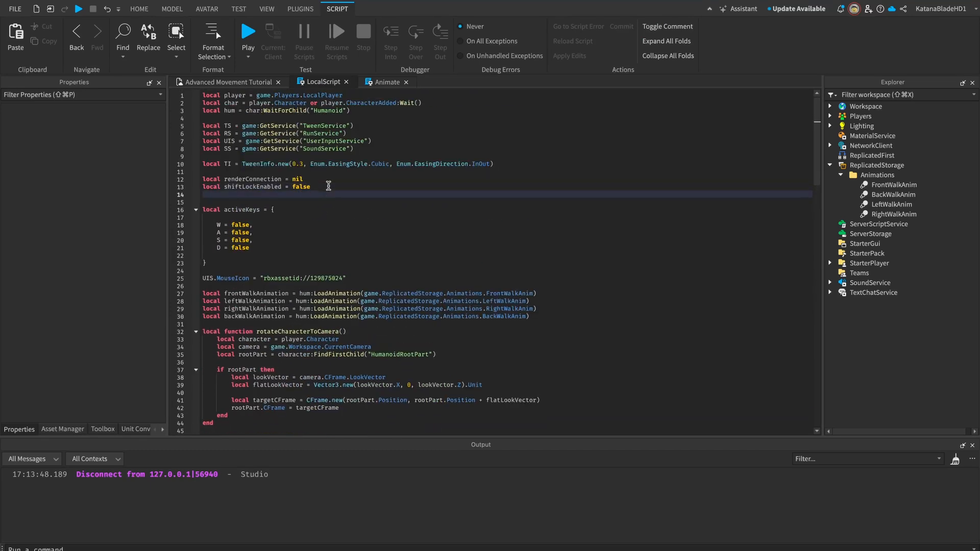
Declare 'local animationDelay = 0.3' and pass animationDelay into the walk animations' Play() and Stop() calls.
type("local animation")
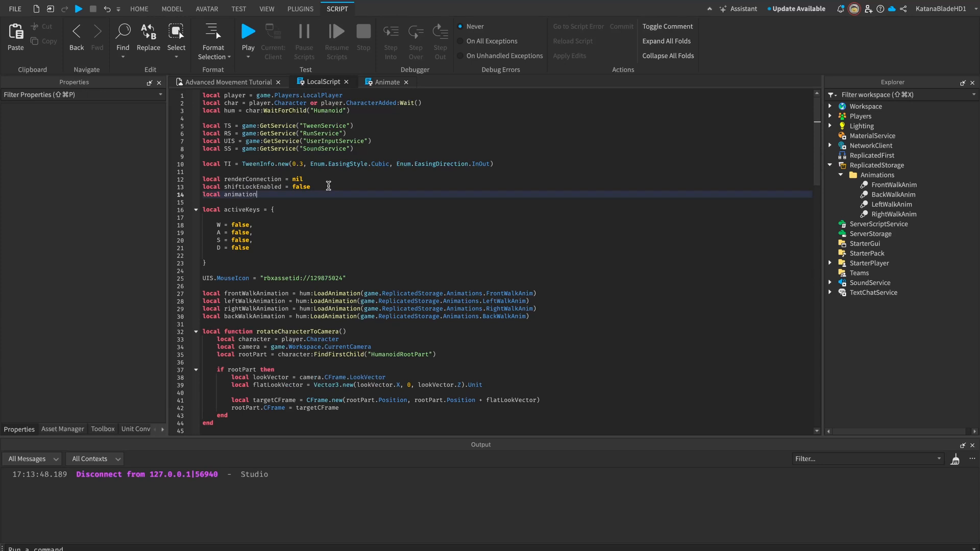
type("Delay = 0.3")
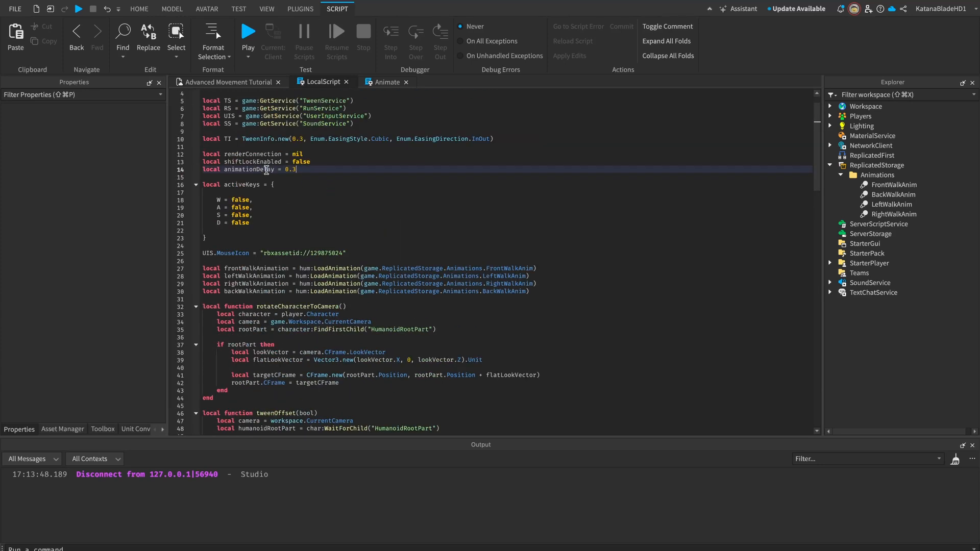
scroll("down", 3)
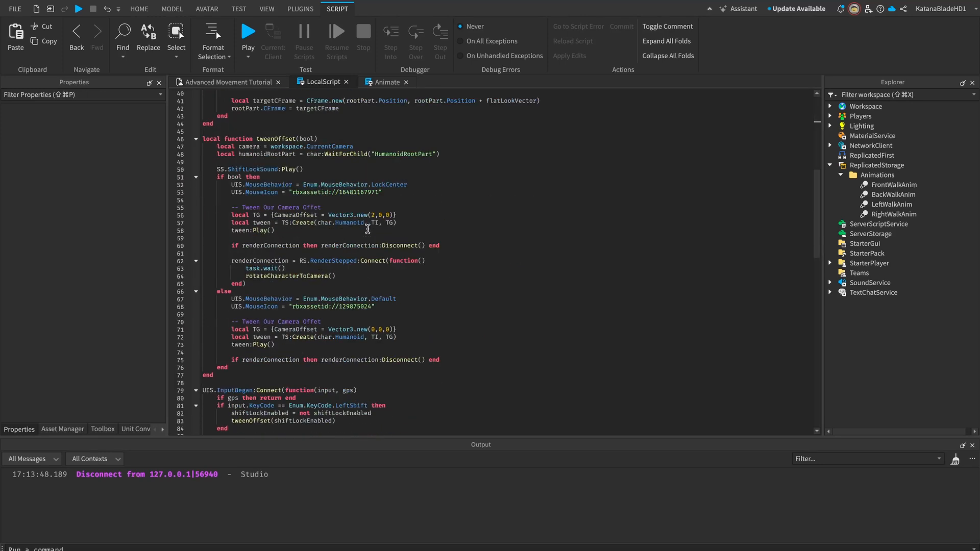
scroll("down", 3)
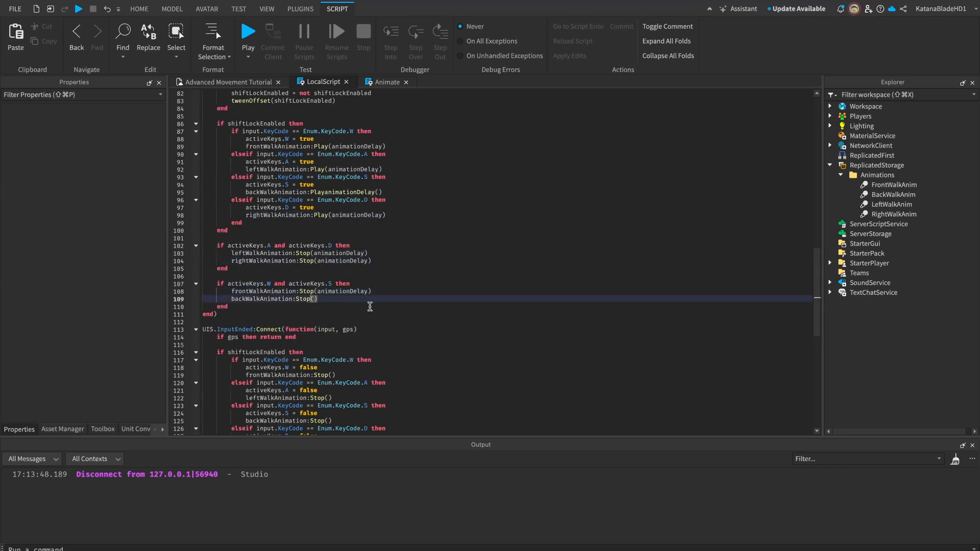
mouse_move(375, 300)
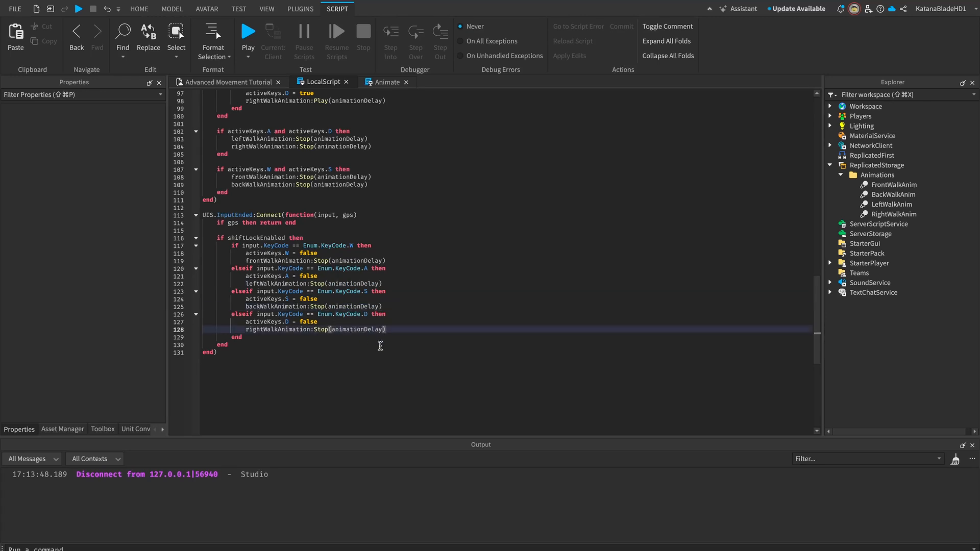
double_click(357, 329)
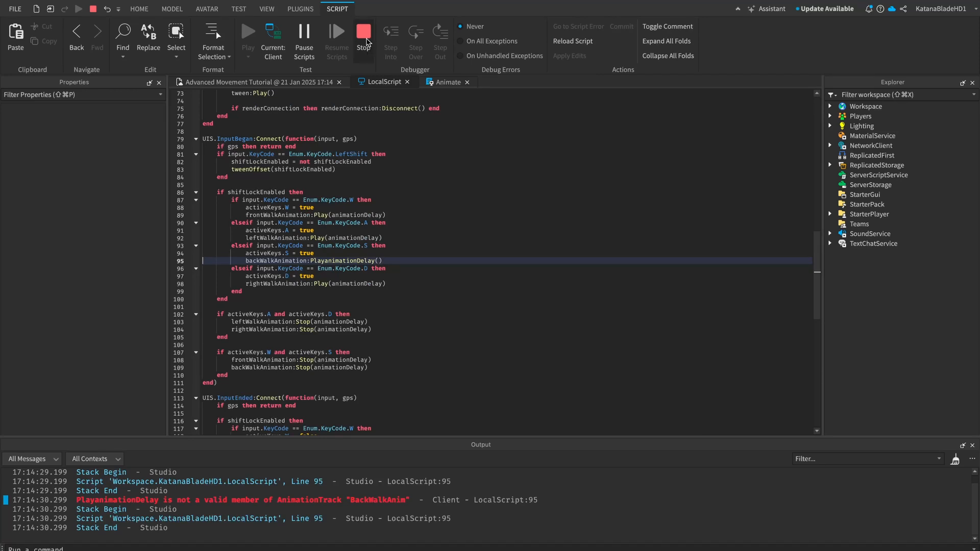
Stop the erroring playtest and replace line 95's 'PlayanimationDelay()' with 'Play()'.
left_click(363, 34)
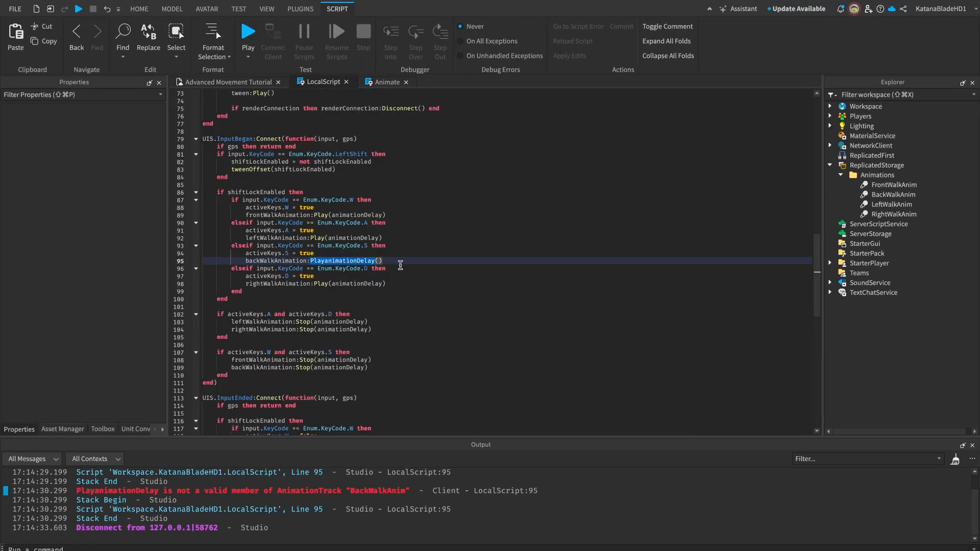
type("Play()")
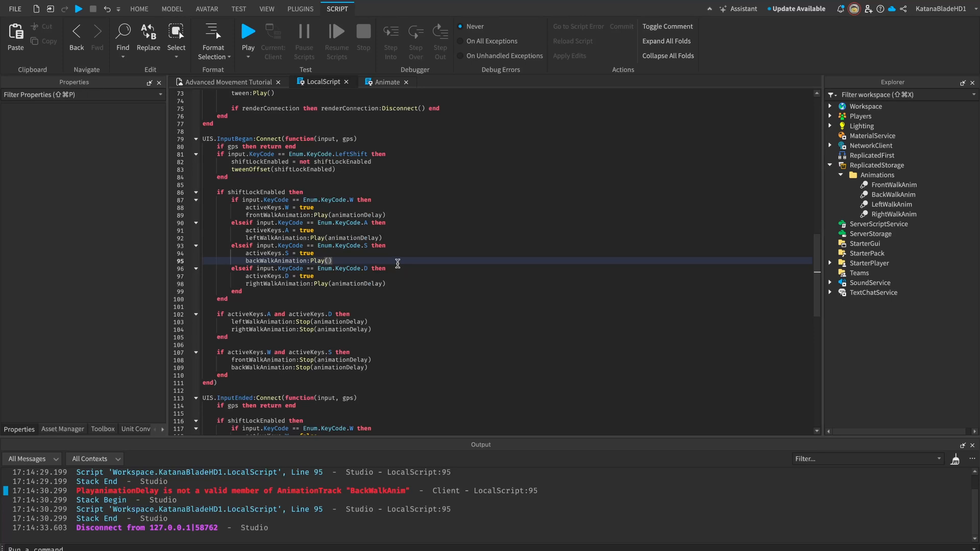
mouse_move(355, 261)
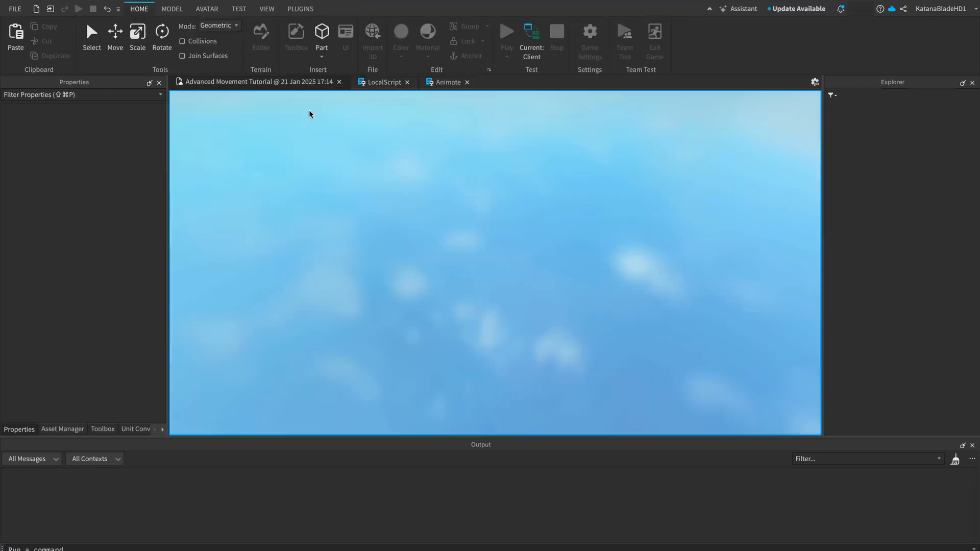
Run the playtest with the repaired back-walk call.
left_click(507, 33)
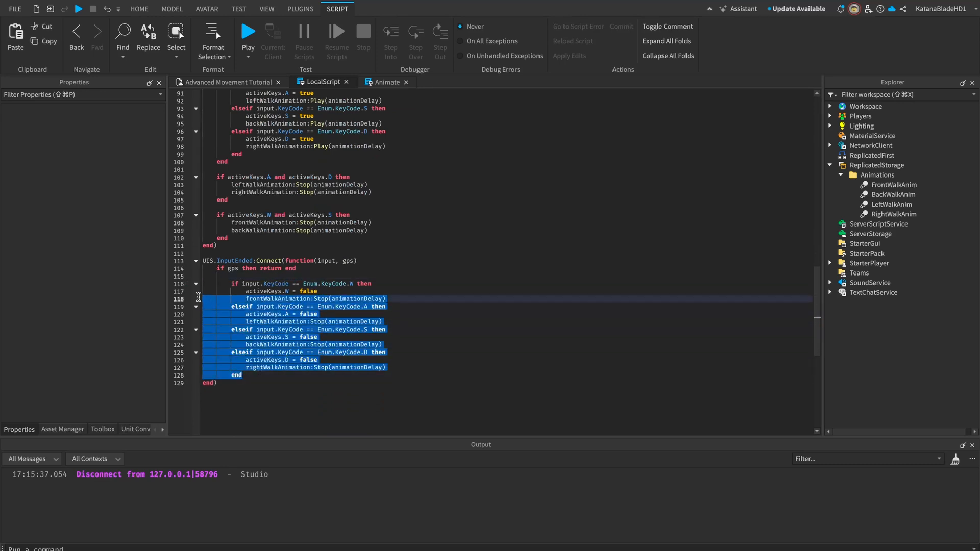
Delete the W, A, S and D release branches from UIS.InputEnded, keeping only the gps return.
key("Delete")
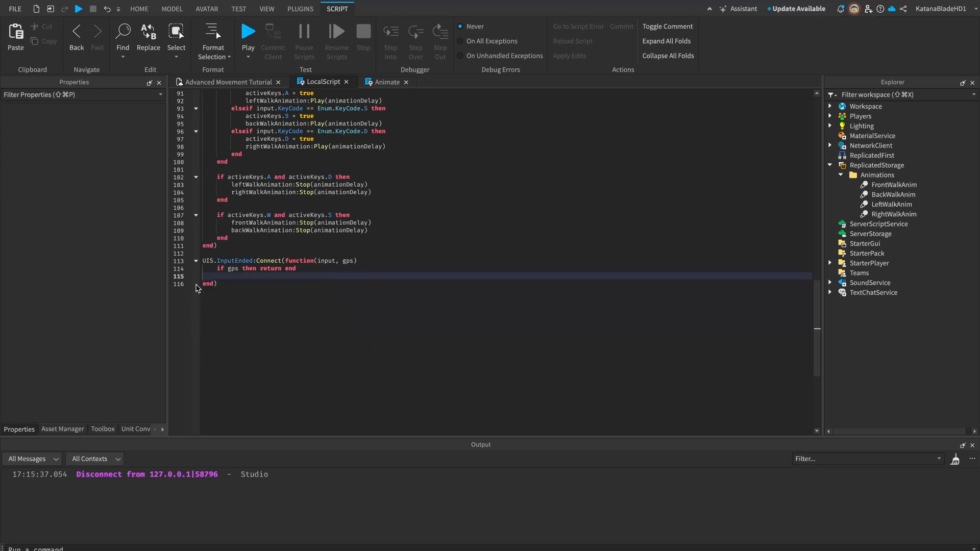